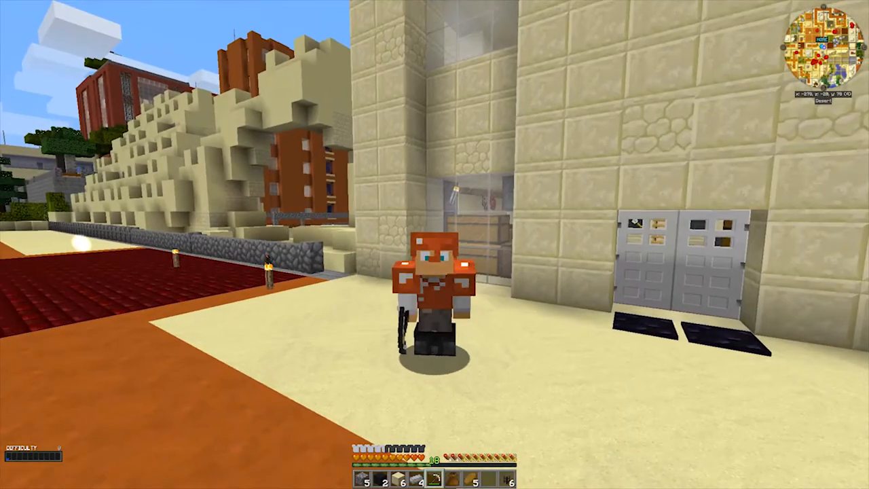
mouse_move(272, 244)
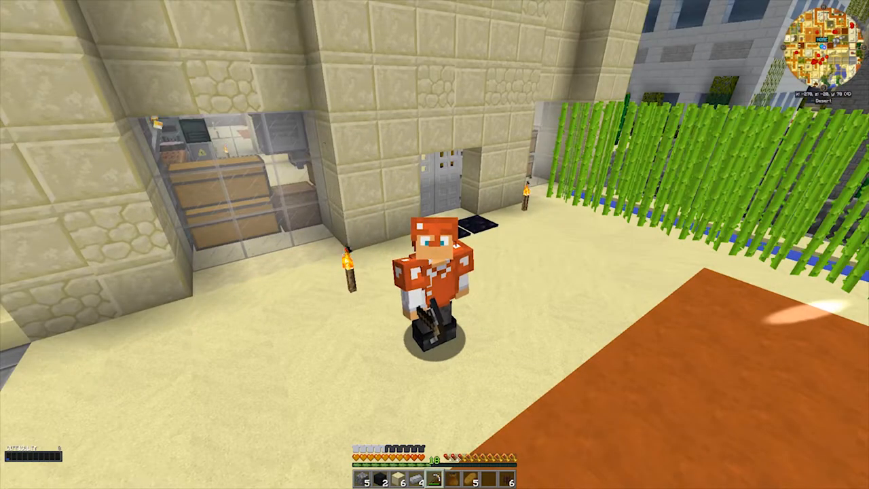
mouse_move(434, 245)
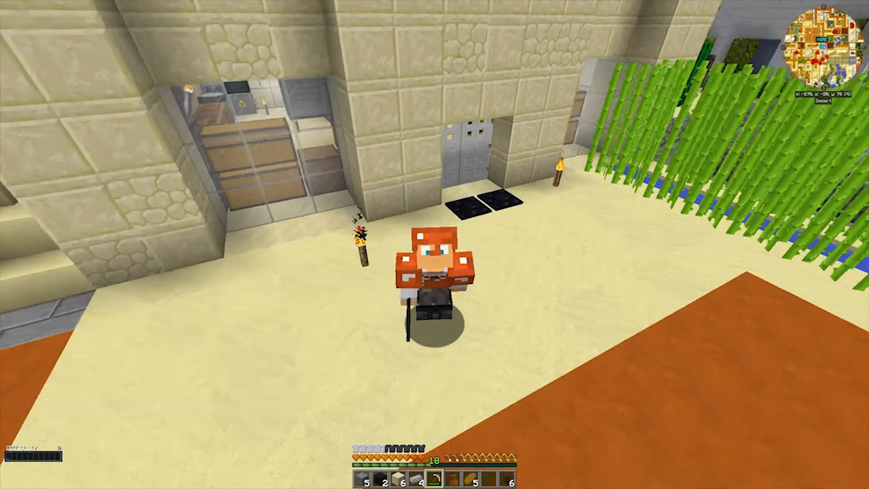
mouse_move(434, 244)
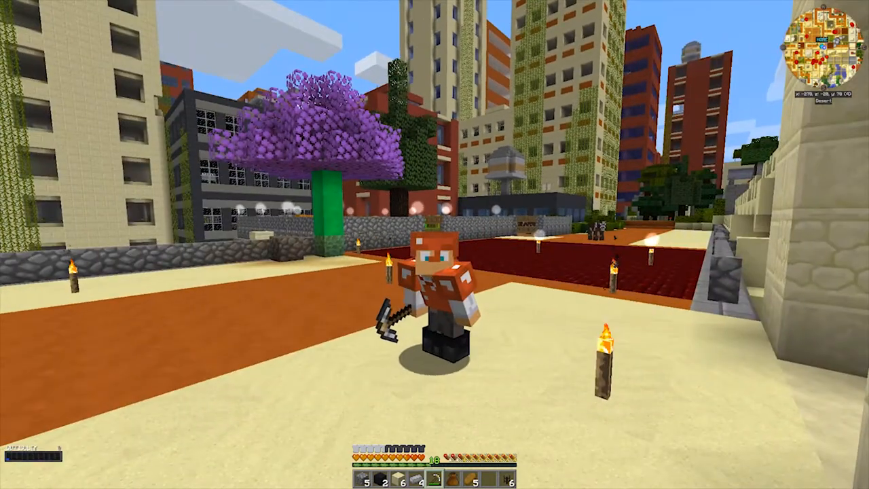
mouse_move(434, 244)
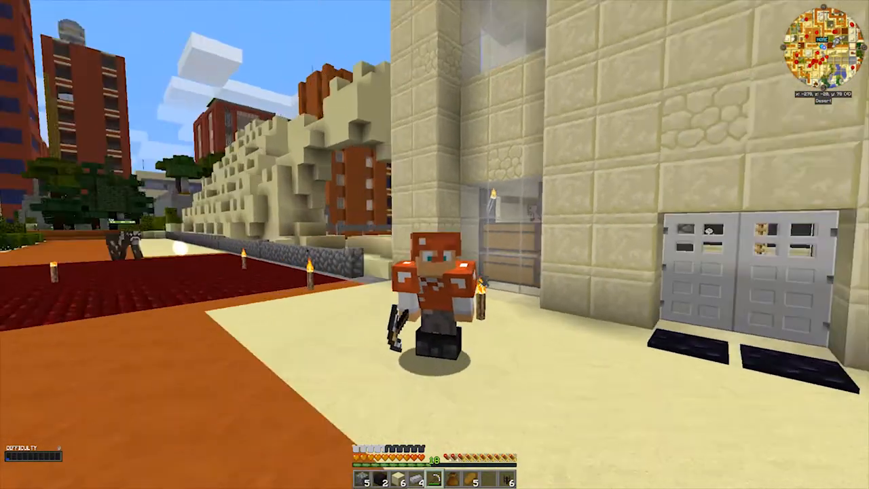
mouse_move(435, 244)
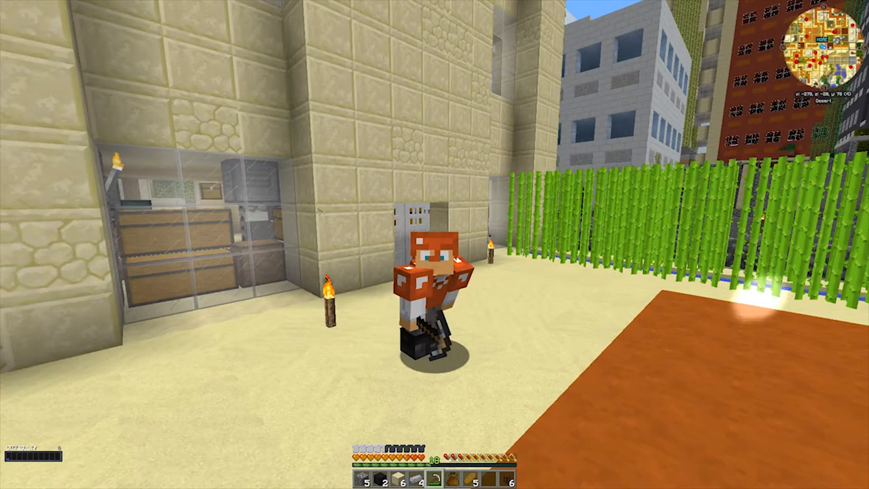
mouse_move(434, 245)
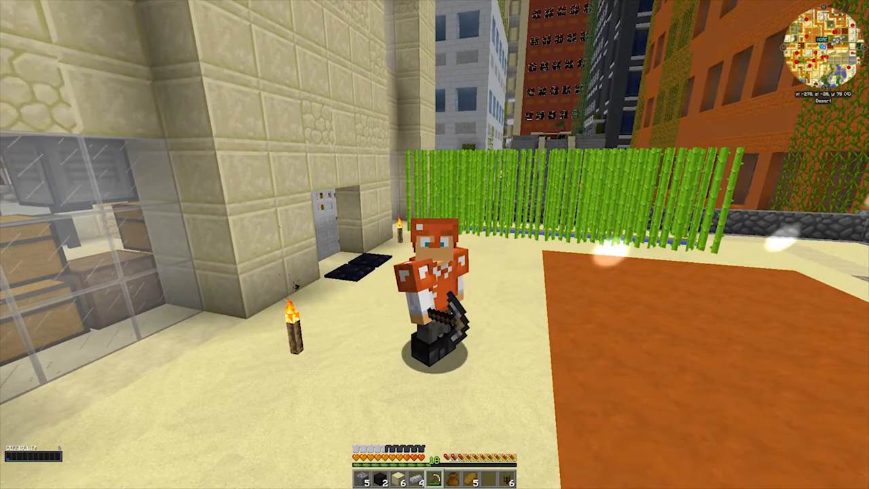
mouse_move(434, 245)
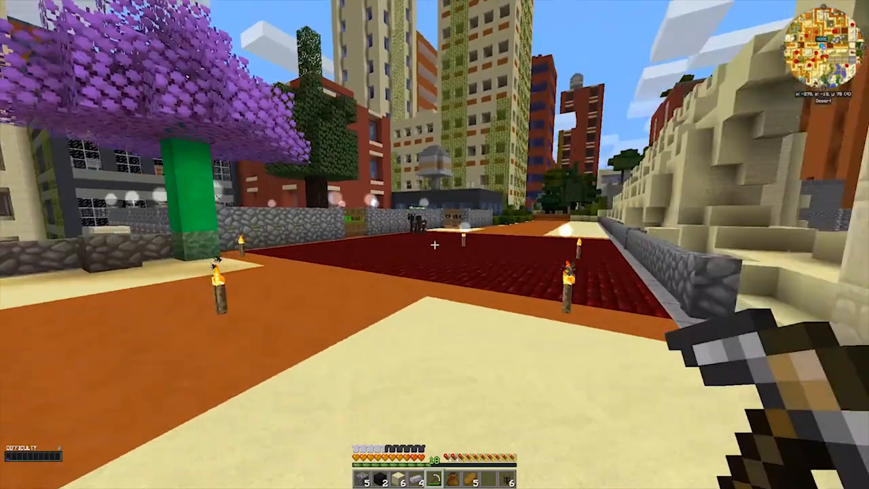
mouse_move(434, 244)
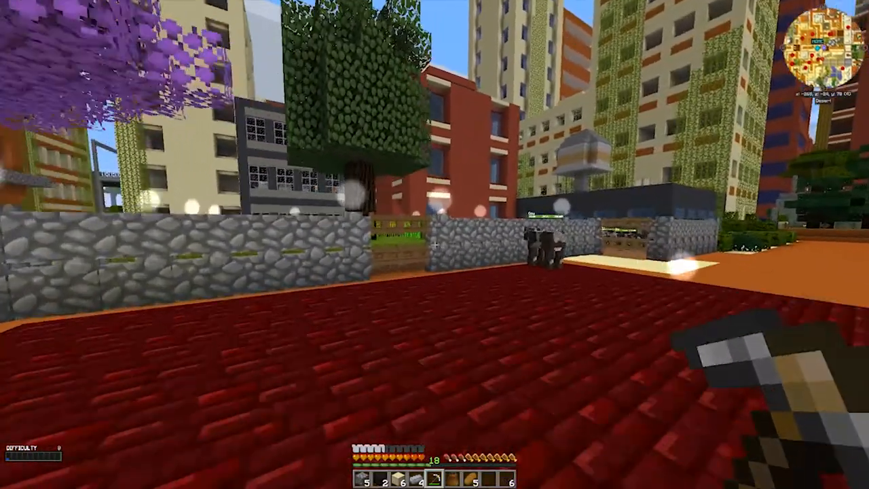
mouse_move(435, 245)
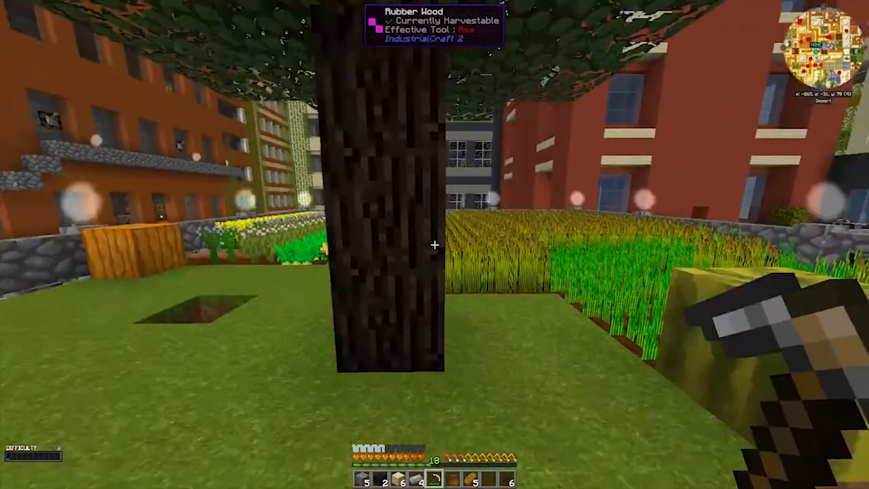
mouse_move(434, 244)
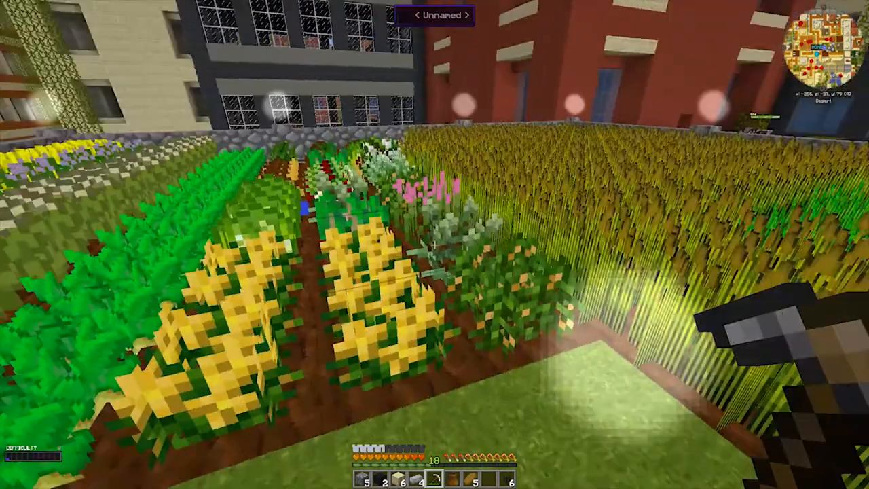
mouse_move(434, 245)
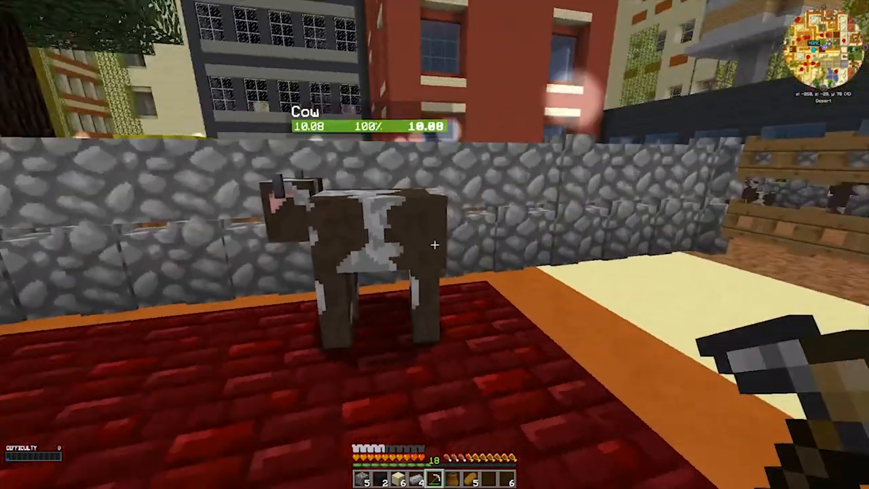
mouse_move(435, 244)
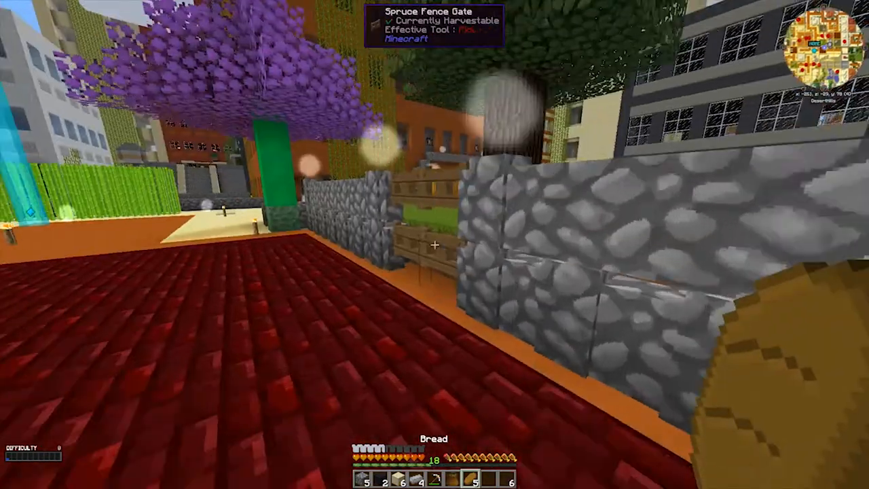
mouse_move(434, 245)
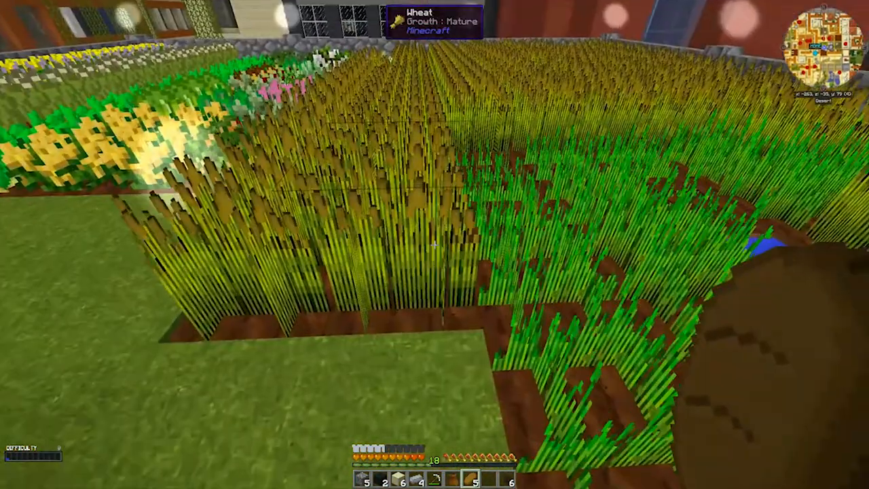
mouse_move(435, 245)
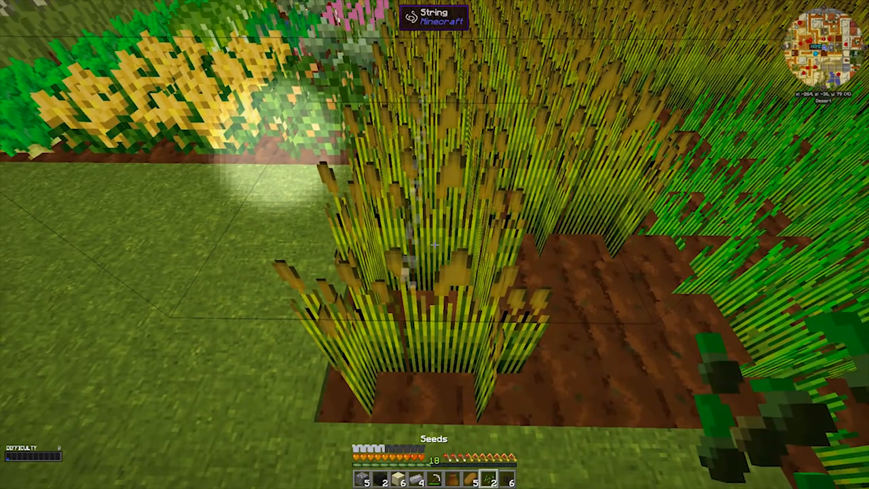
Check the carried items in the inventory twice, then close the screen.
key(e)
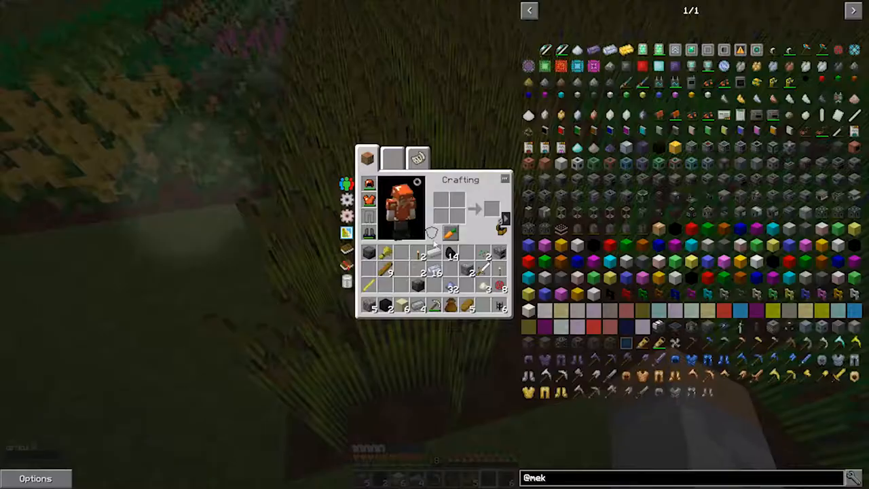
key(Escape)
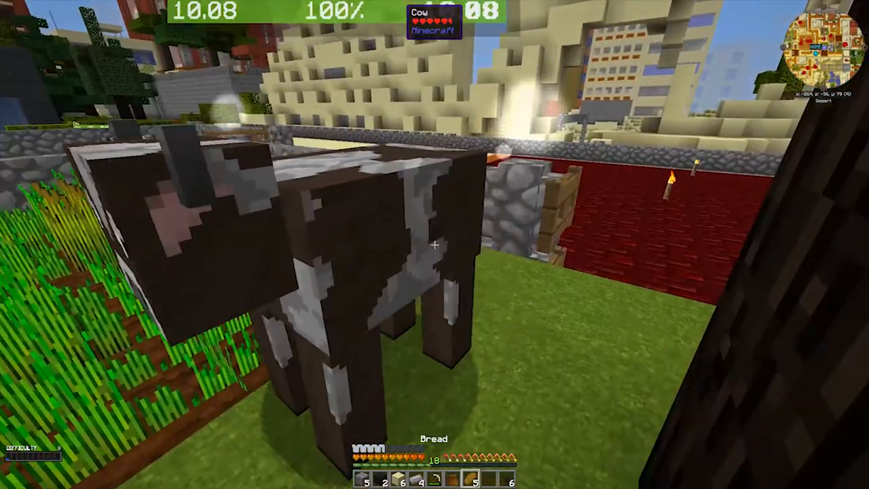
key(e)
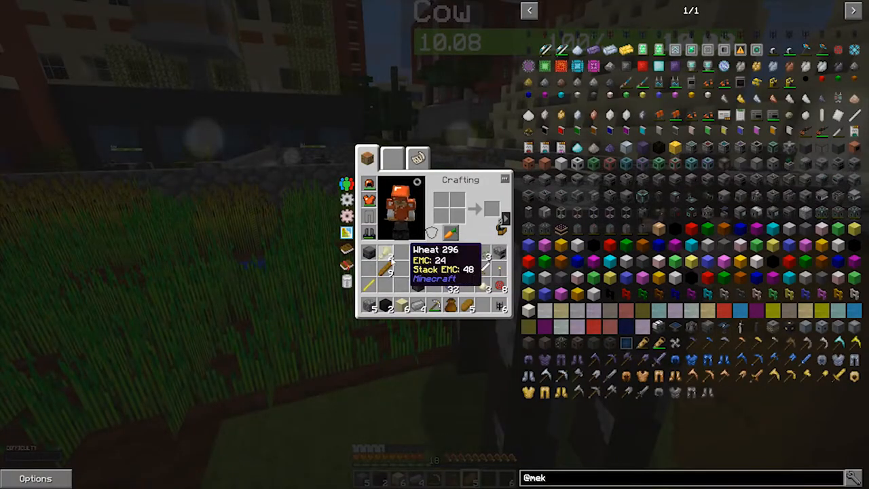
key(Escape)
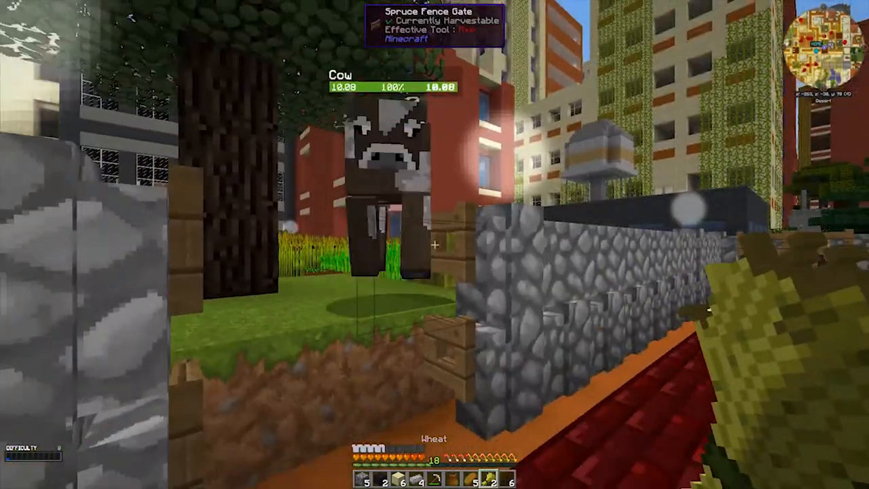
mouse_move(435, 245)
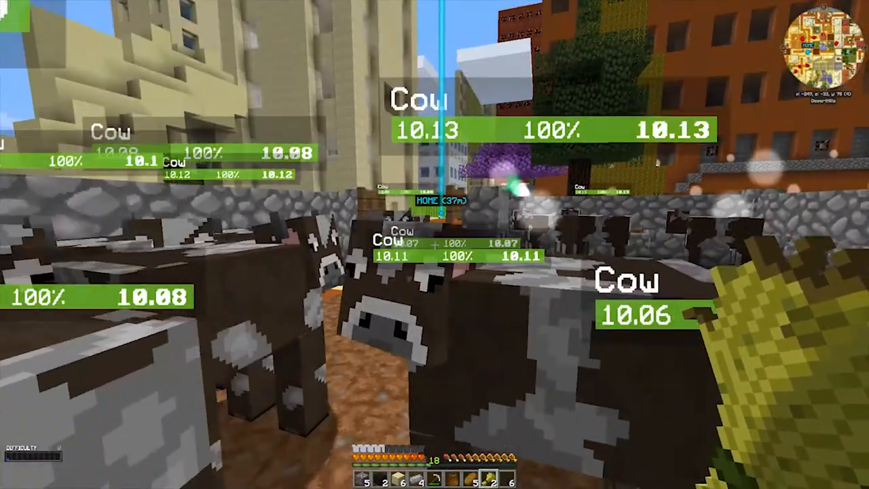
mouse_move(435, 244)
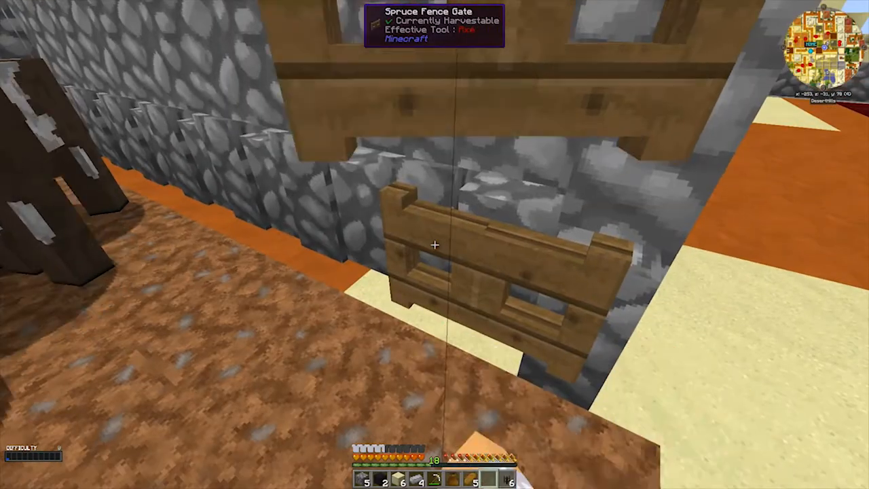
mouse_move(435, 245)
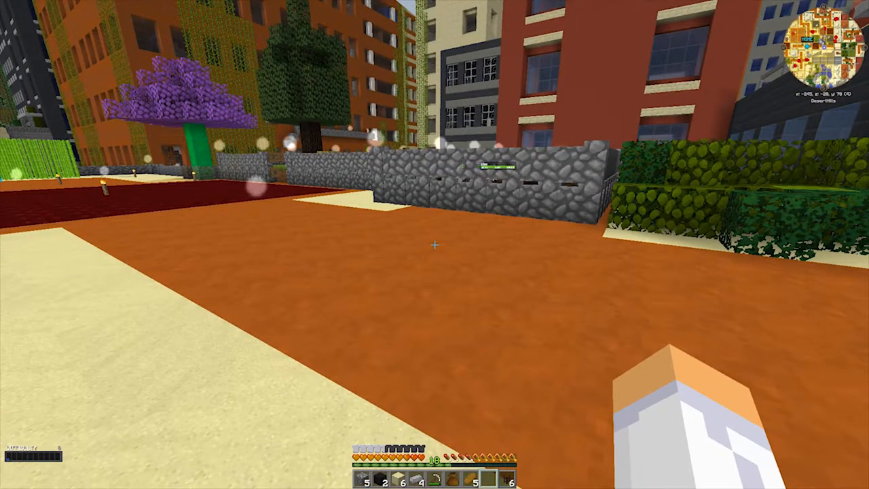
mouse_move(435, 244)
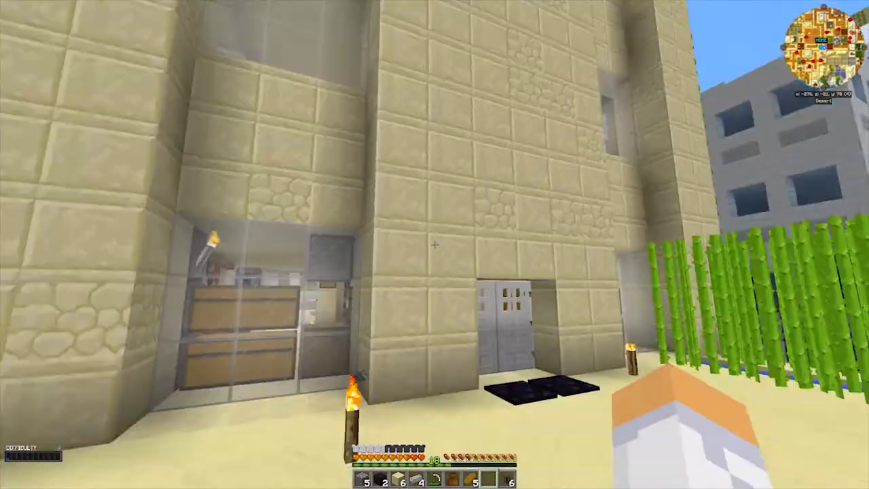
mouse_move(435, 245)
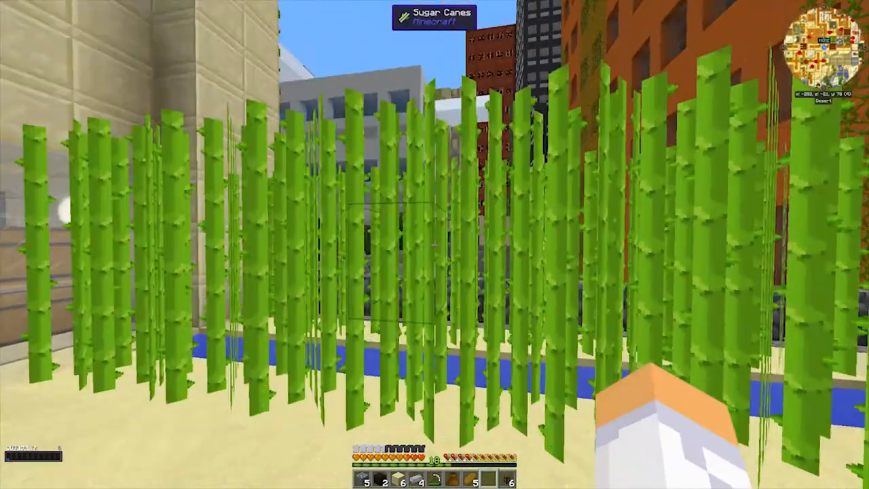
mouse_move(435, 244)
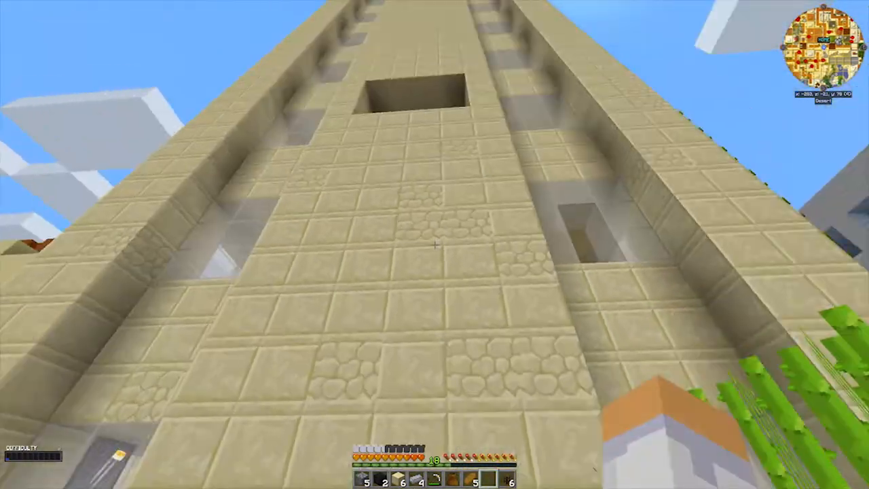
mouse_move(434, 245)
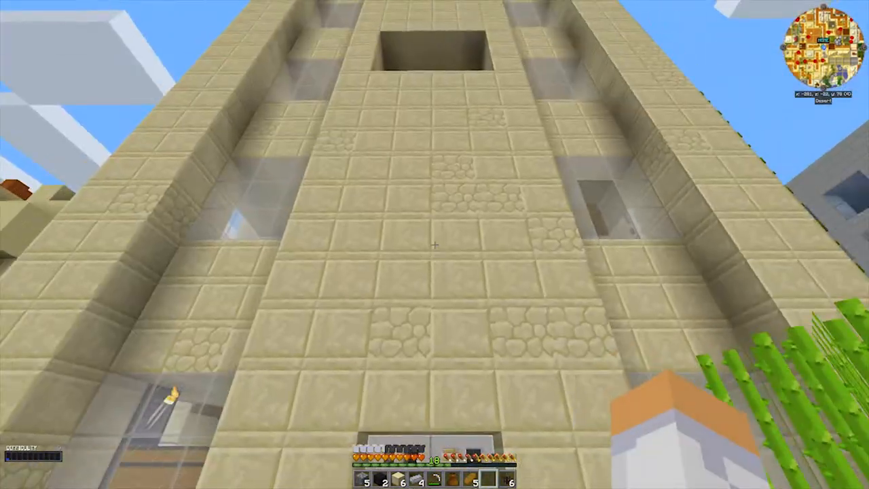
mouse_move(434, 244)
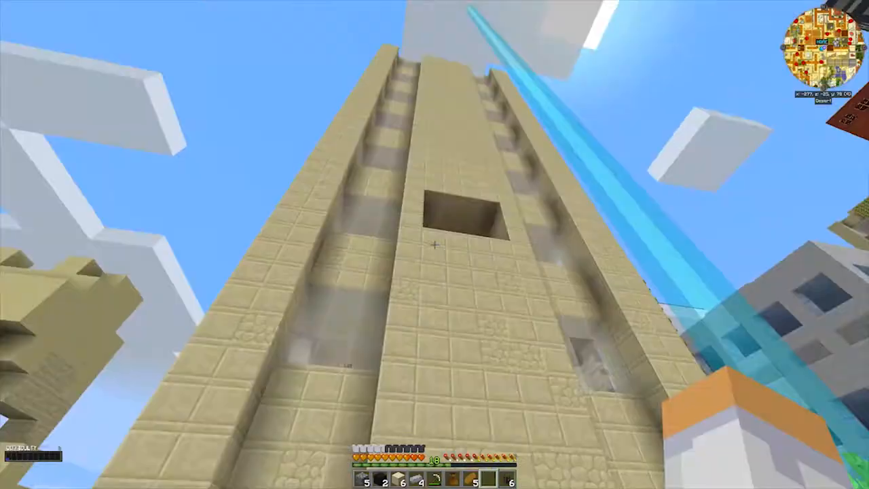
mouse_move(435, 244)
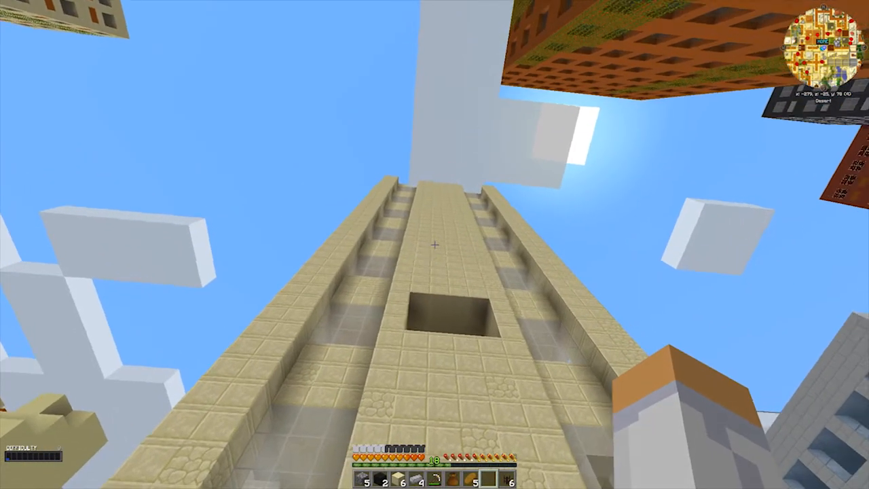
mouse_move(435, 244)
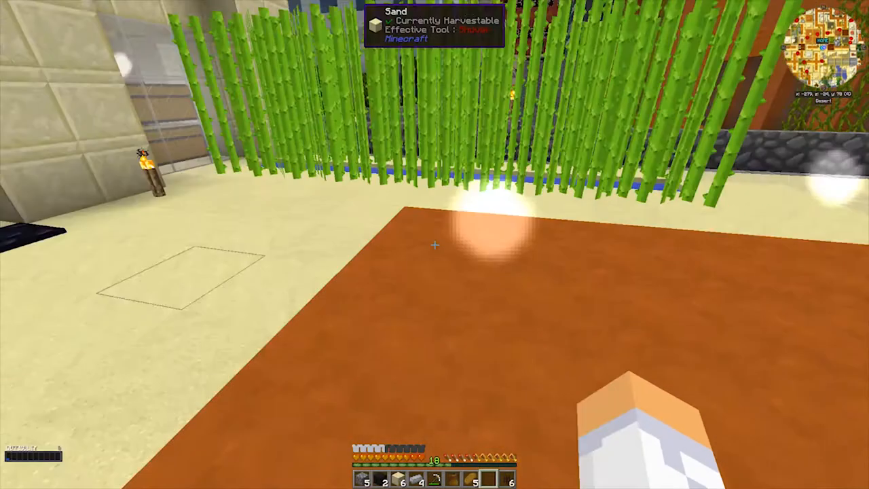
mouse_move(435, 245)
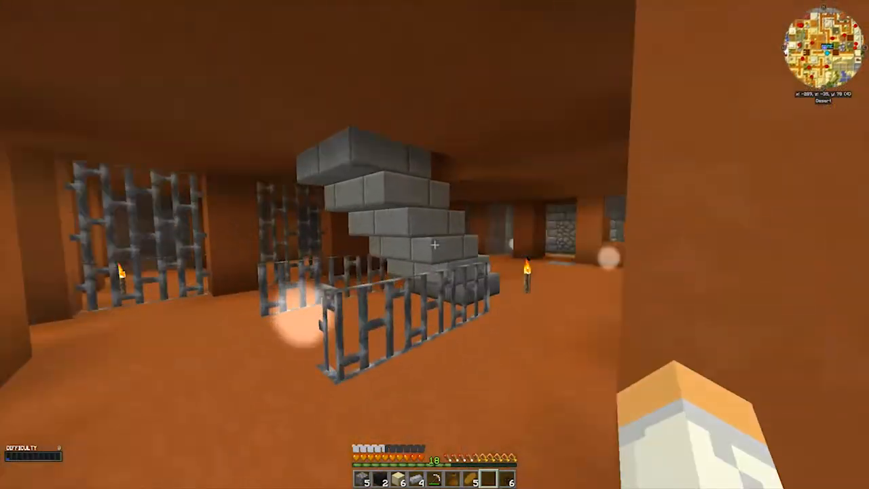
mouse_move(434, 244)
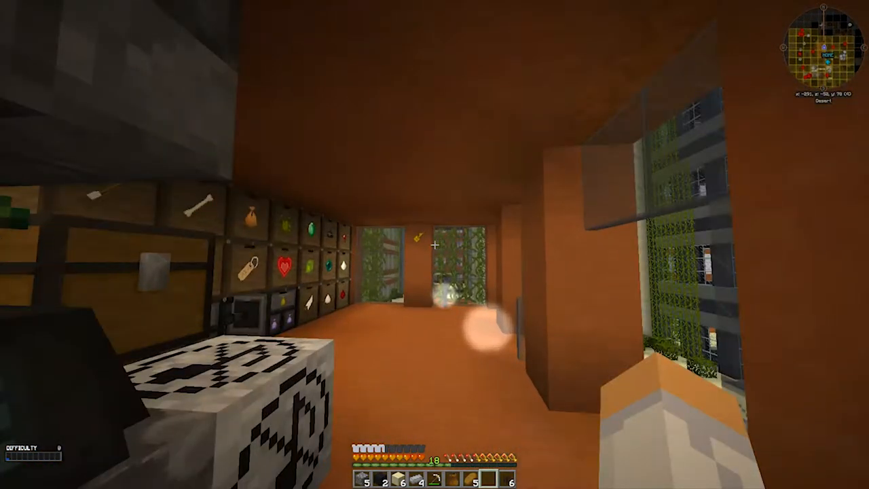
mouse_move(434, 245)
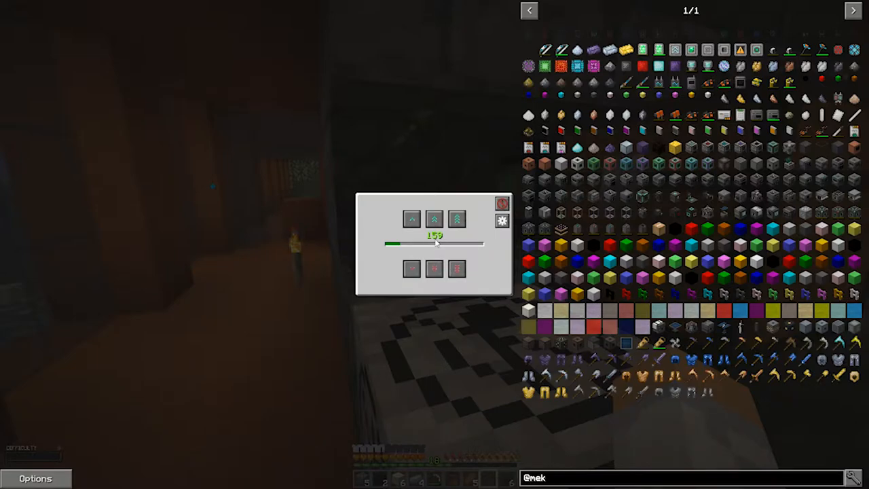
key(Escape)
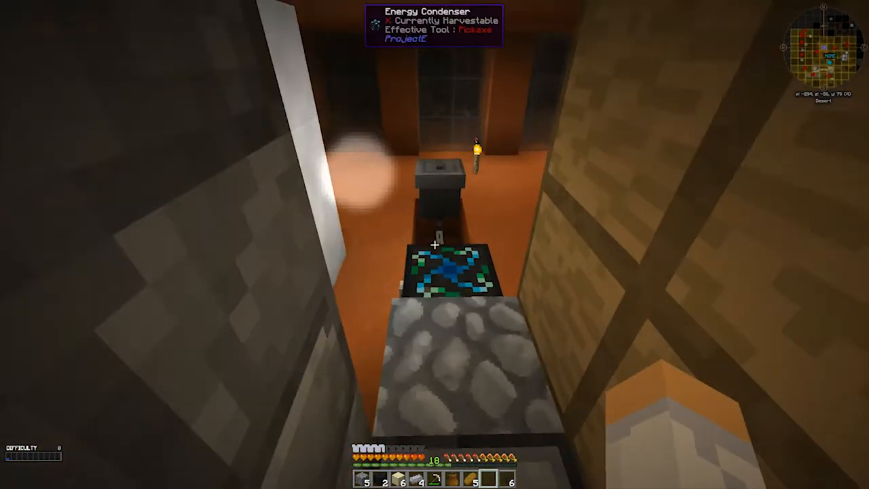
mouse_move(435, 244)
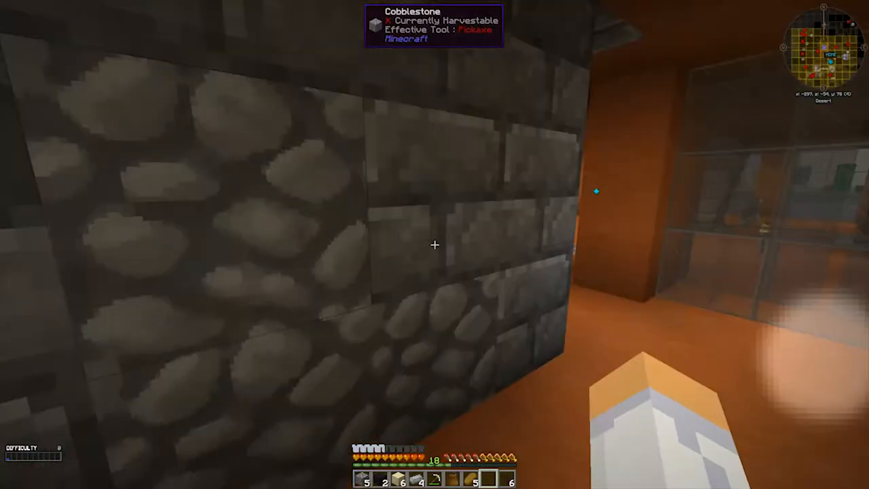
mouse_move(435, 244)
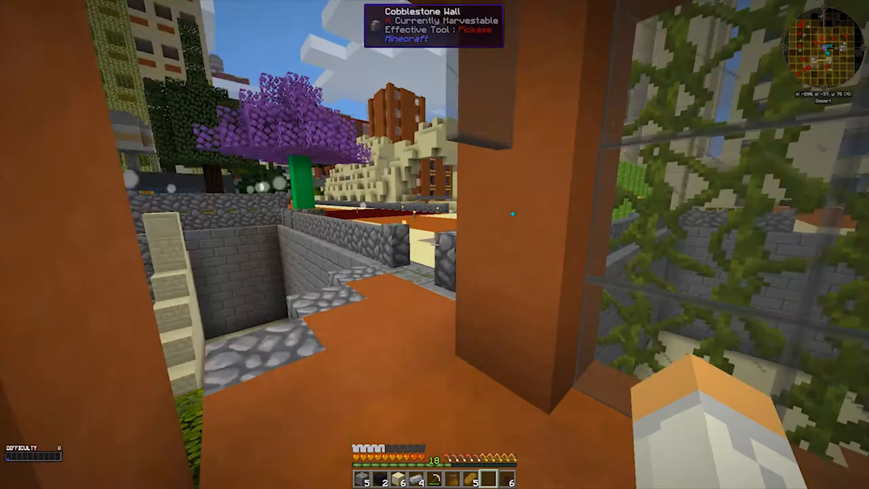
mouse_move(435, 244)
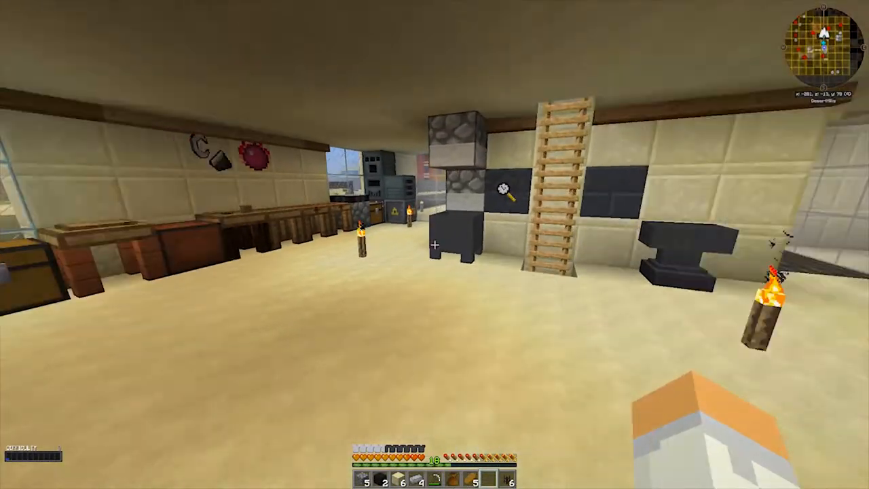
mouse_move(435, 245)
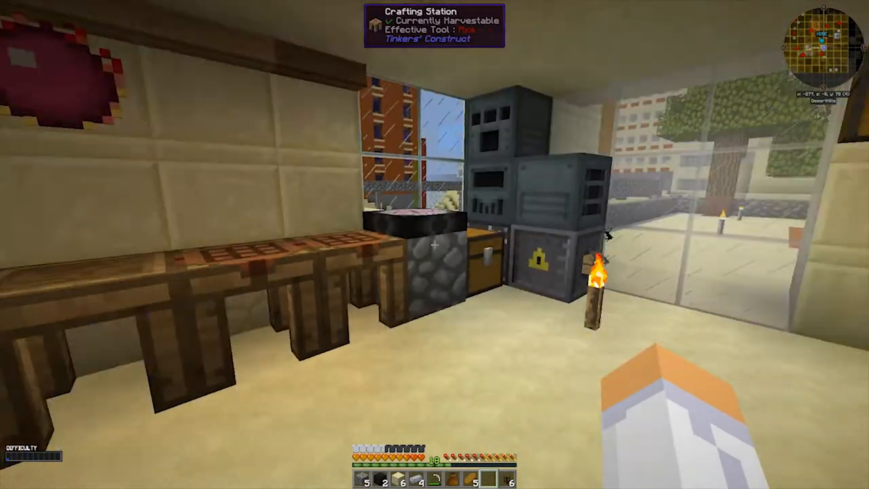
mouse_move(435, 245)
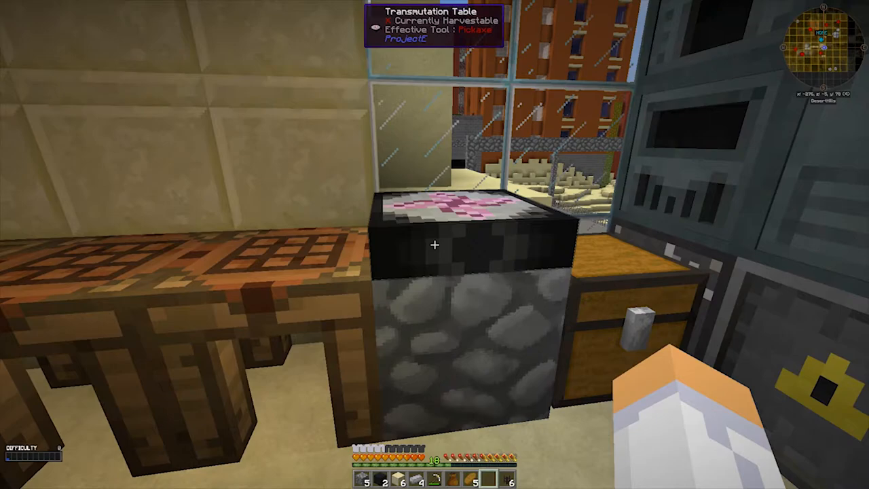
mouse_move(435, 244)
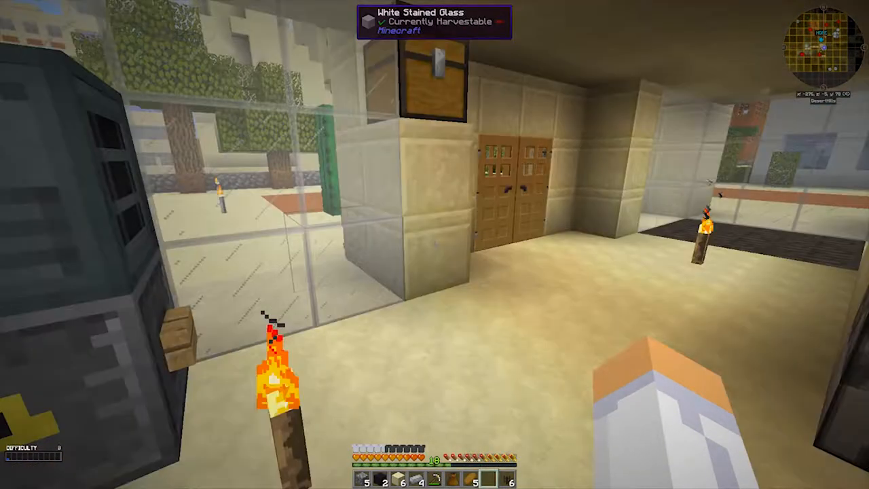
mouse_move(435, 245)
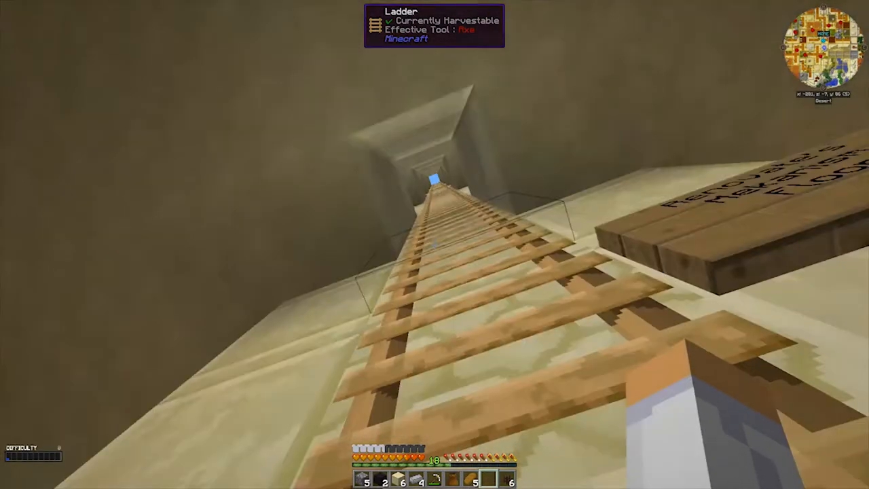
mouse_move(435, 244)
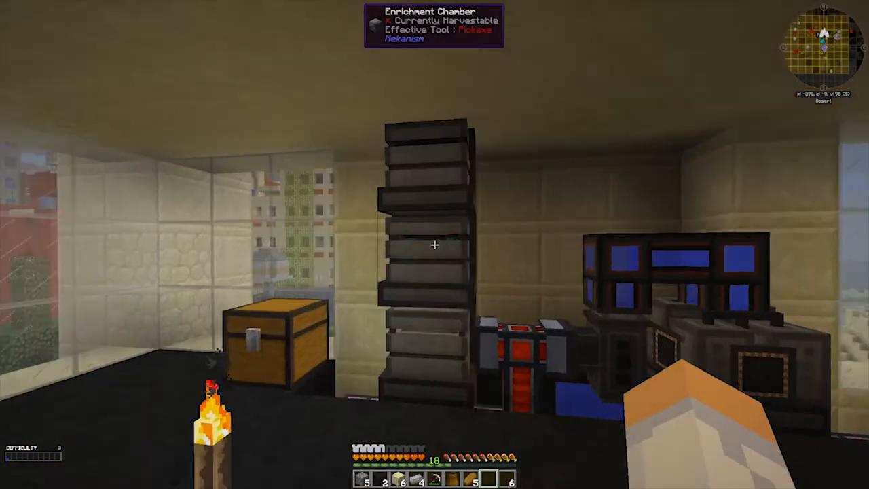
mouse_move(435, 245)
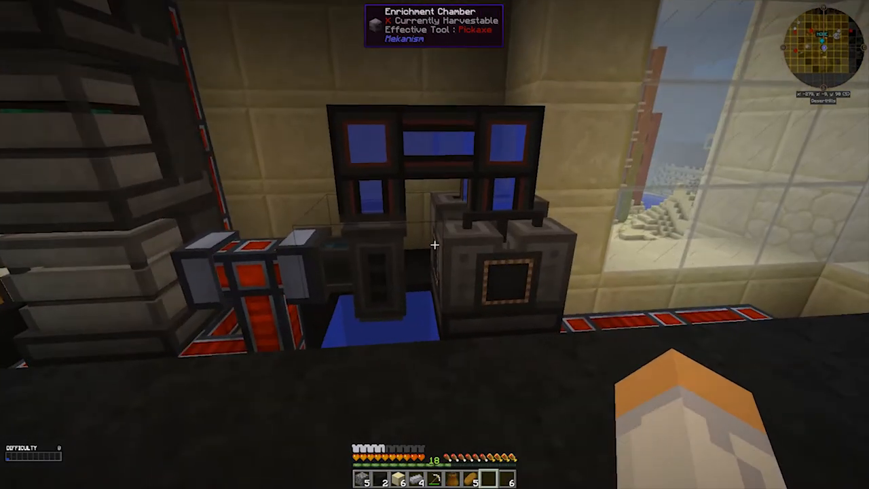
mouse_move(435, 244)
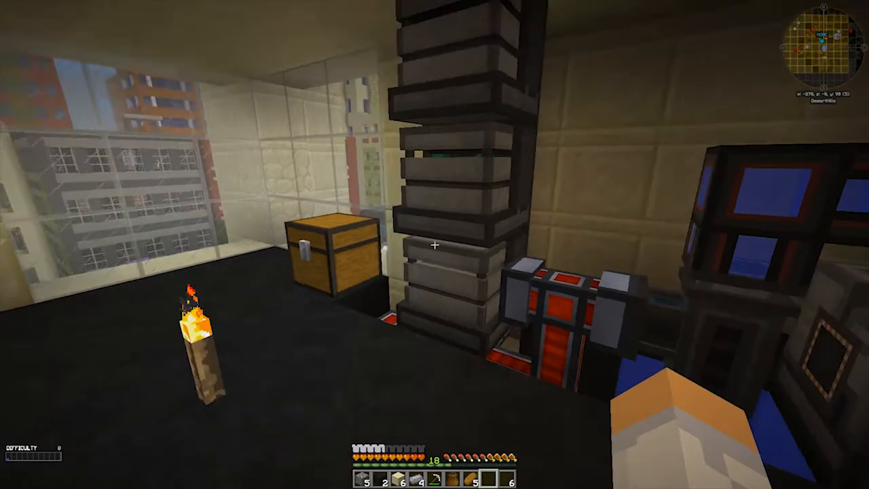
mouse_move(435, 245)
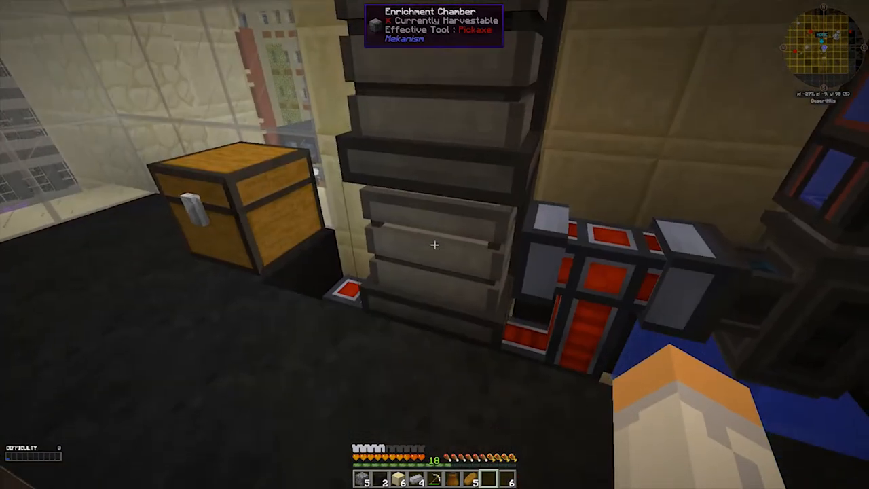
mouse_move(434, 245)
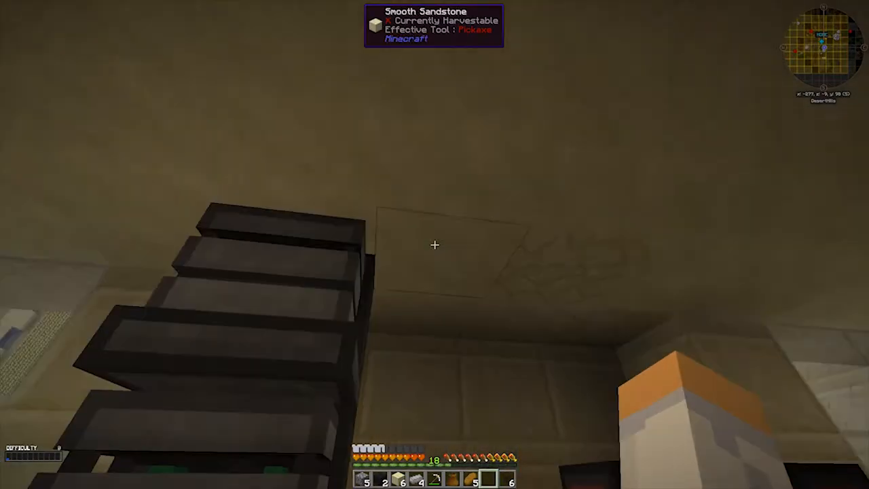
Take the configurator from JEI and inspect the Metallurgic Infuser and Electrolytic Separator screens.
key(e)
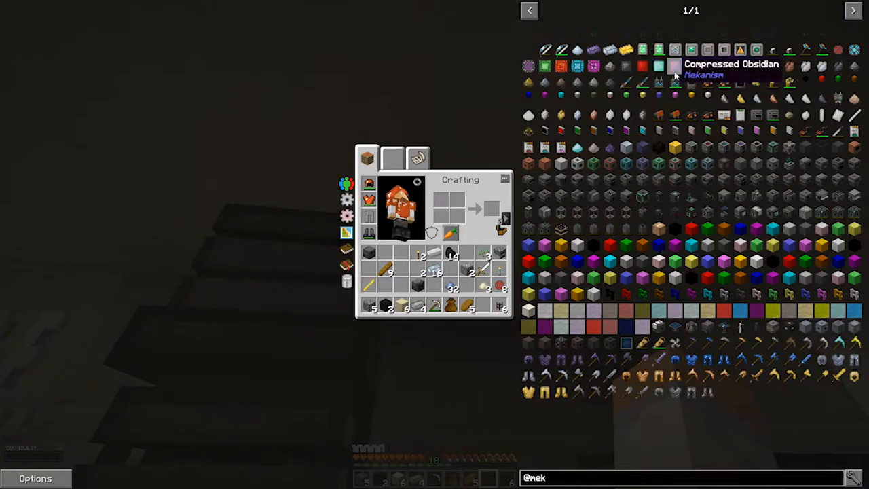
key(Escape)
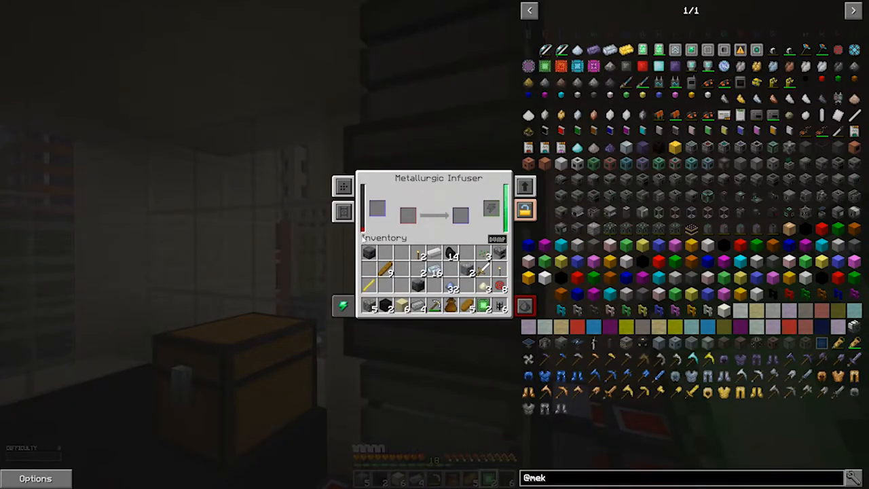
mouse_move(343, 186)
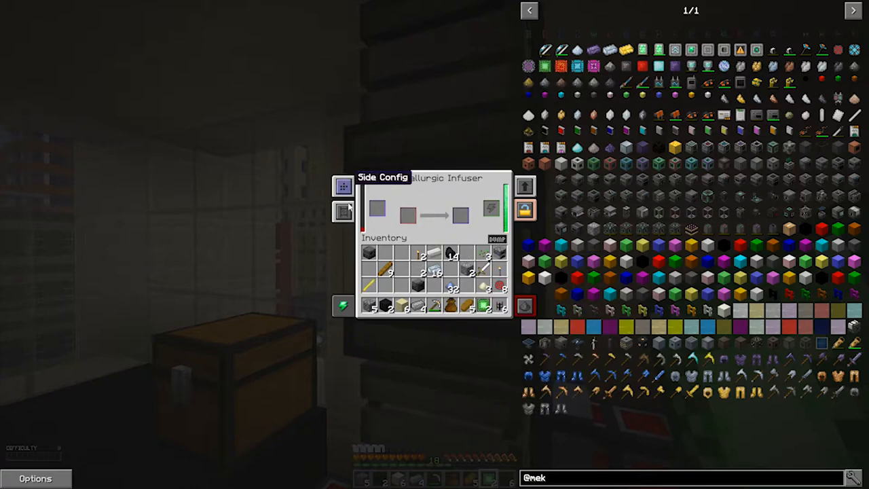
key(Escape)
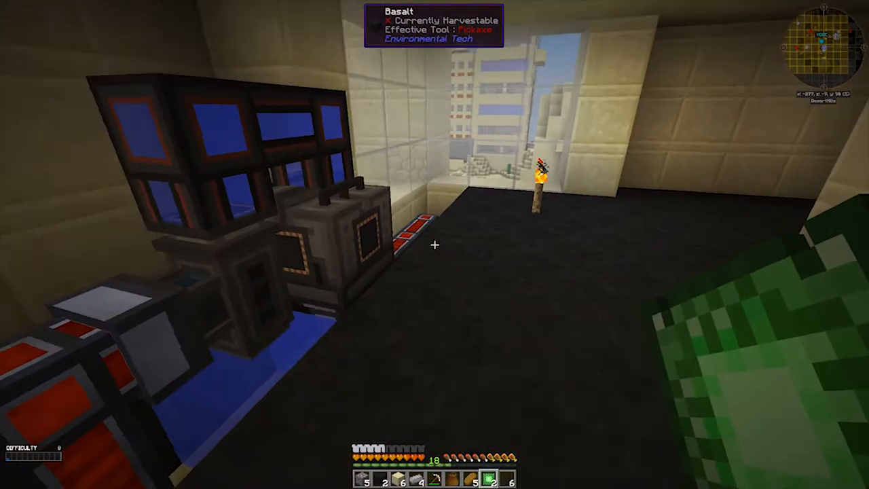
mouse_move(434, 245)
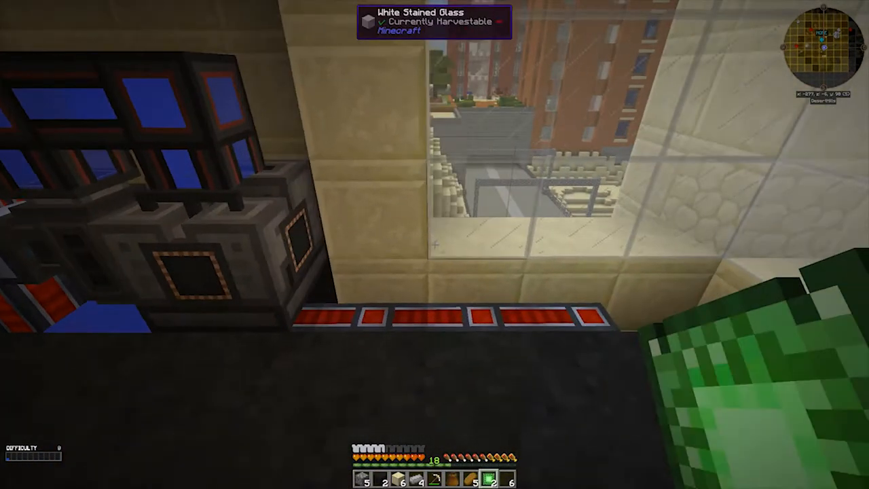
mouse_move(434, 245)
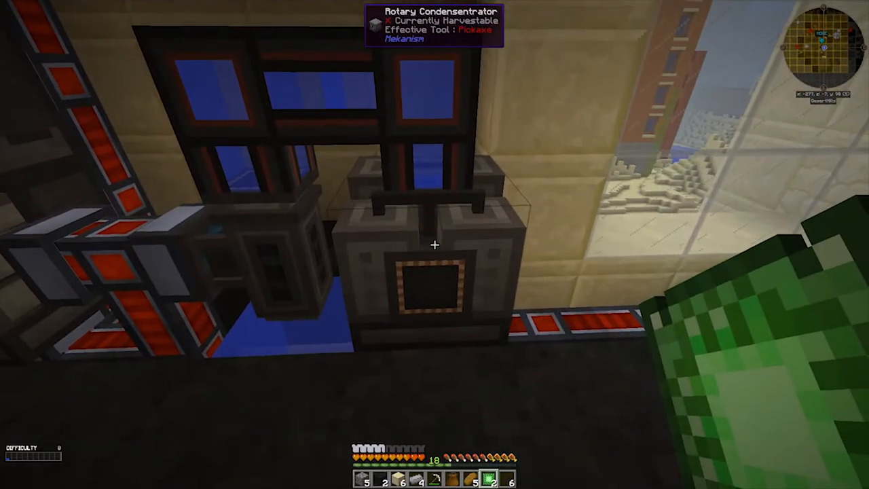
mouse_move(435, 244)
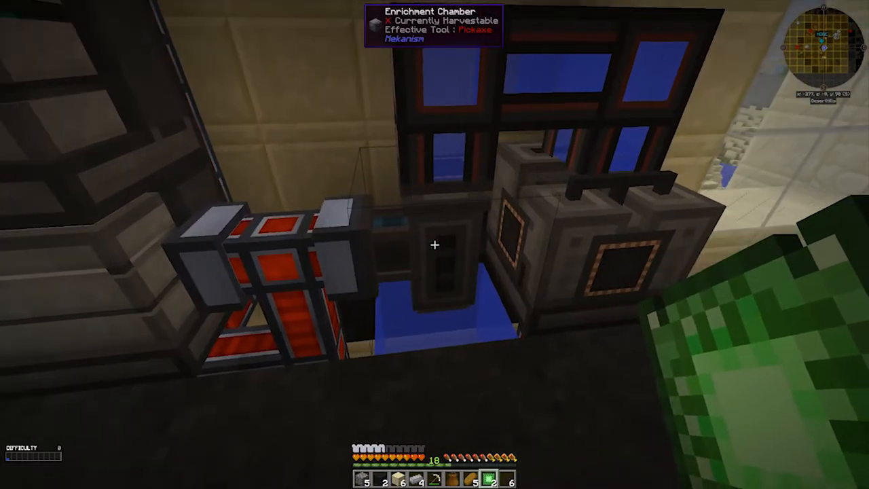
mouse_move(435, 244)
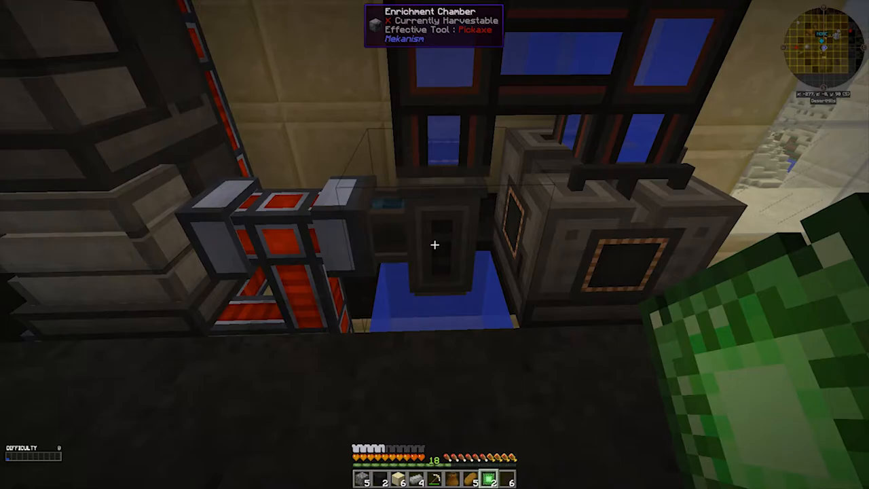
mouse_move(435, 244)
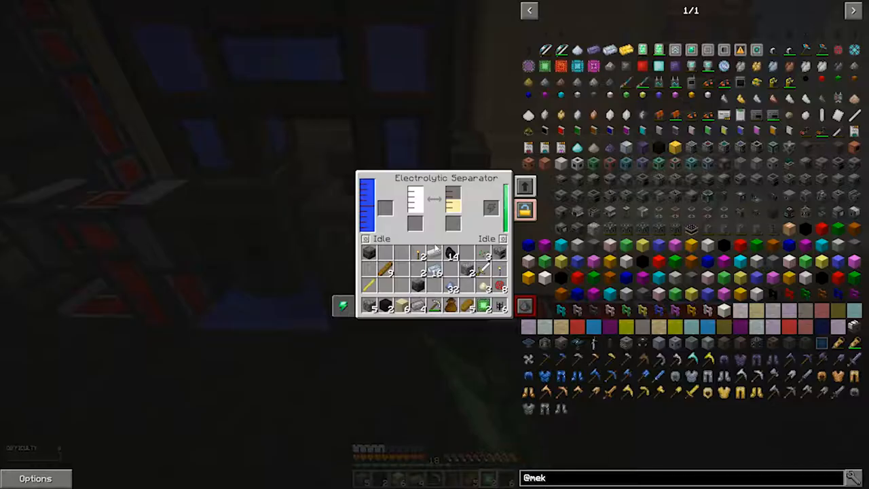
key(Escape)
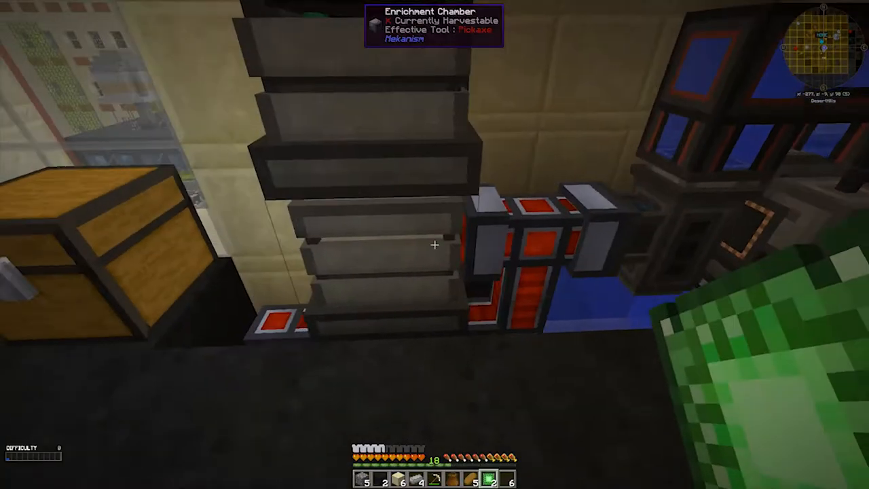
mouse_move(434, 245)
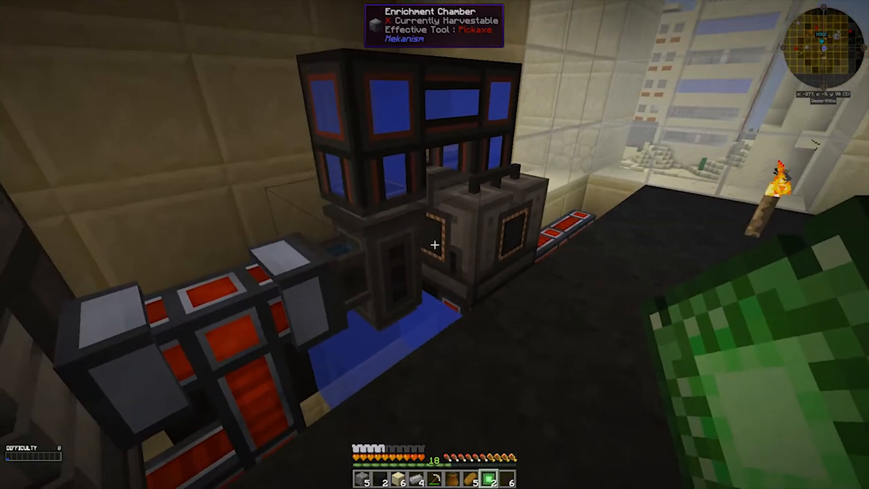
mouse_move(434, 245)
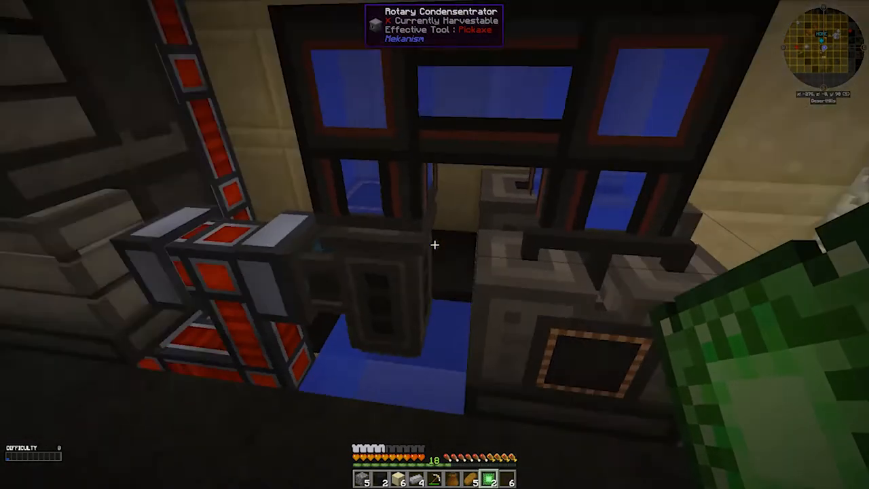
mouse_move(435, 244)
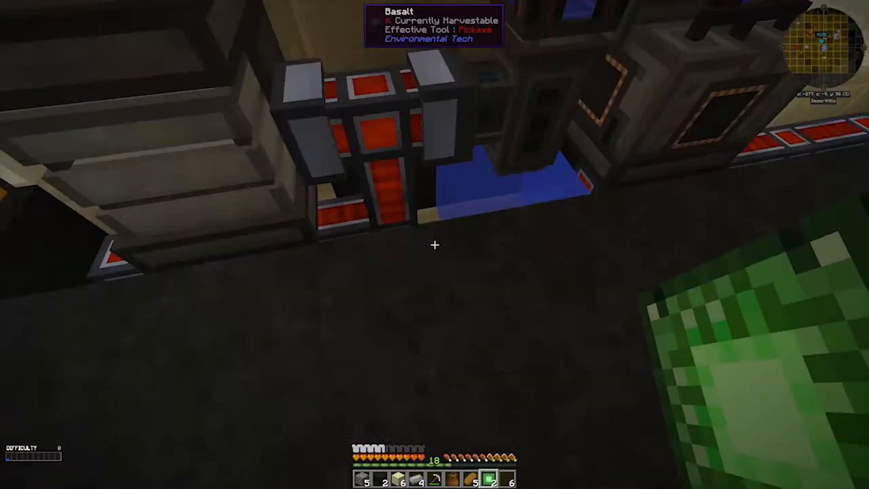
mouse_move(434, 245)
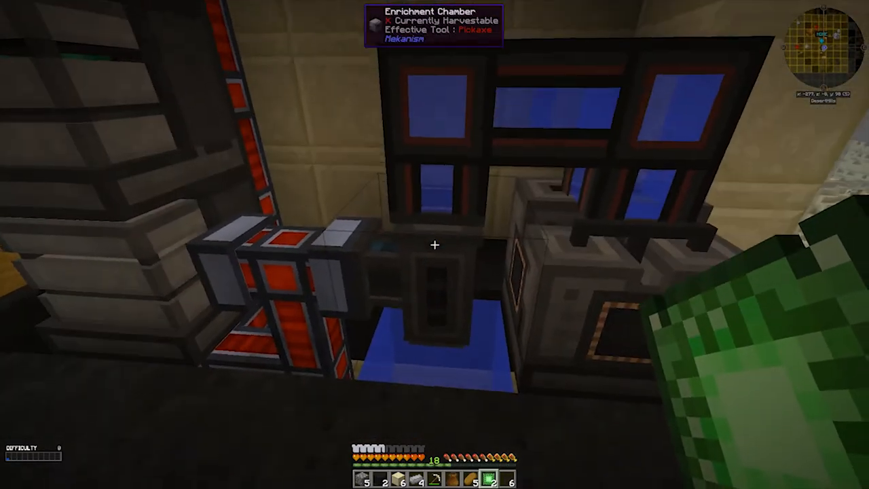
mouse_move(435, 244)
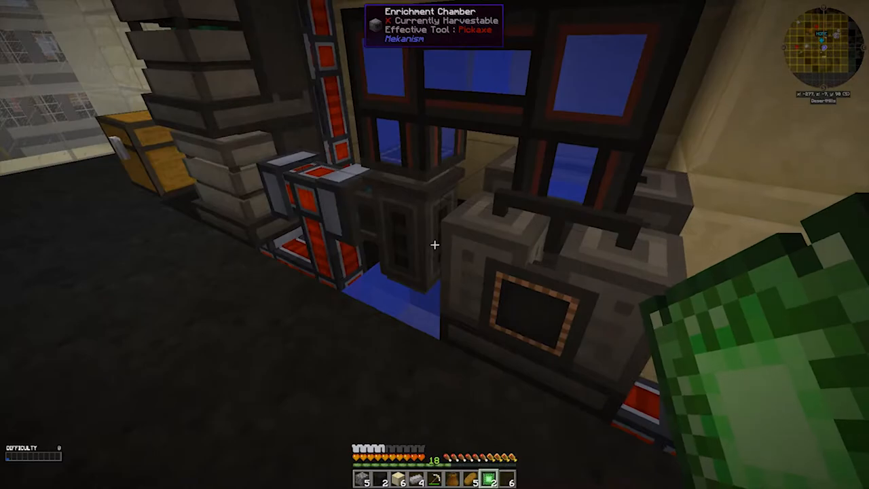
mouse_move(434, 245)
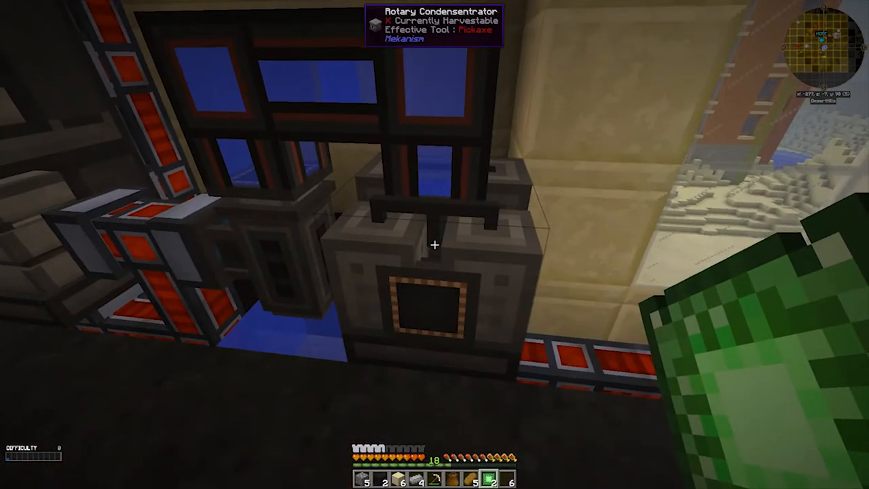
right_click(435, 245)
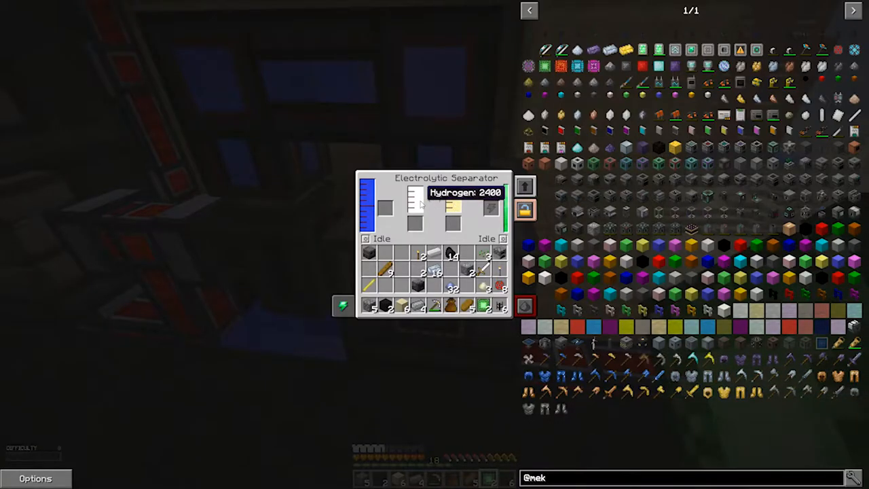
key(Escape)
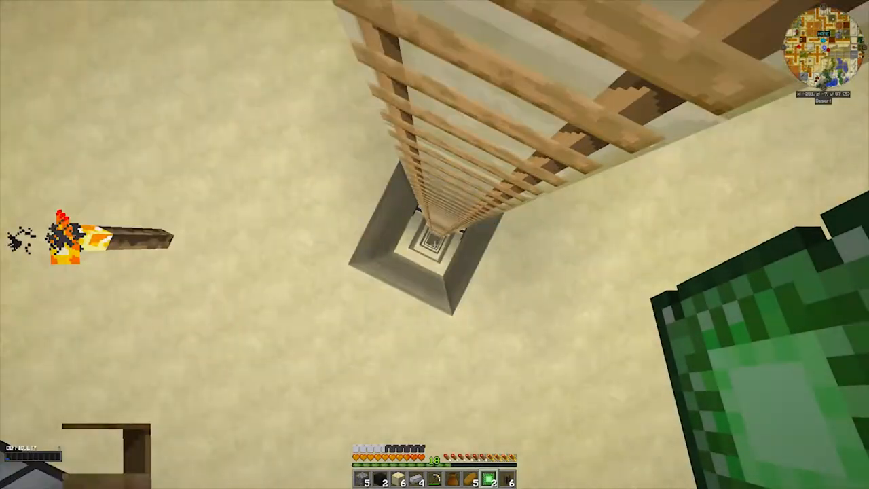
mouse_move(435, 244)
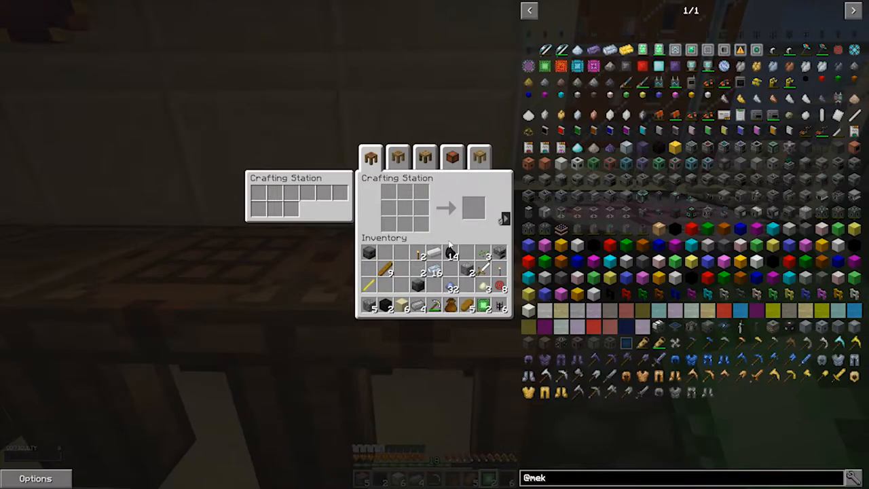
mouse_move(675, 212)
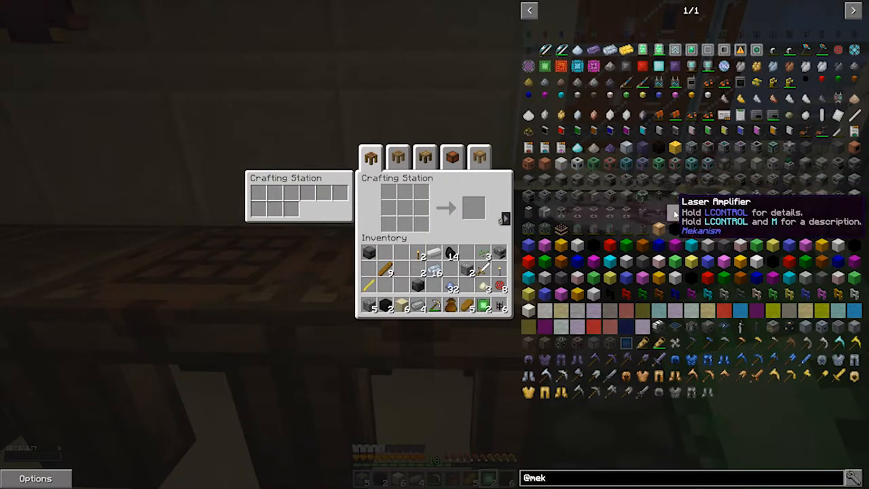
mouse_move(543, 182)
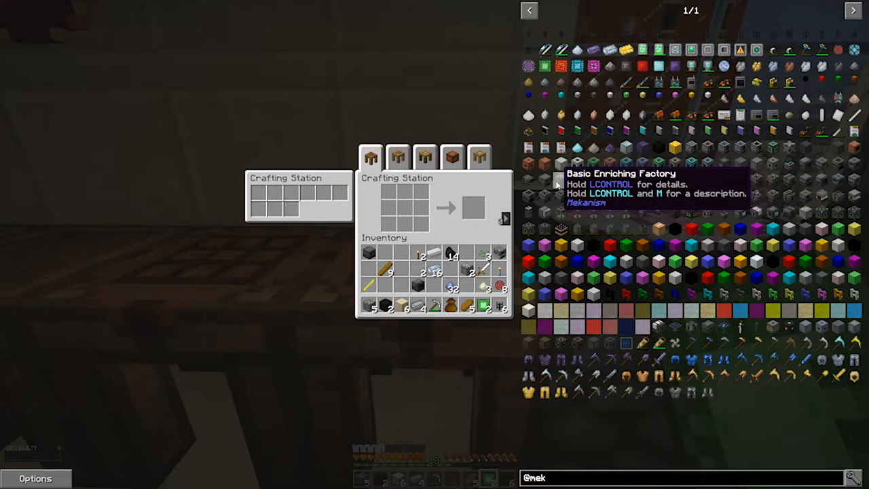
mouse_move(547, 197)
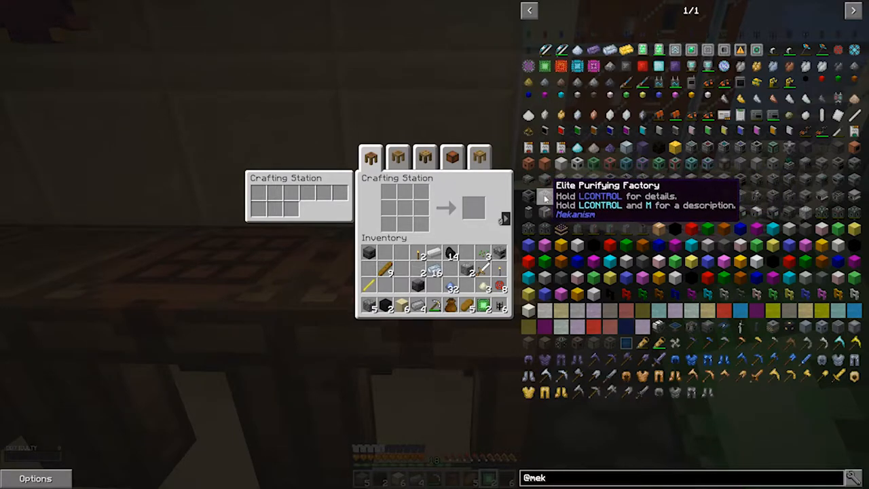
mouse_move(577, 180)
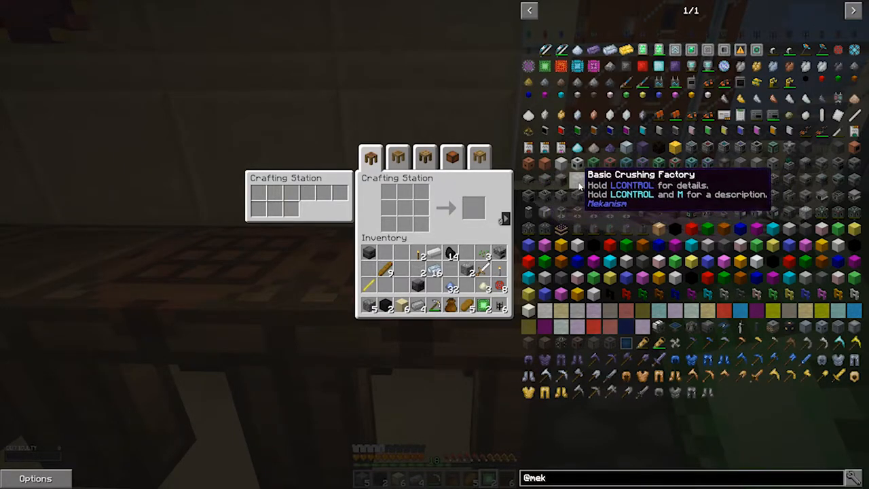
mouse_move(624, 189)
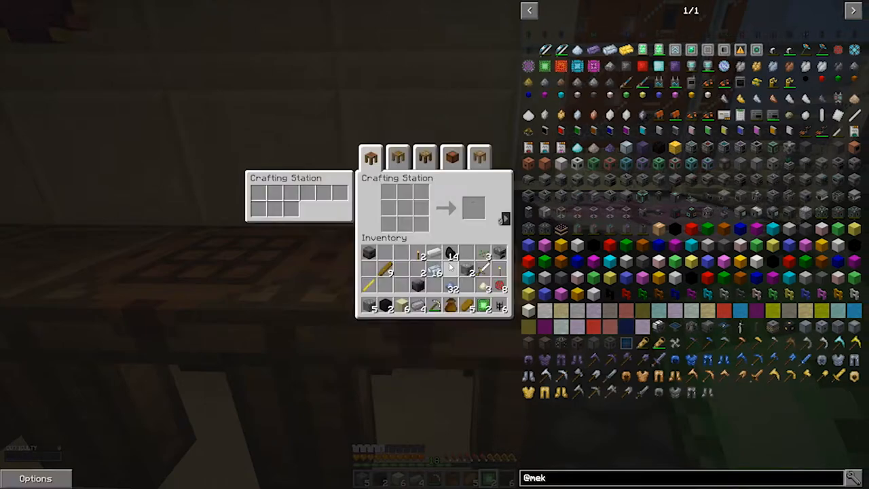
mouse_move(369, 255)
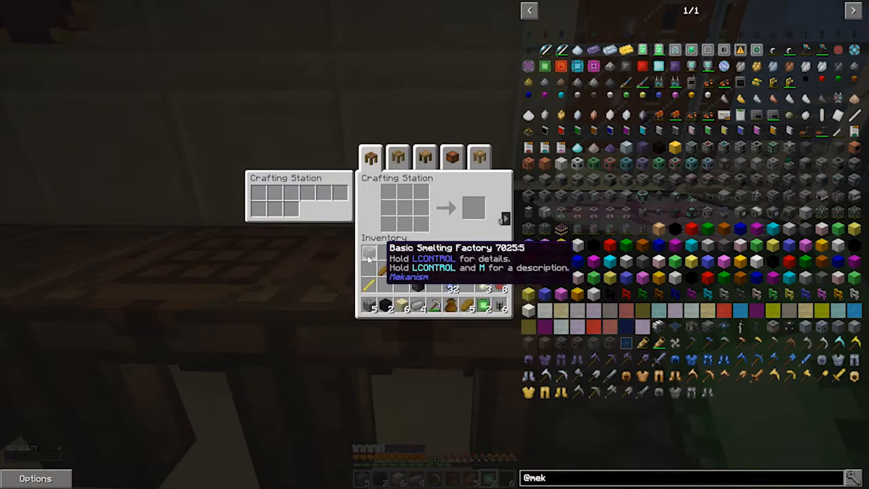
mouse_move(625, 187)
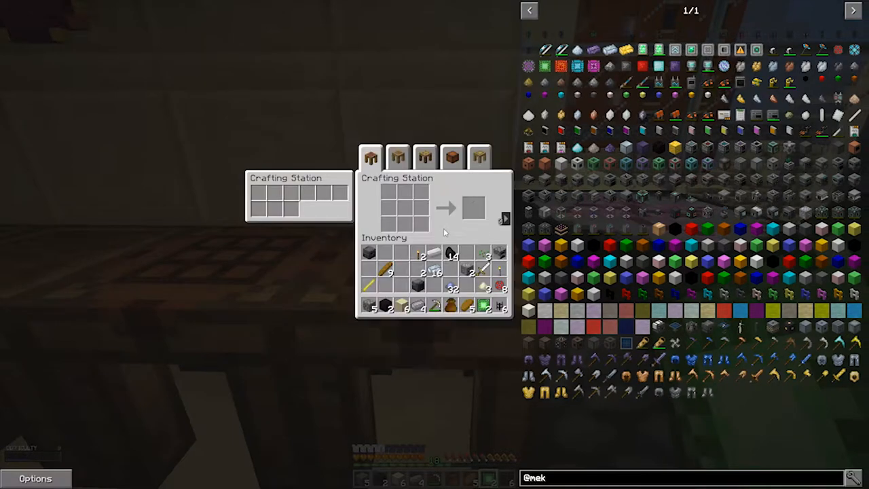
mouse_move(500, 286)
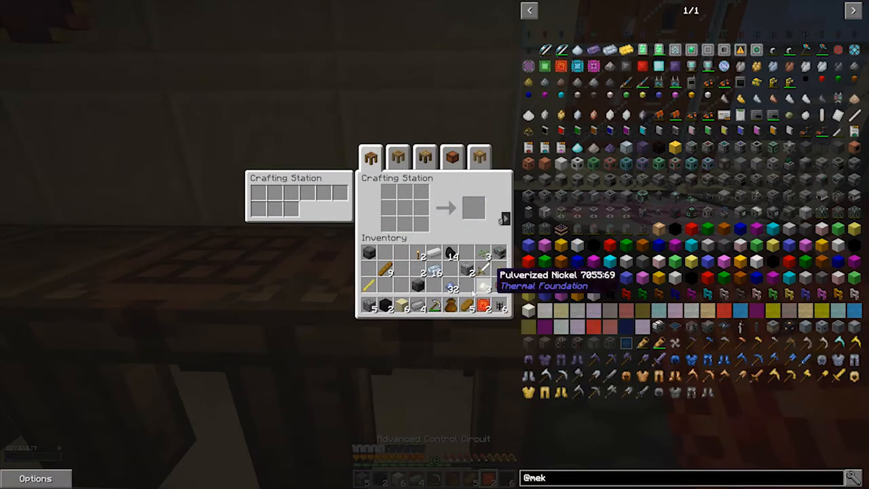
mouse_move(674, 212)
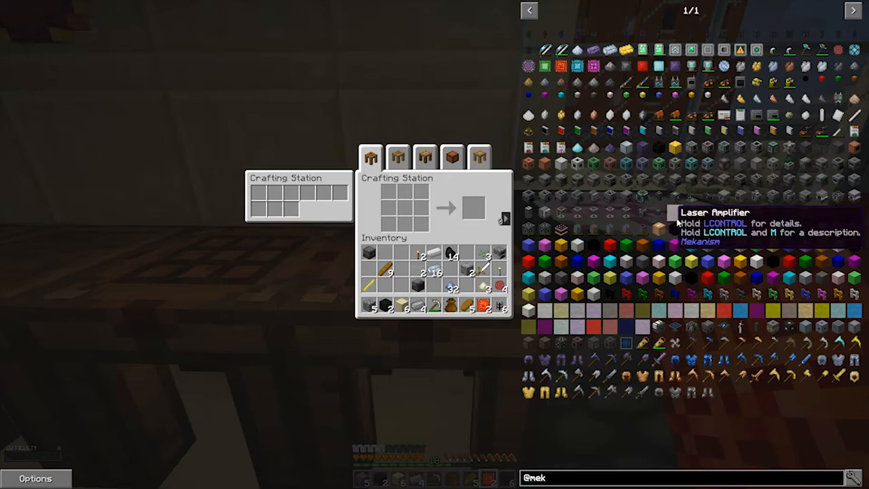
mouse_move(595, 180)
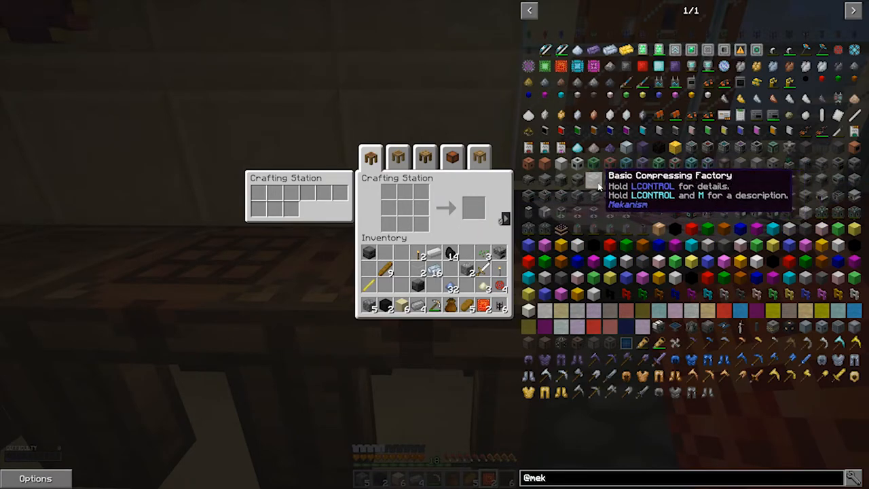
mouse_move(624, 180)
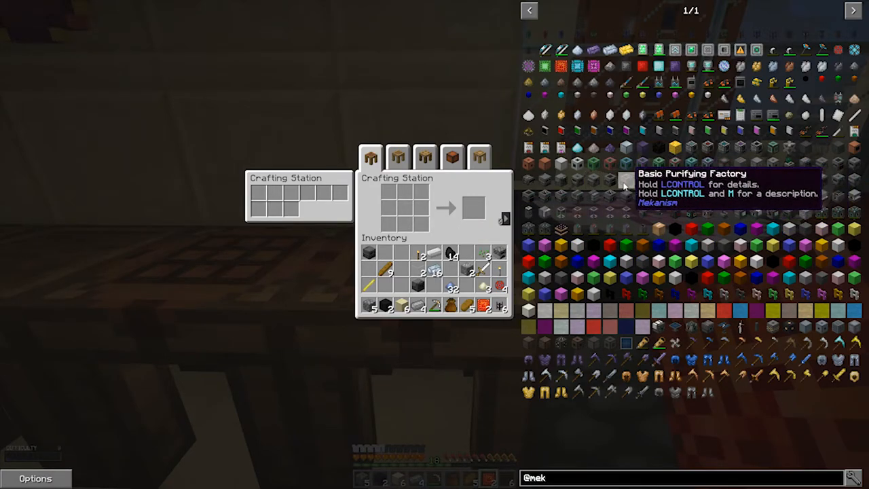
mouse_move(577, 163)
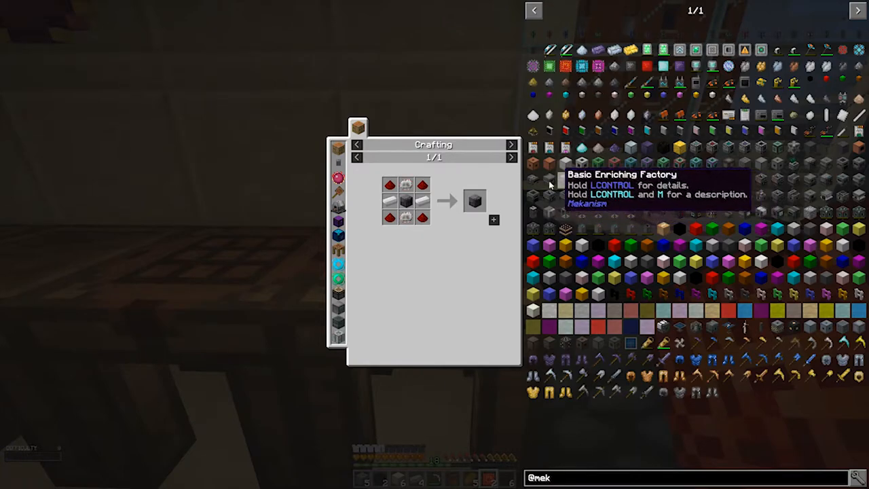
mouse_move(597, 180)
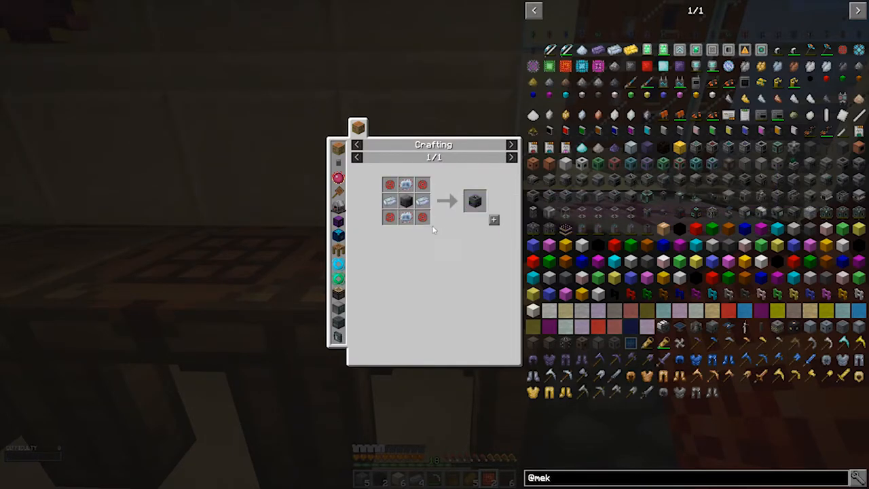
mouse_move(475, 200)
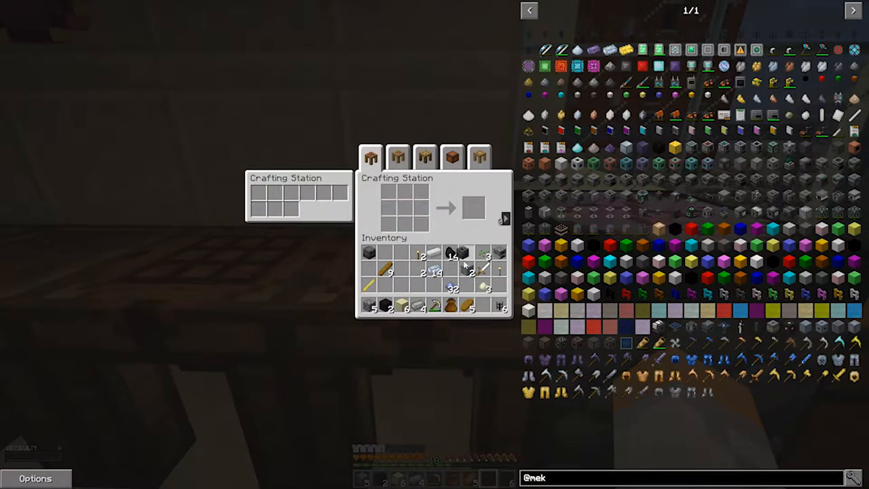
mouse_move(368, 253)
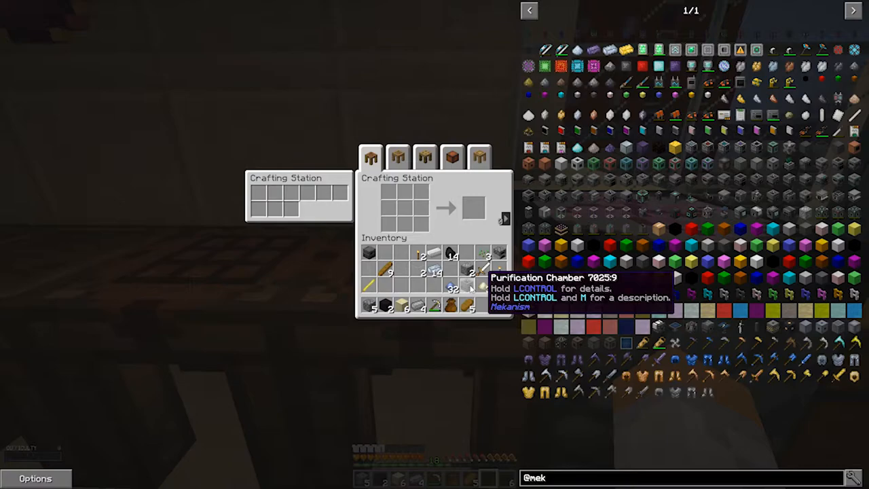
mouse_move(608, 180)
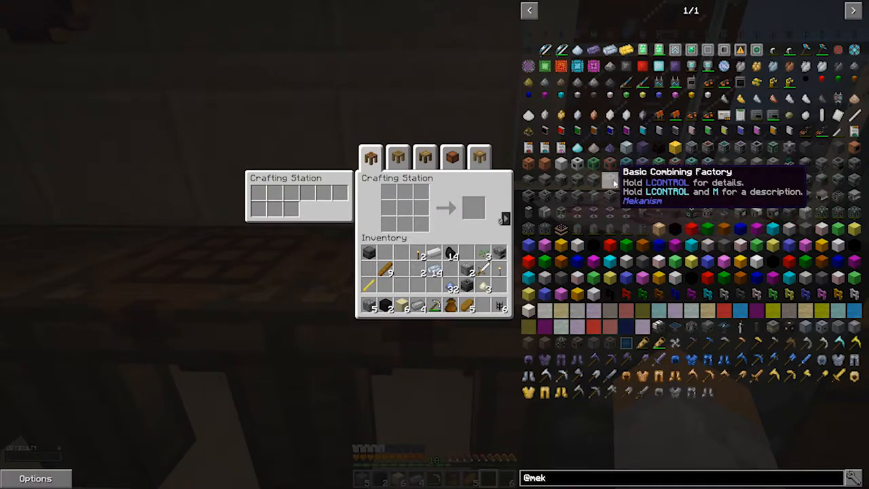
Close the Crafting Station screen after browsing the Purification Chamber and Combining Factory.
key(Escape)
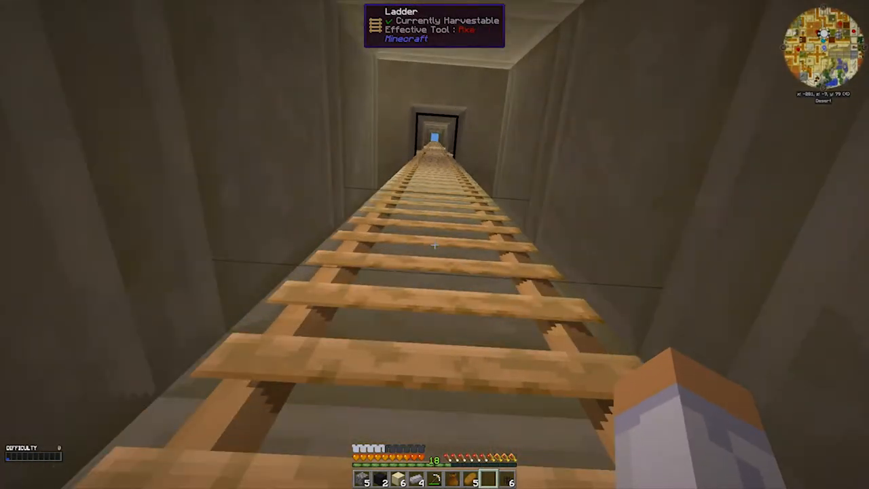
Hold W to climb the ladder shaft into the upper area.
key(w)
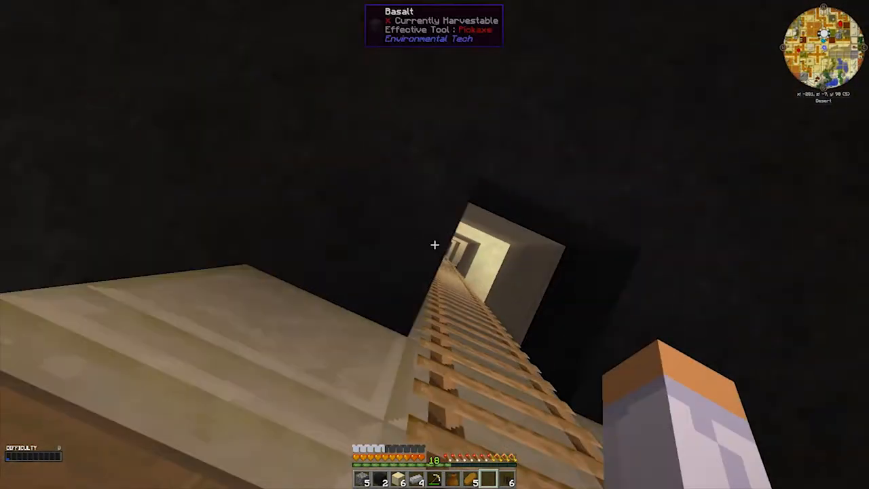
mouse_move(435, 244)
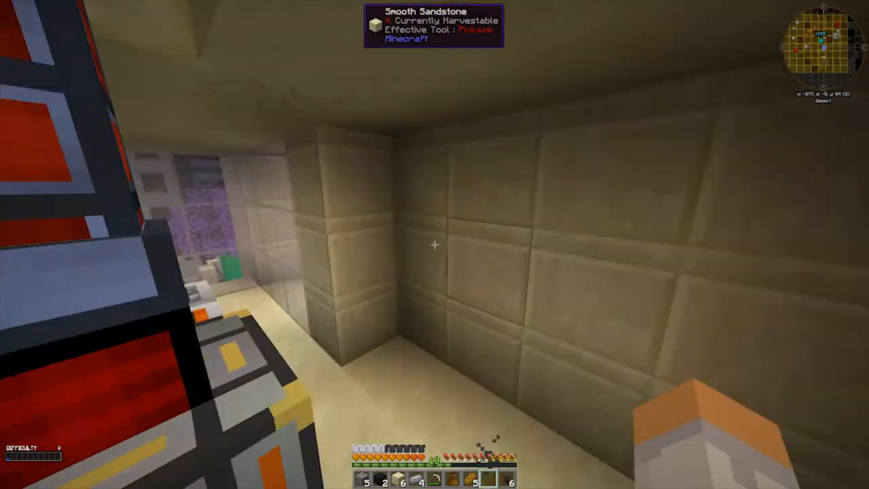
mouse_move(435, 245)
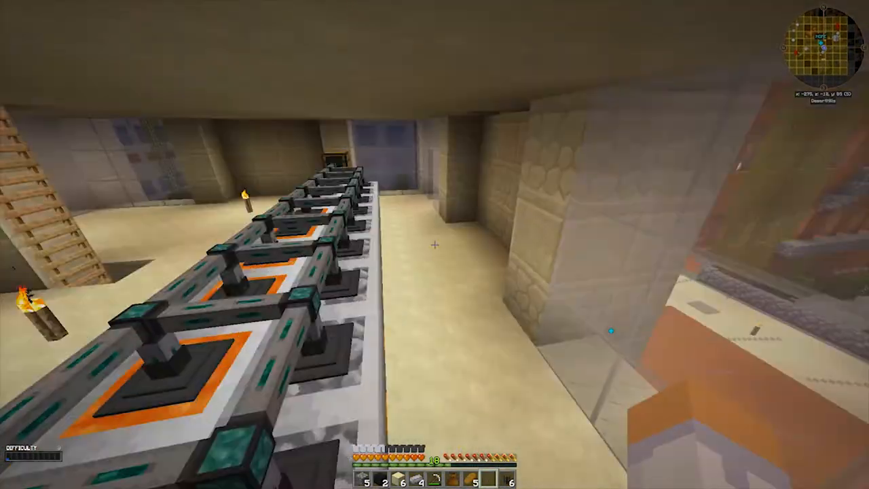
mouse_move(435, 245)
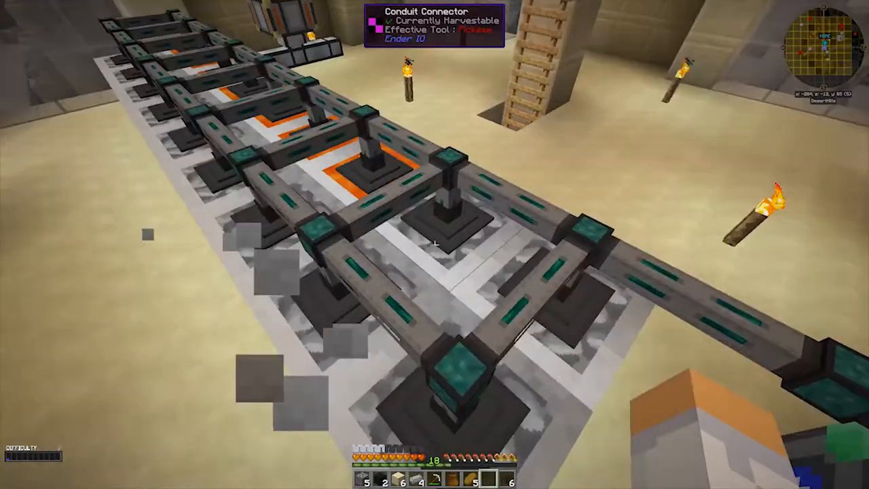
mouse_move(435, 244)
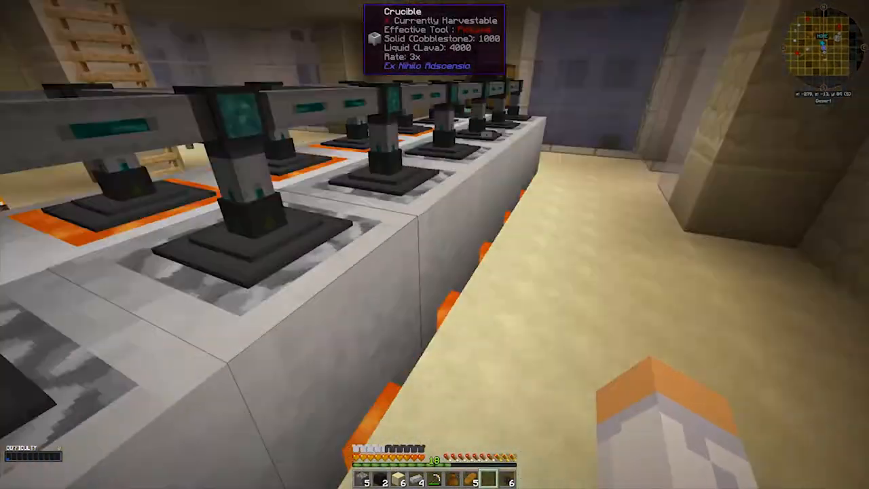
mouse_move(434, 245)
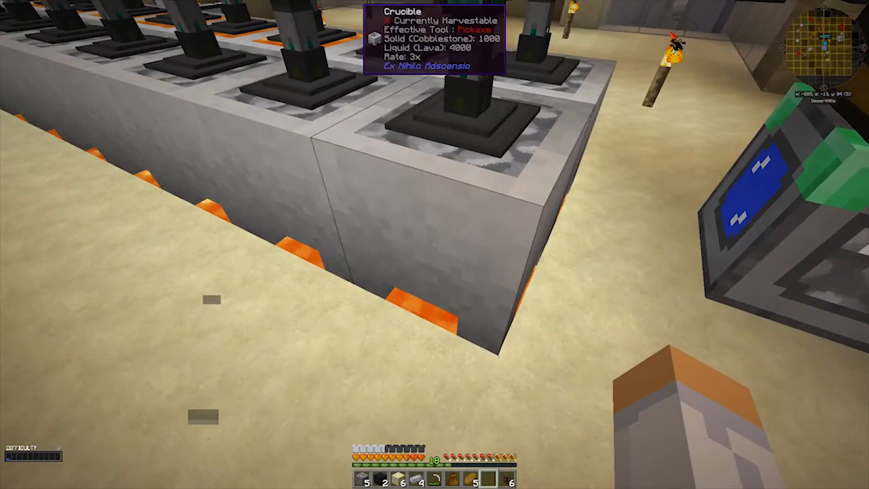
mouse_move(434, 245)
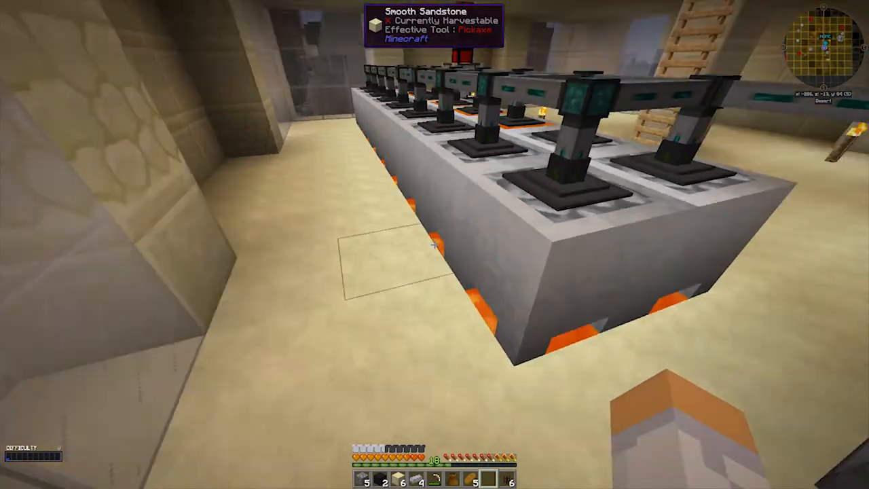
mouse_move(434, 244)
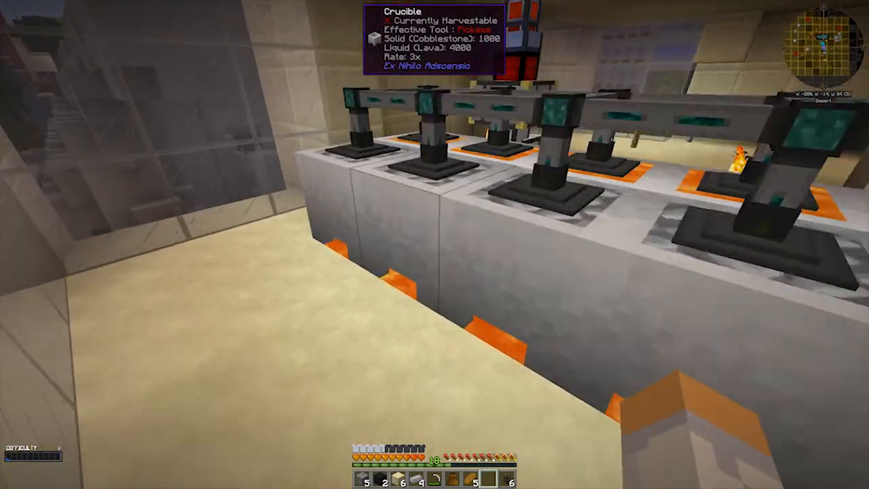
mouse_move(435, 244)
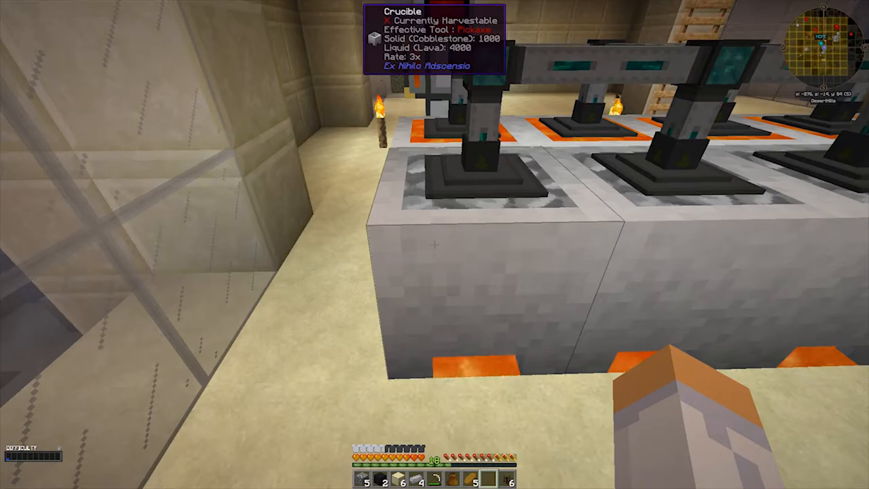
mouse_move(434, 245)
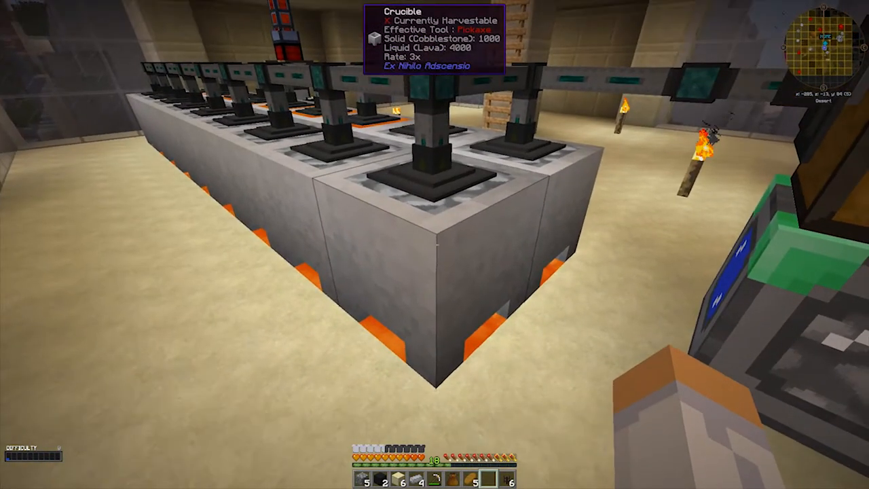
mouse_move(434, 244)
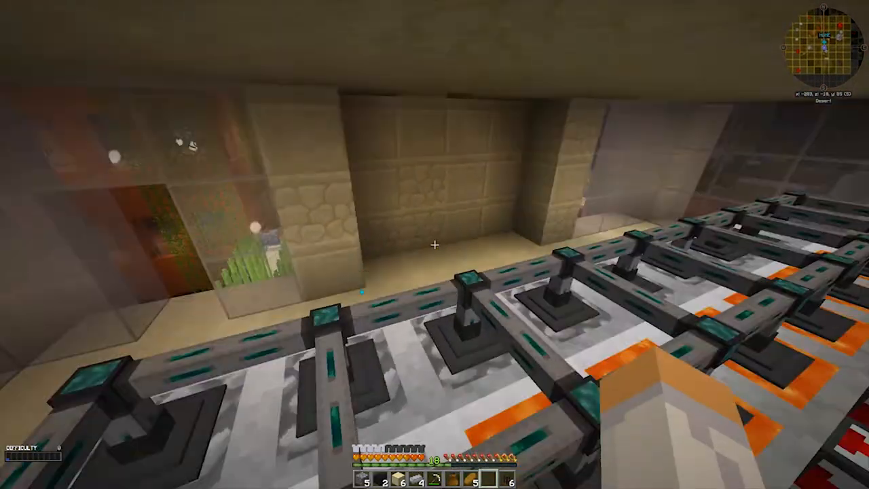
mouse_move(435, 245)
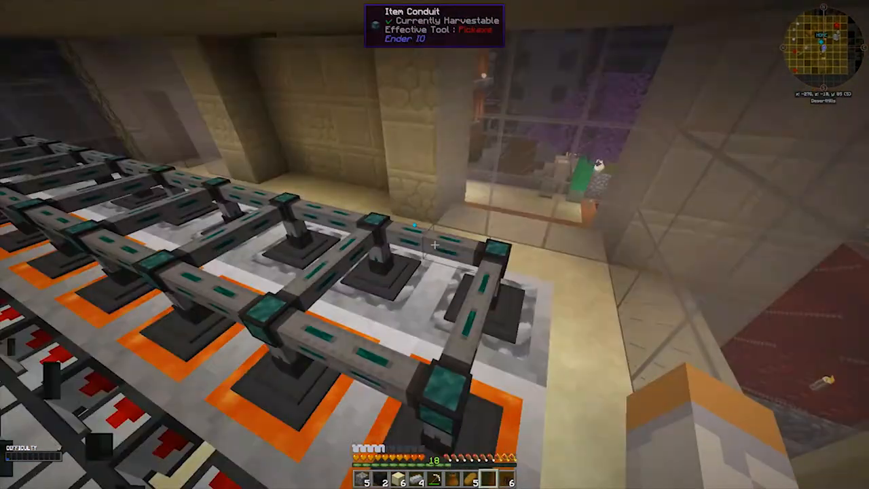
mouse_move(435, 245)
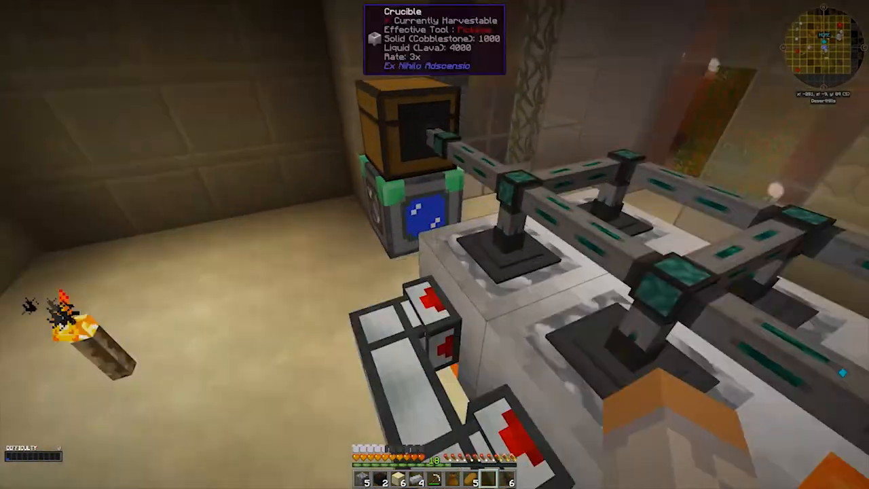
mouse_move(435, 244)
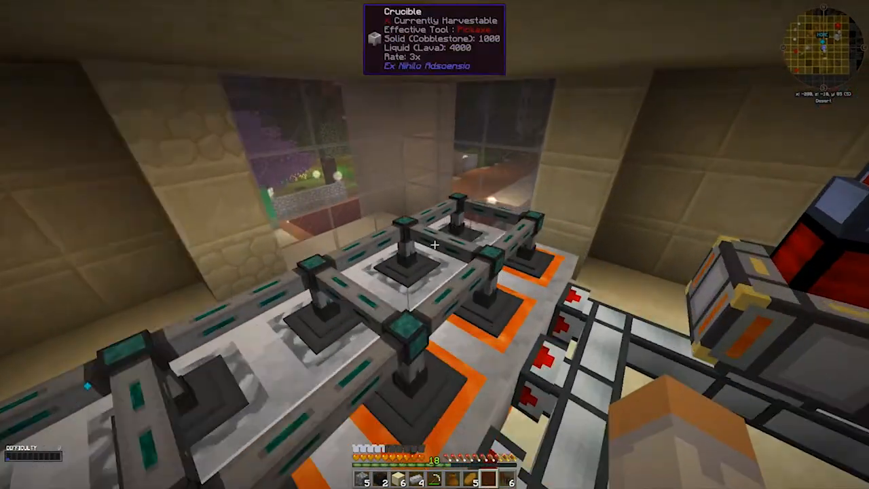
mouse_move(435, 244)
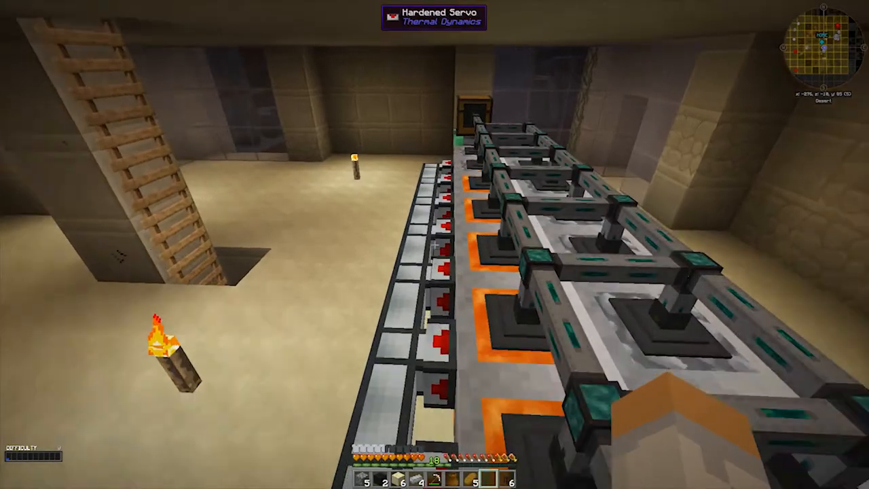
mouse_move(434, 244)
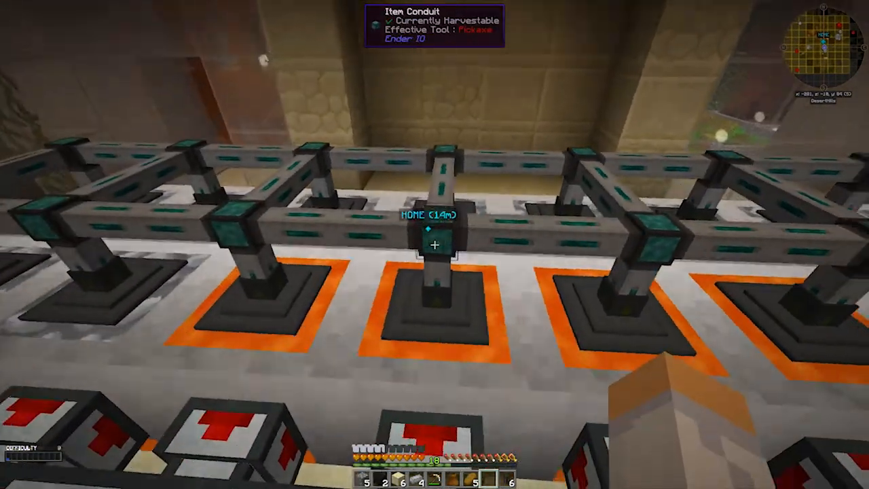
mouse_move(435, 244)
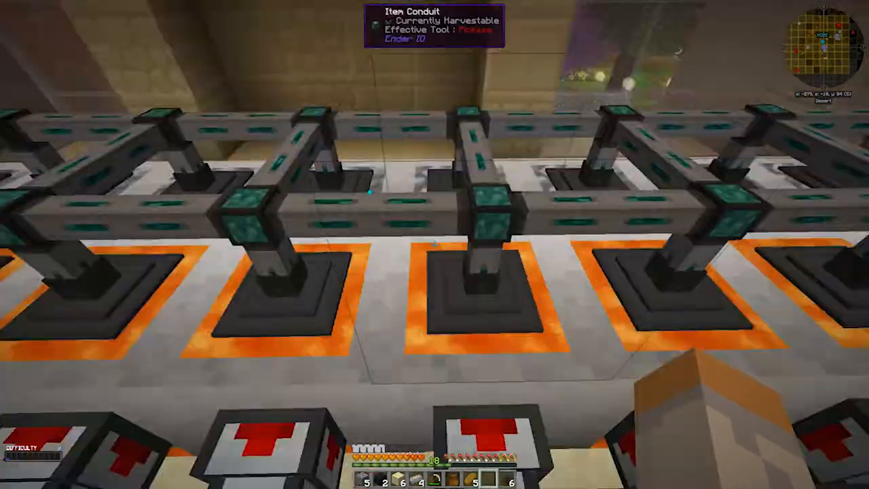
mouse_move(434, 245)
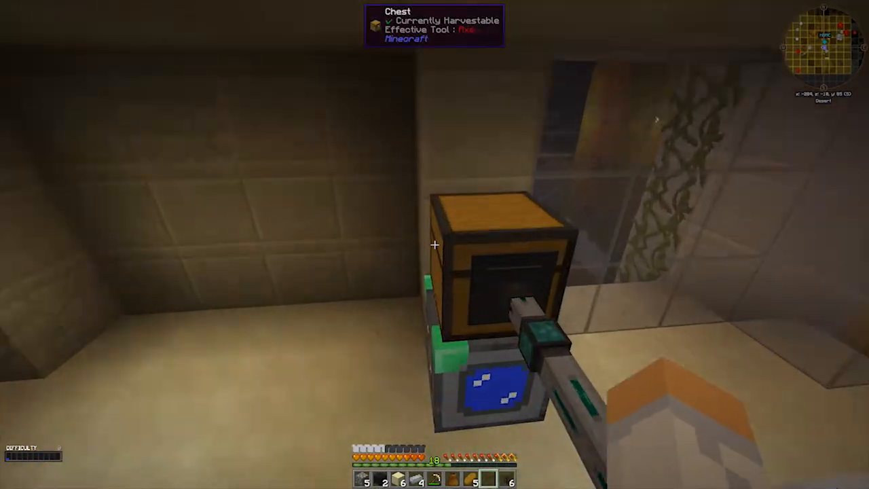
mouse_move(435, 244)
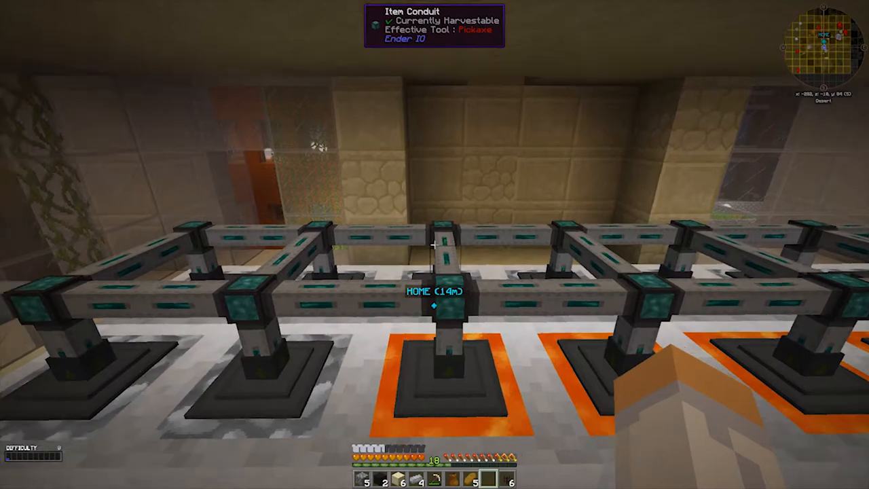
mouse_move(435, 244)
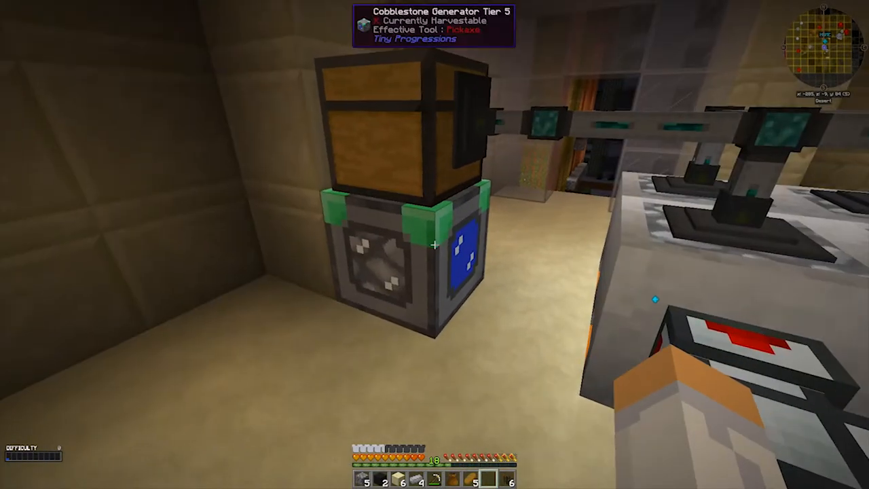
mouse_move(434, 244)
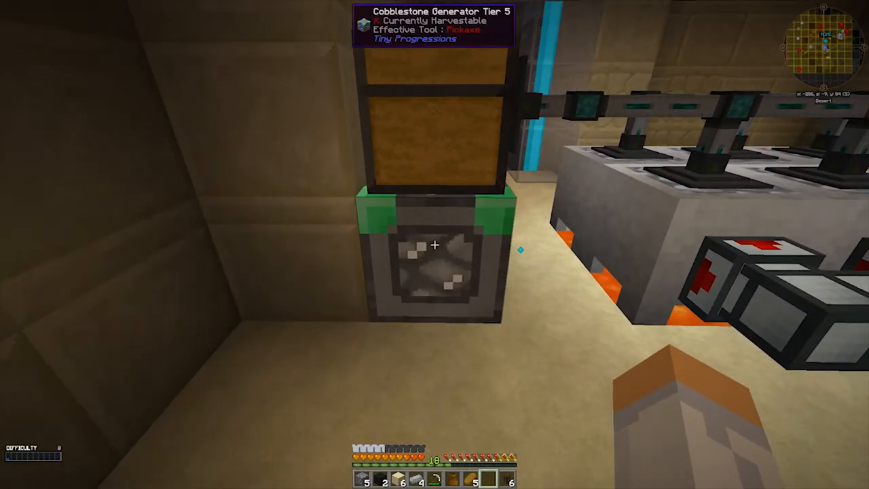
mouse_move(435, 244)
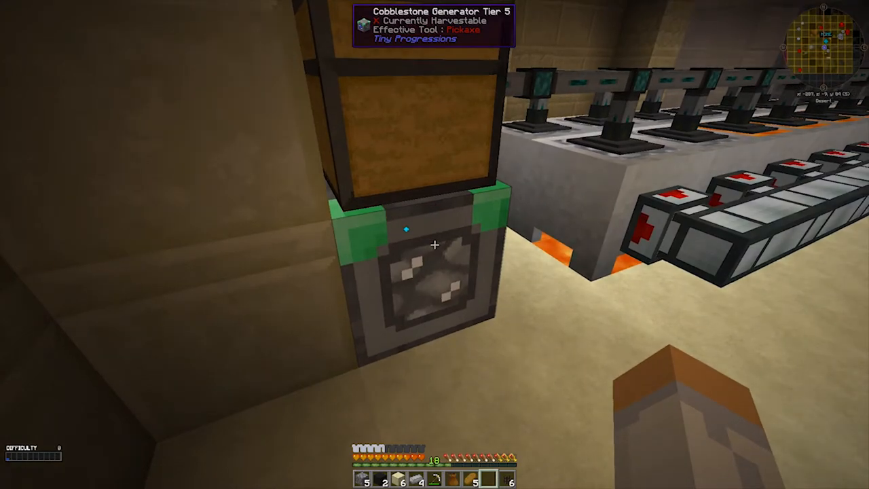
mouse_move(435, 244)
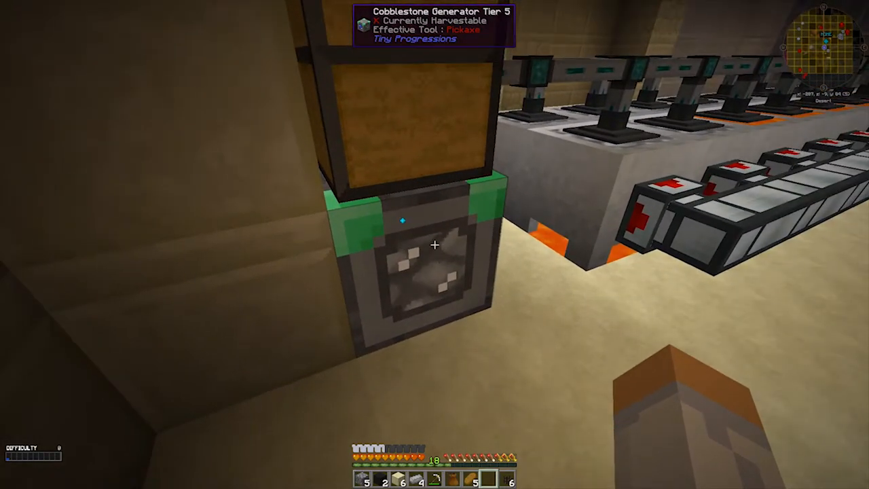
mouse_move(435, 245)
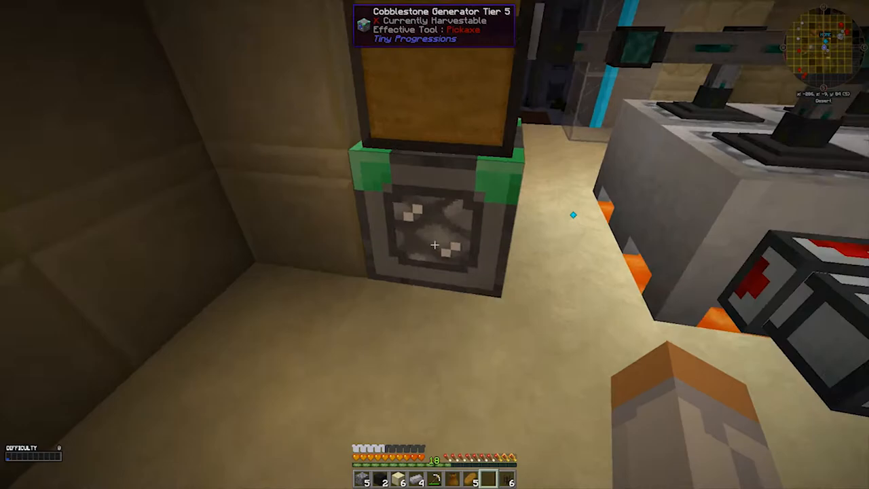
mouse_move(434, 245)
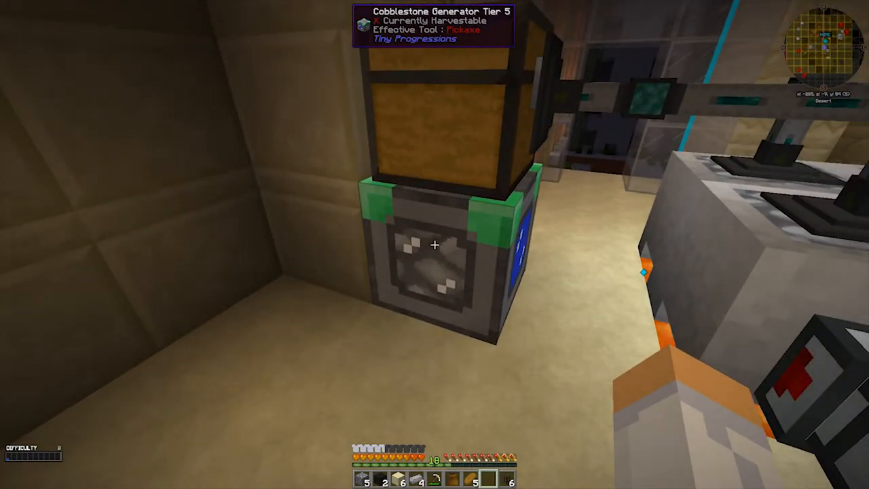
mouse_move(435, 245)
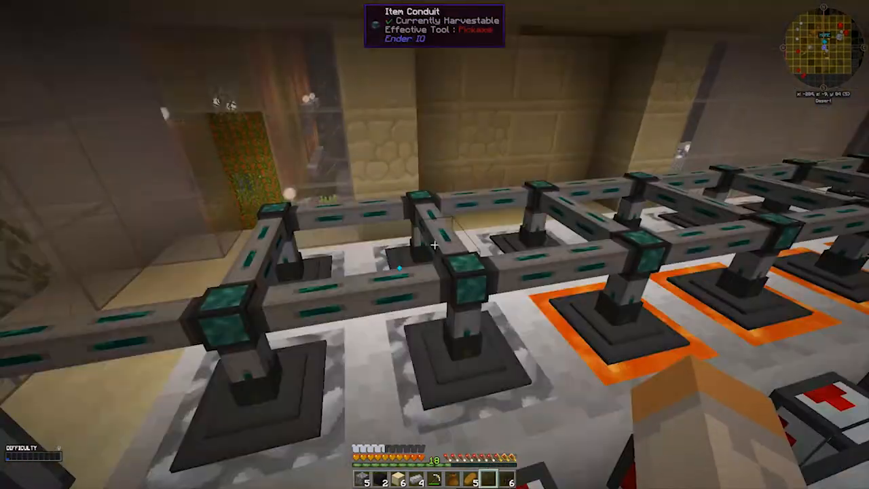
mouse_move(435, 245)
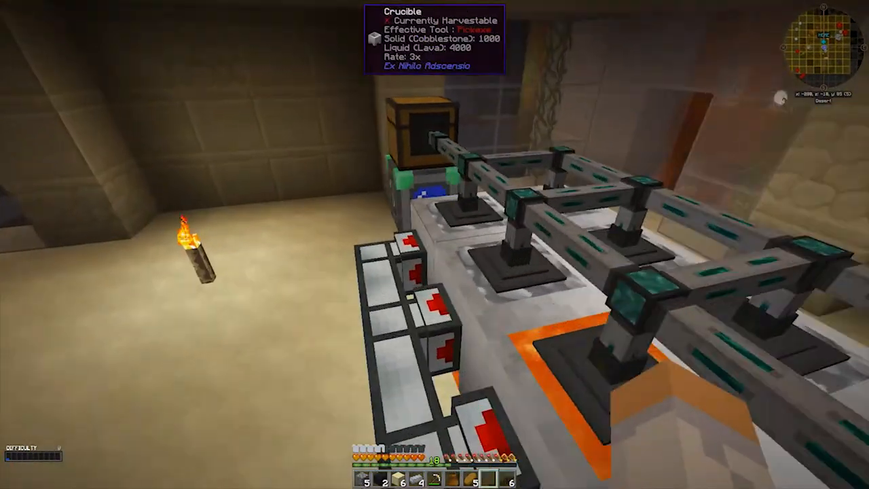
mouse_move(434, 244)
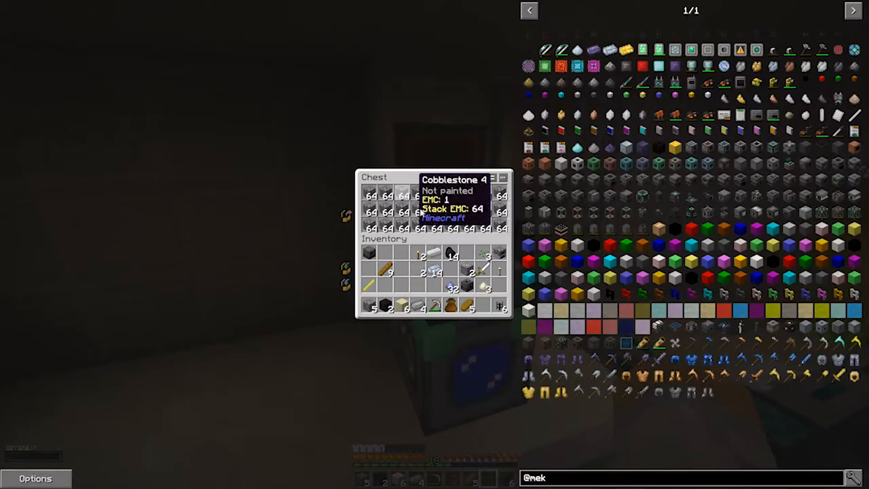
key(Escape)
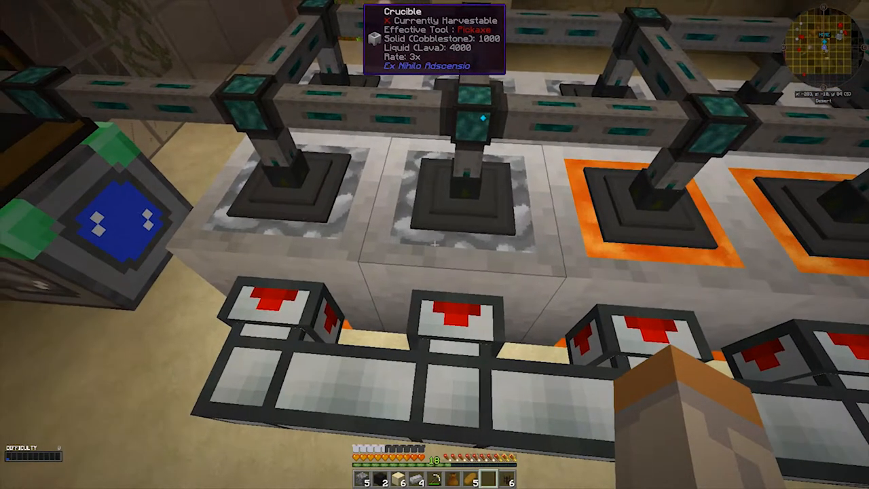
mouse_move(435, 244)
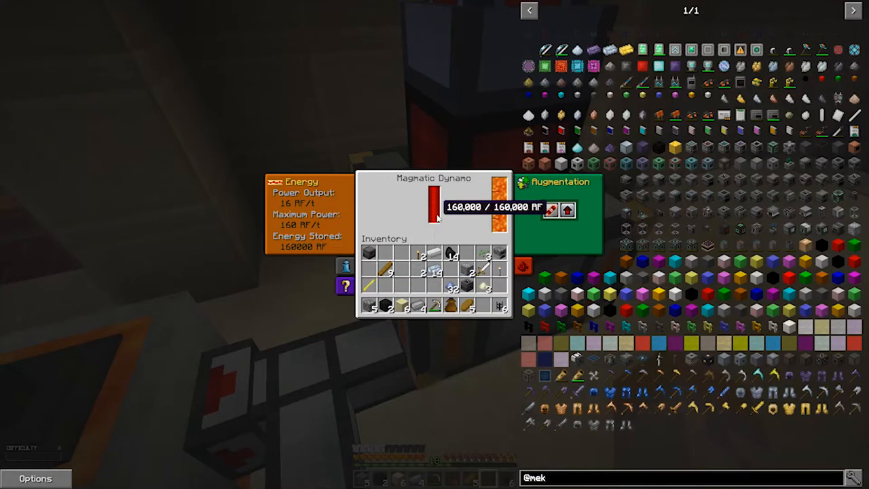
mouse_move(553, 209)
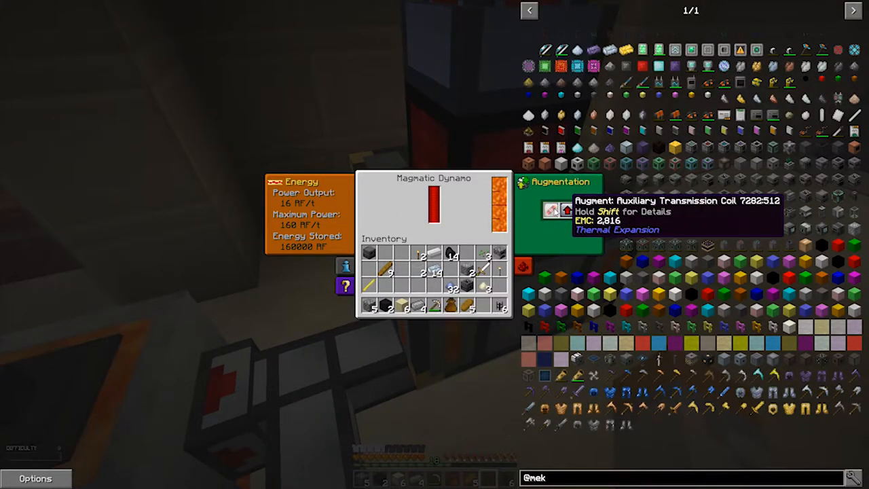
key(shift)
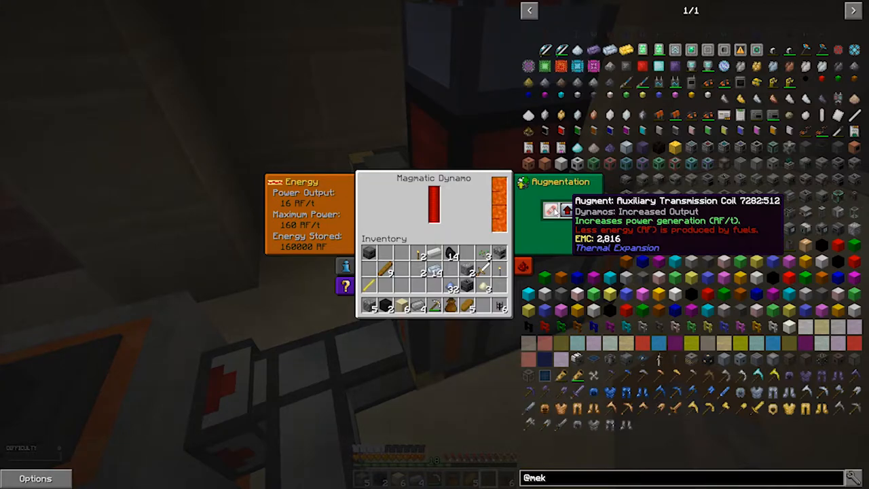
mouse_move(567, 210)
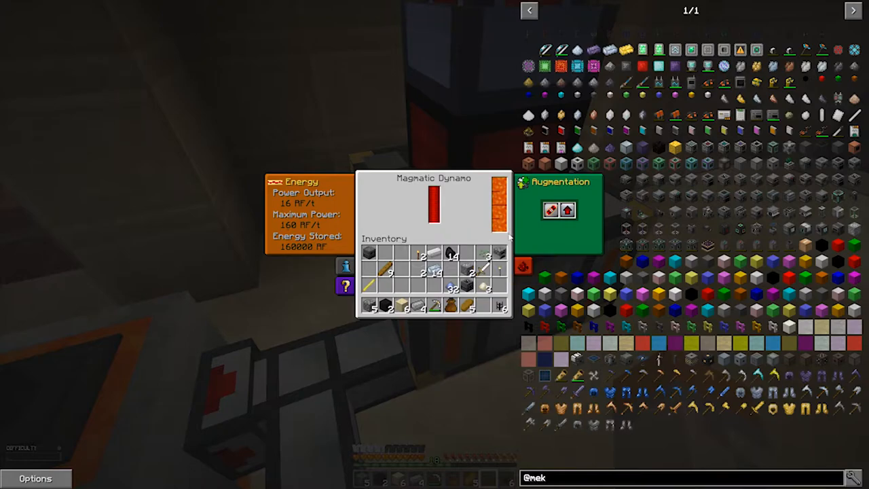
key(Escape)
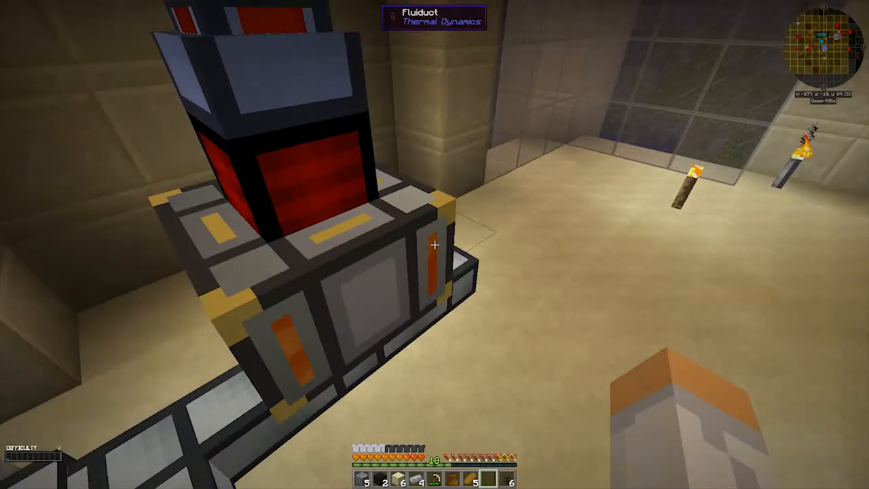
mouse_move(435, 245)
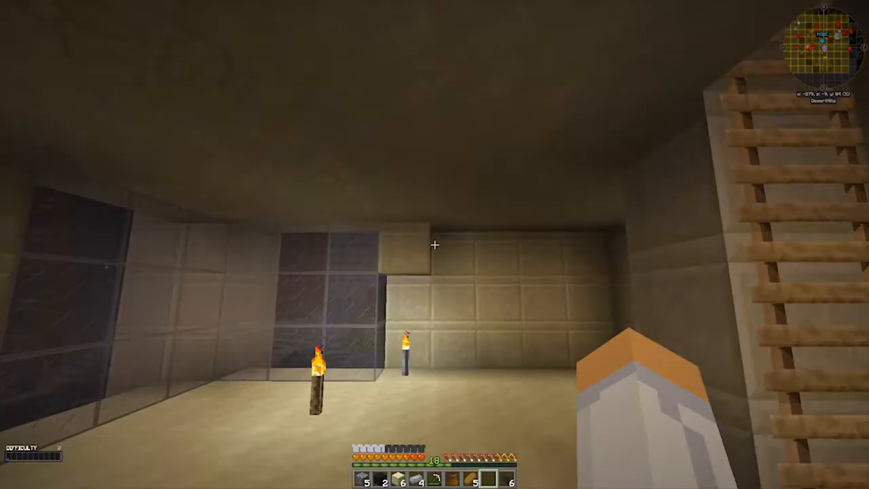
mouse_move(434, 244)
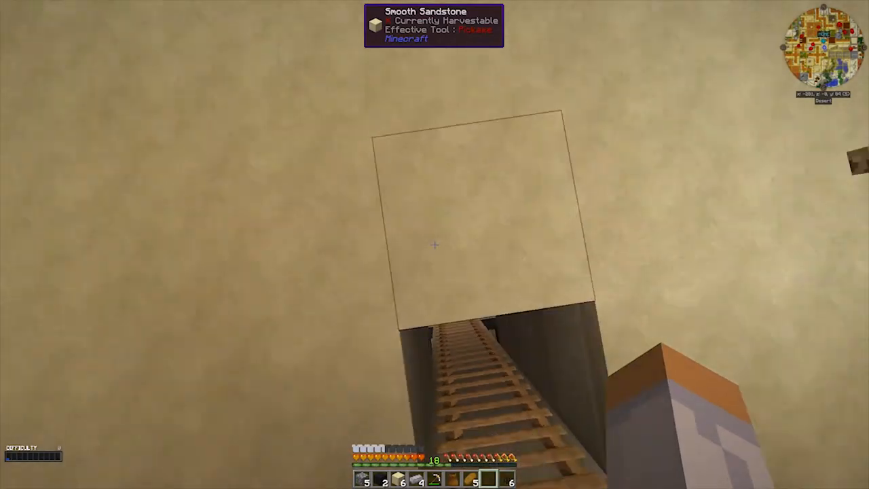
mouse_move(435, 245)
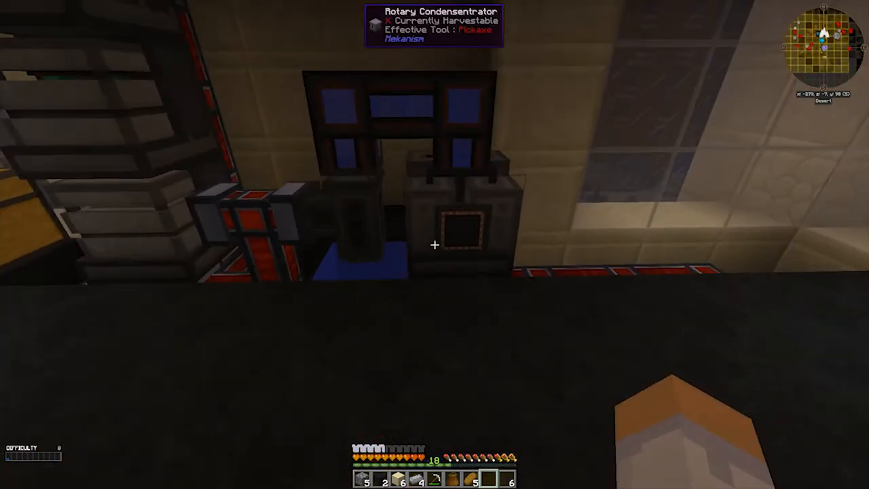
mouse_move(435, 244)
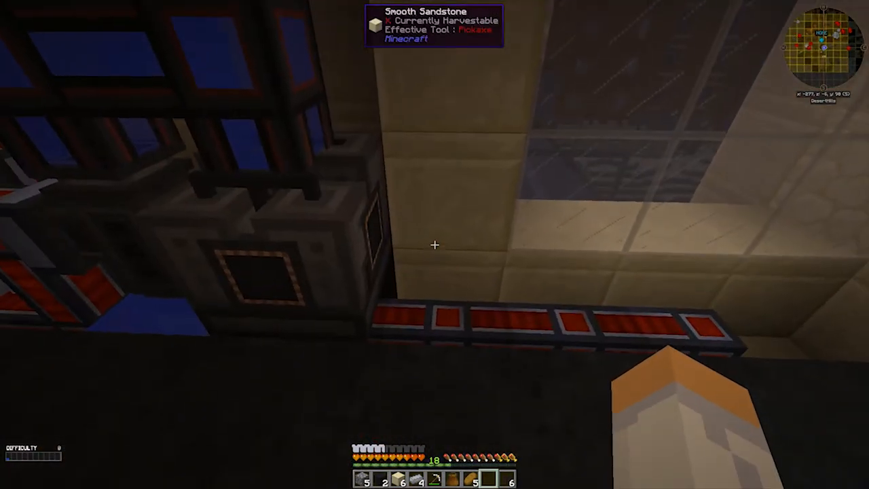
Open the player inventory beside the Rotary Condensentrator.
key(e)
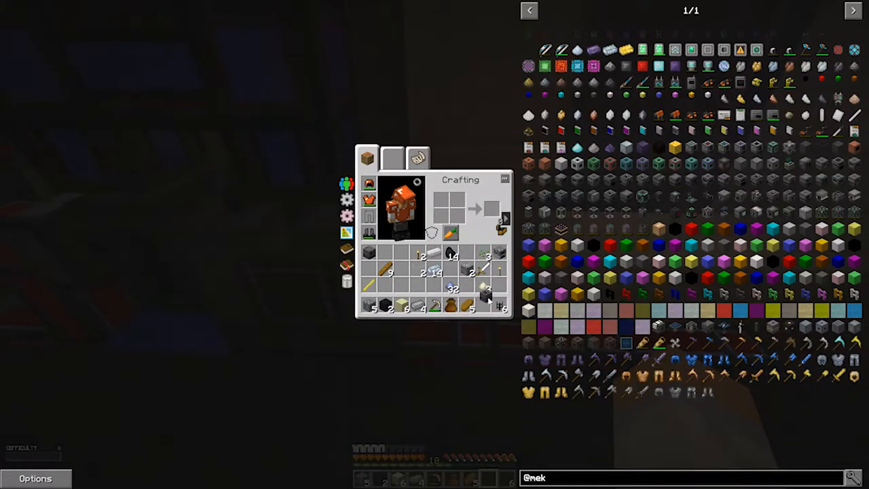
Close the player inventory to return to the machine room.
key(Escape)
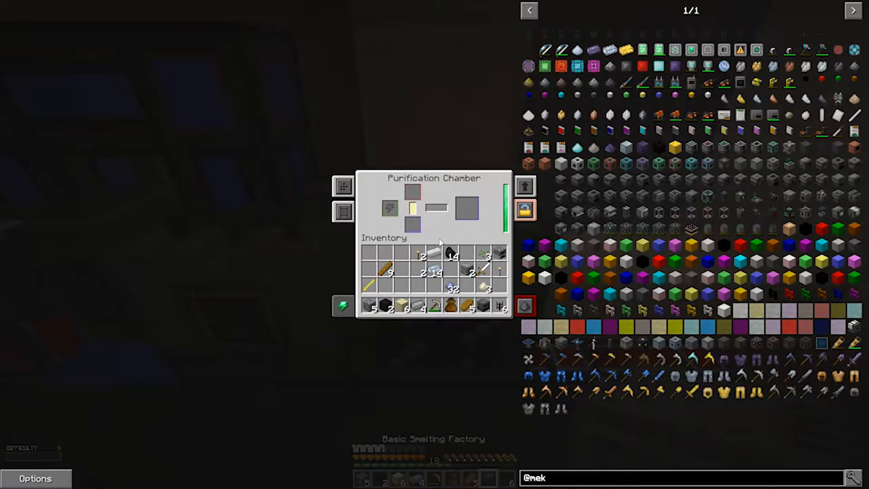
mouse_move(414, 211)
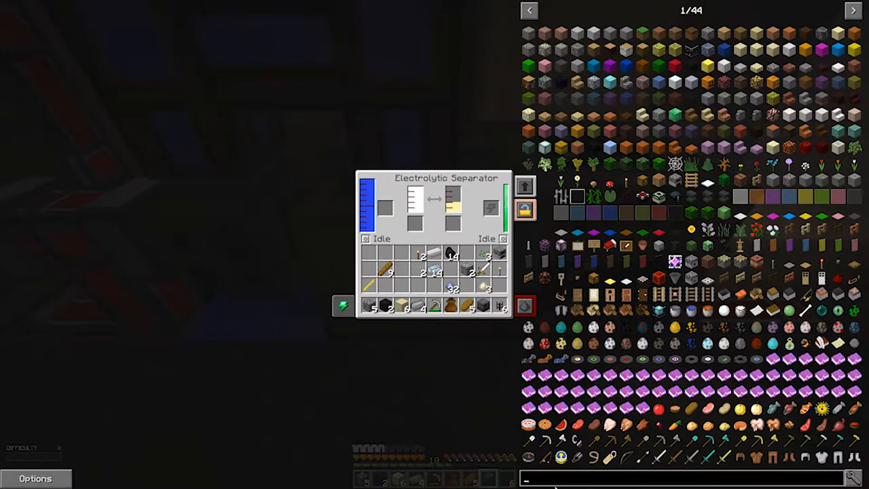
Search JEI for 'HYD' to browse hydrogen items, then close the Electrolytic Separator window.
text(H)
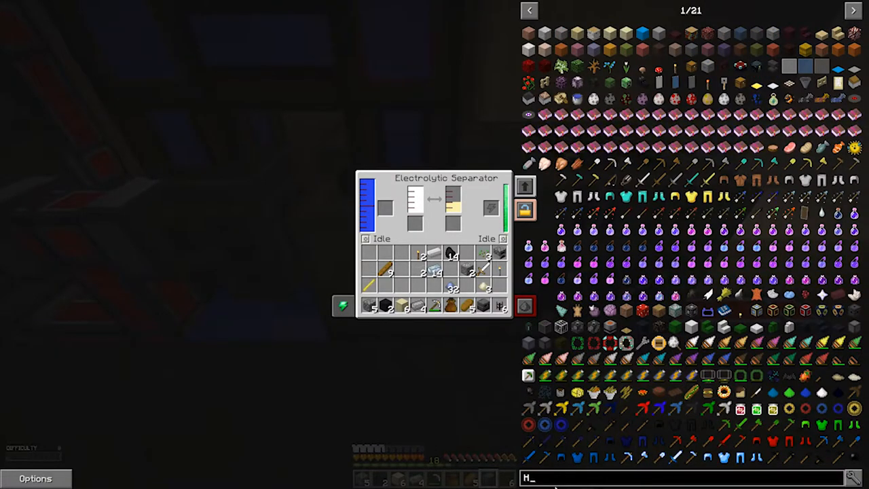
text(YD)
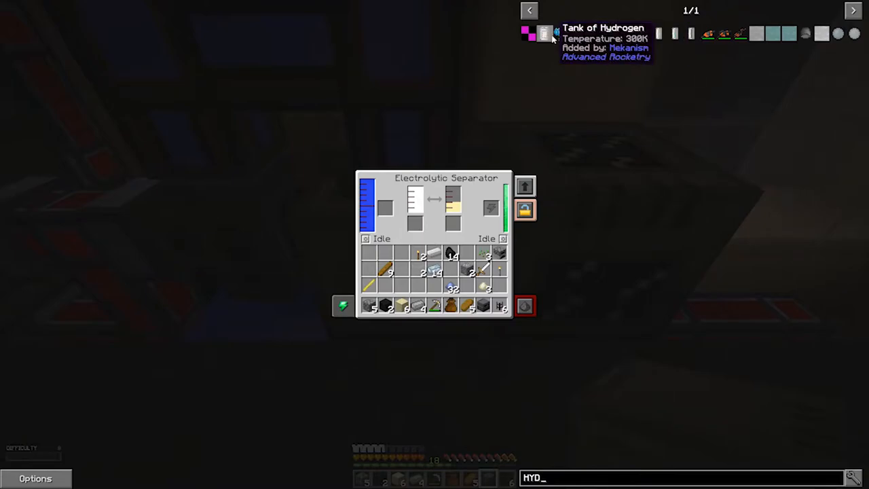
mouse_move(547, 38)
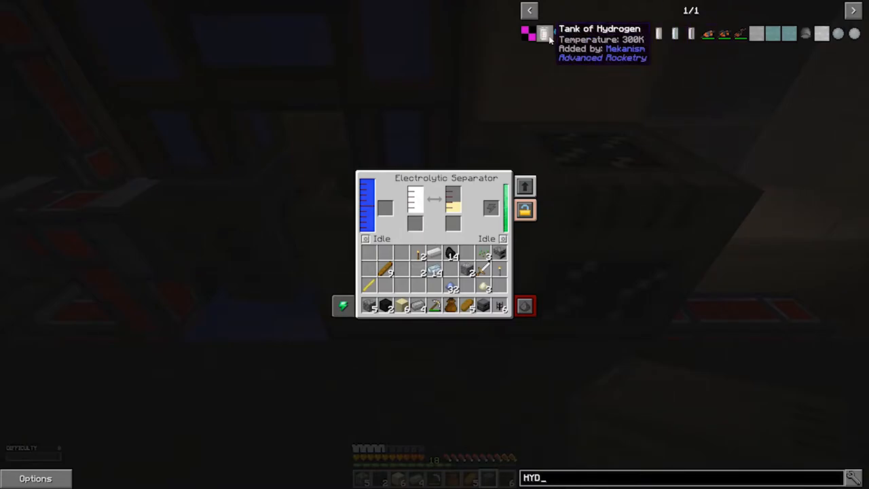
mouse_move(691, 34)
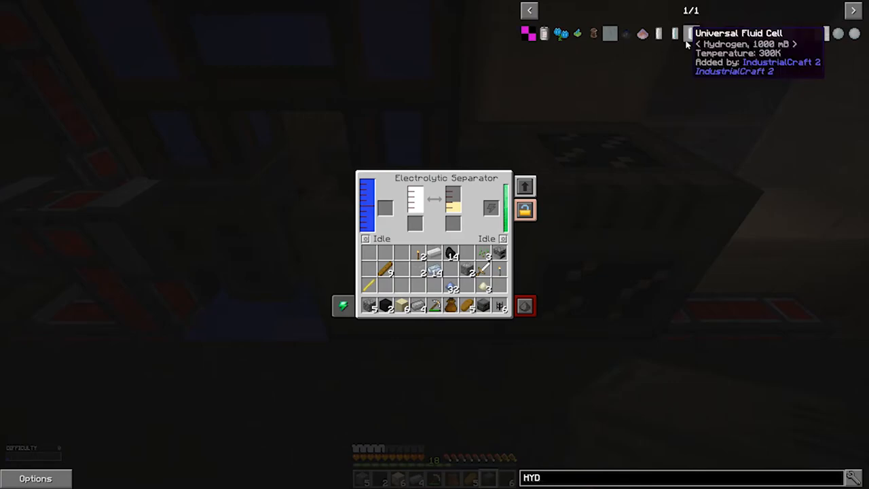
mouse_move(722, 33)
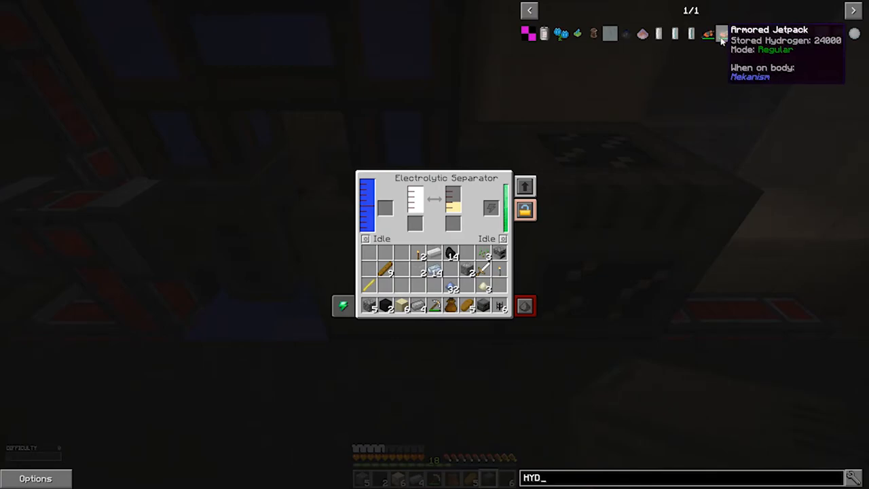
key(Escape)
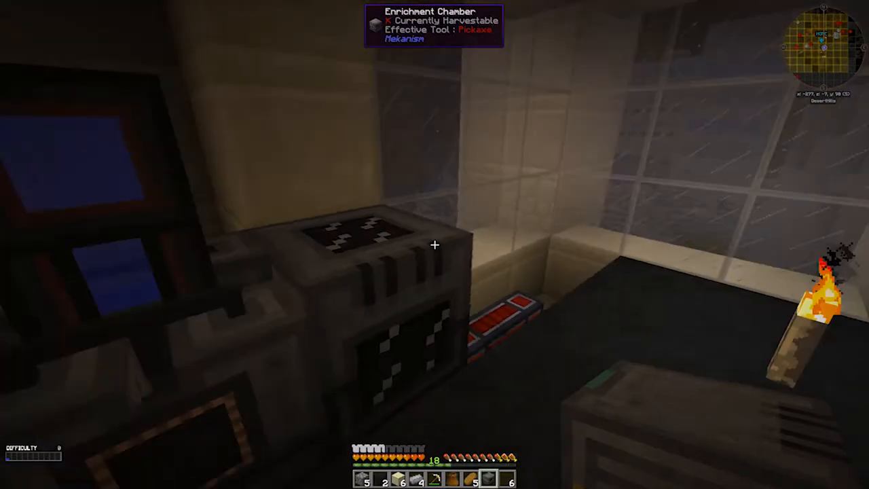
mouse_move(435, 245)
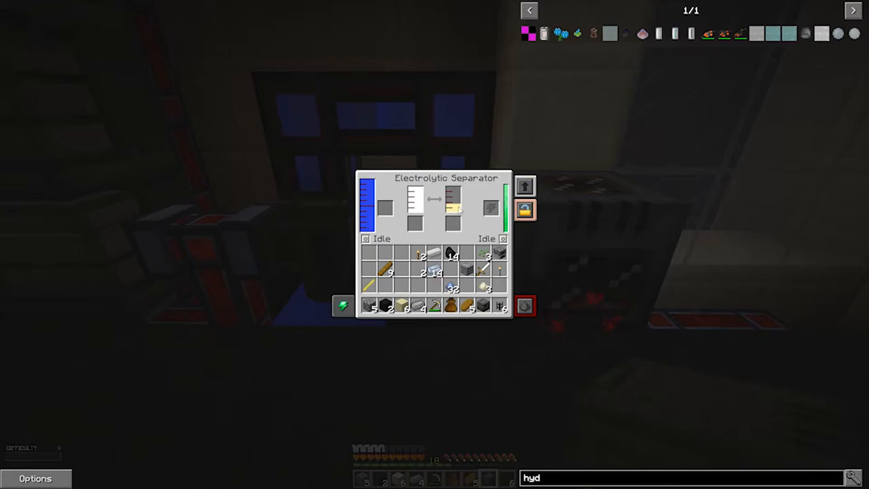
Close the Electrolytic Separator GUI to face the Enrichment Chamber again.
key(Escape)
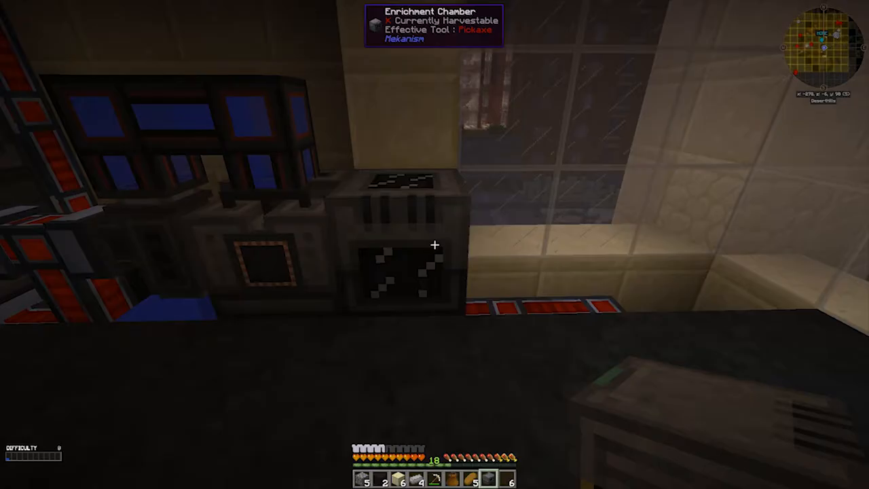
mouse_move(435, 245)
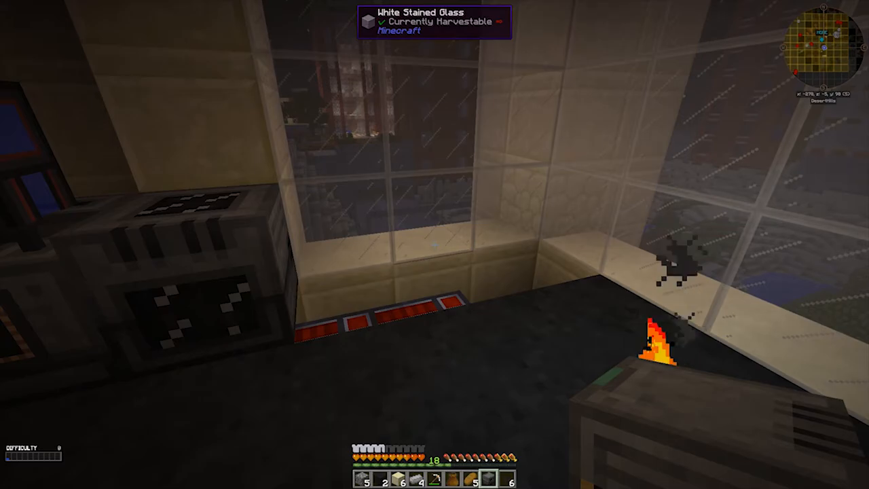
mouse_move(435, 244)
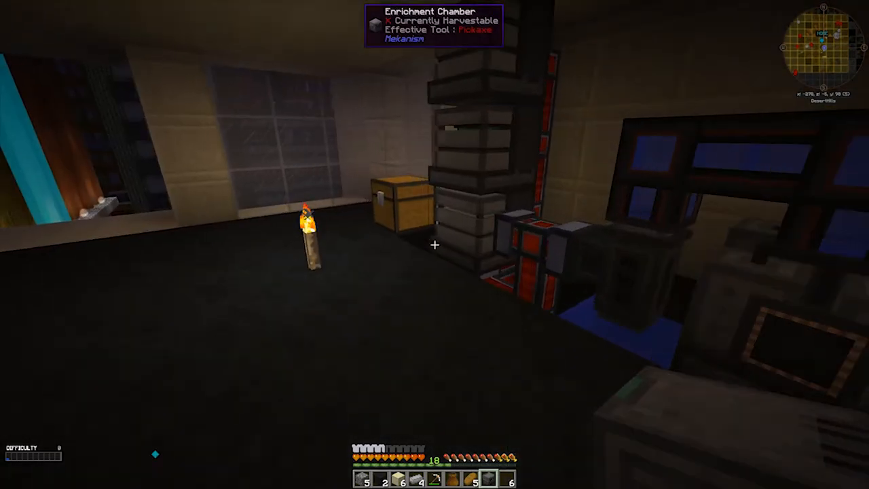
mouse_move(435, 245)
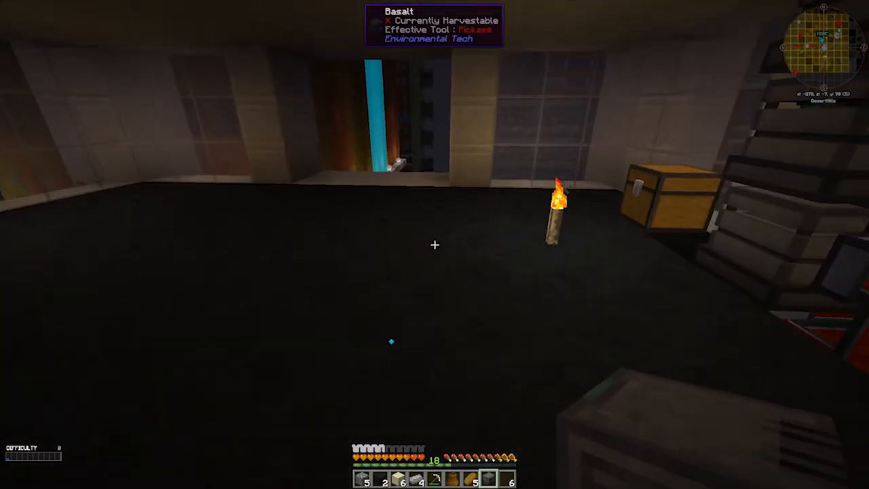
mouse_move(435, 244)
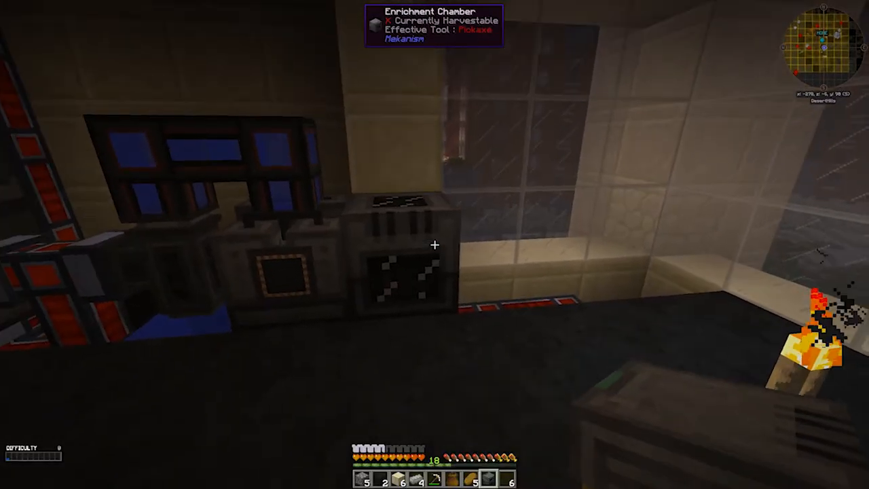
mouse_move(434, 244)
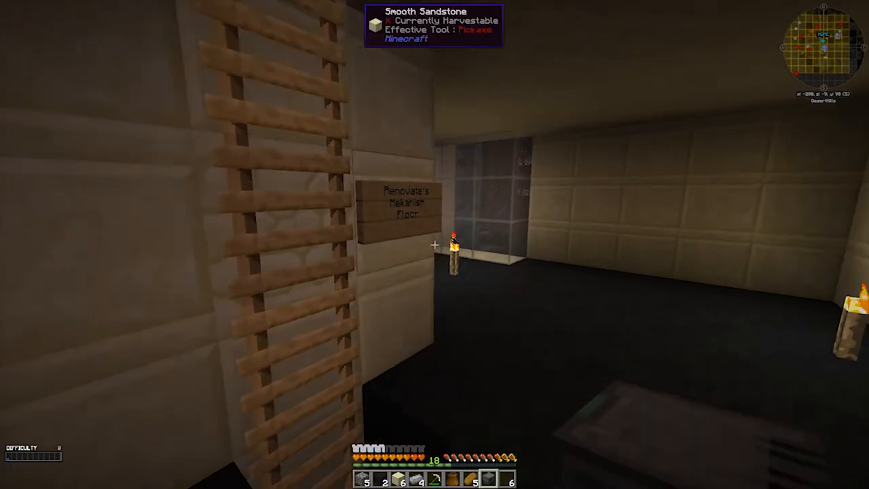
mouse_move(435, 244)
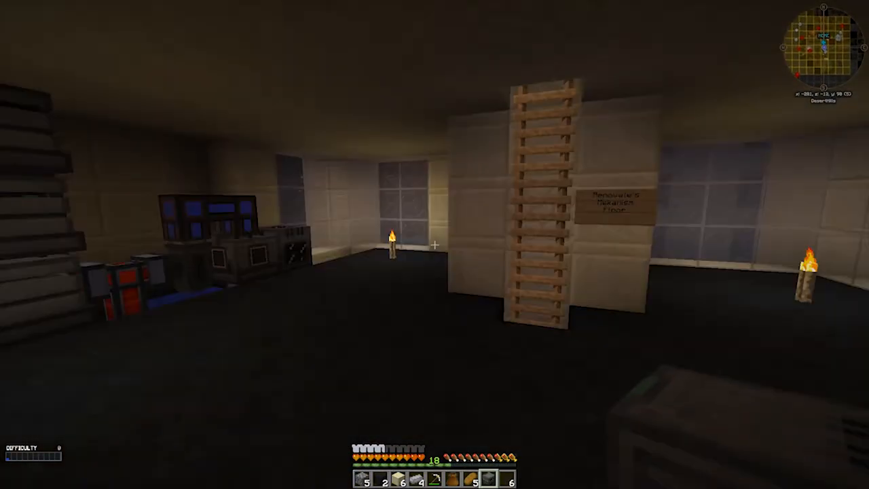
mouse_move(434, 244)
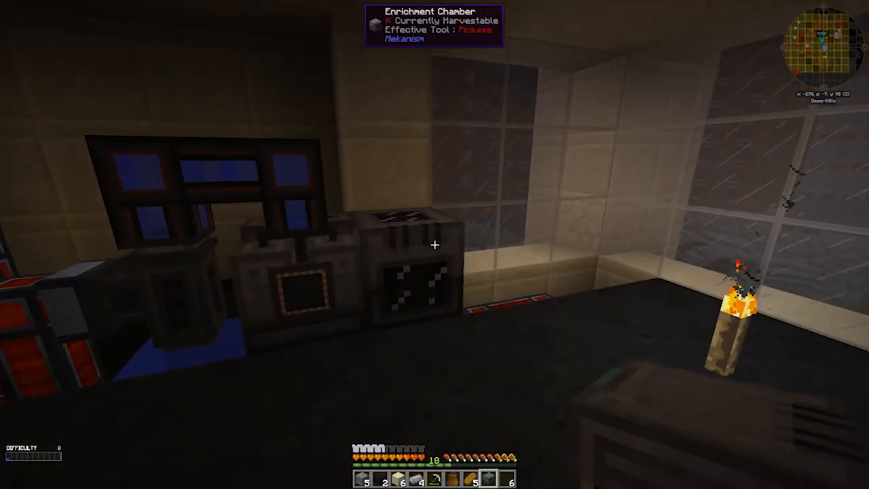
mouse_move(435, 244)
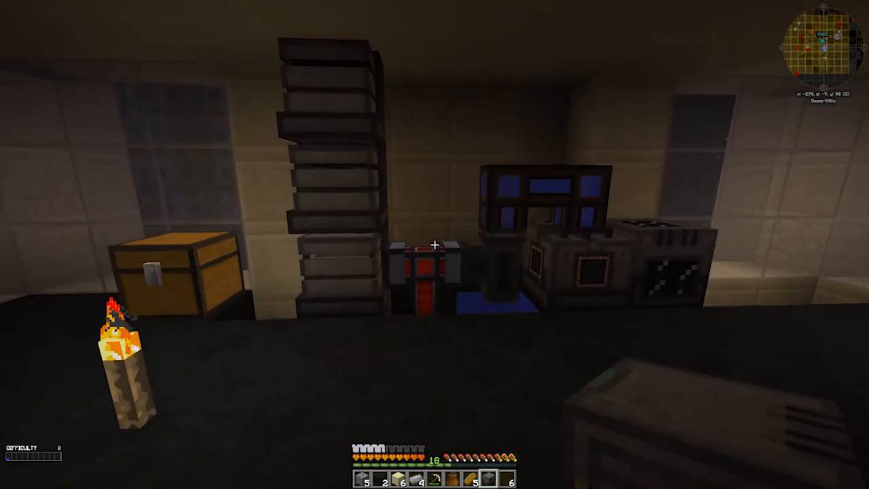
mouse_move(434, 245)
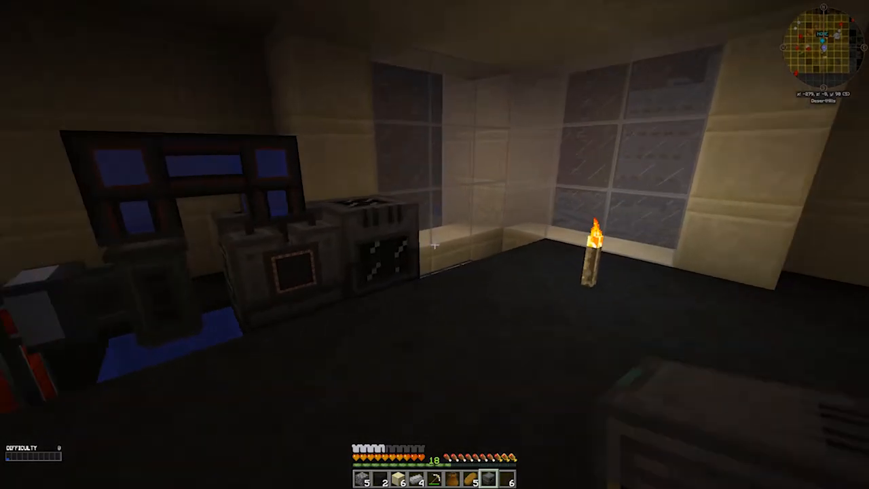
mouse_move(435, 245)
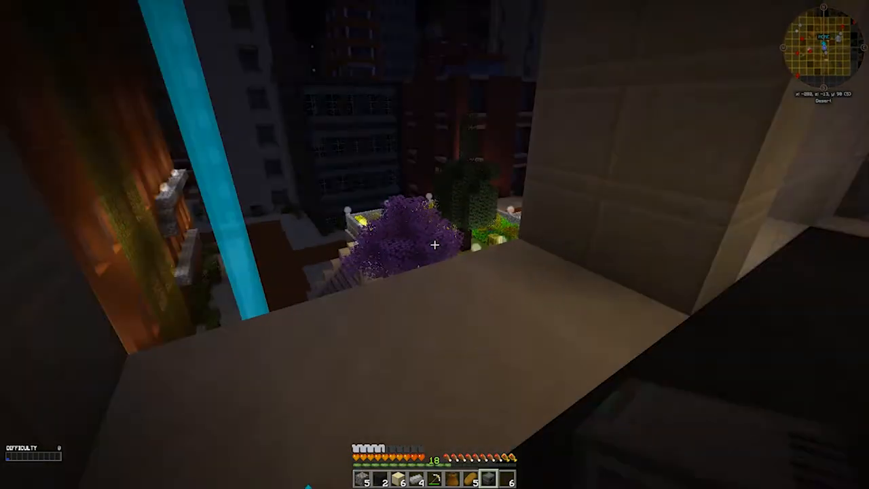
mouse_move(435, 244)
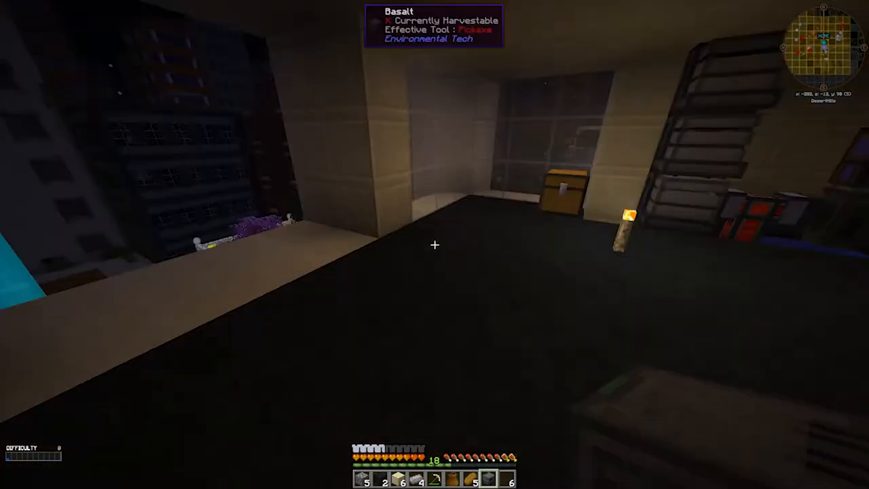
mouse_move(435, 244)
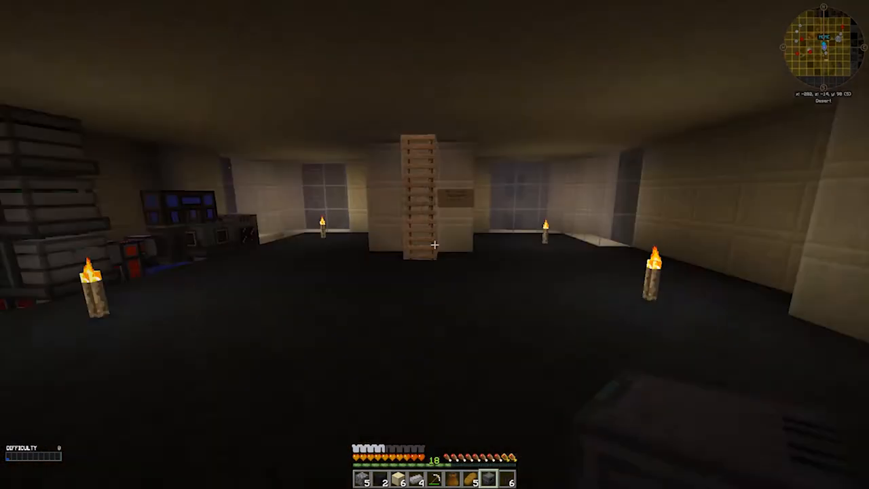
mouse_move(435, 245)
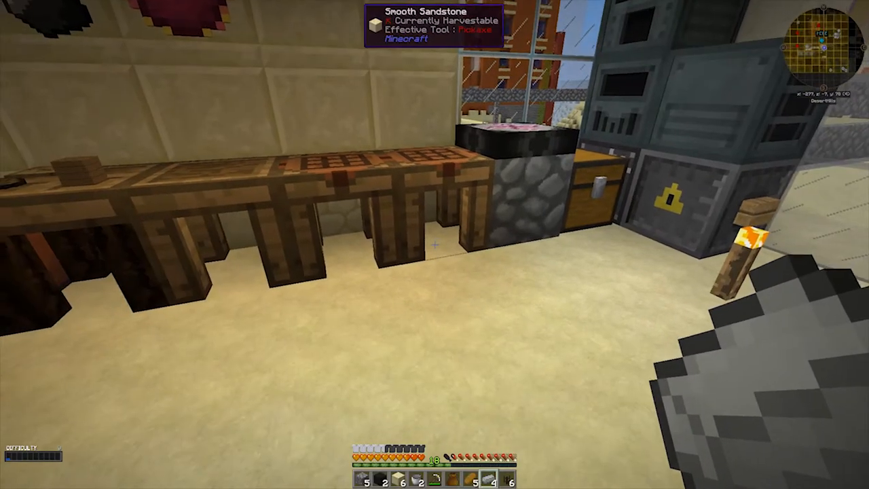
mouse_move(435, 245)
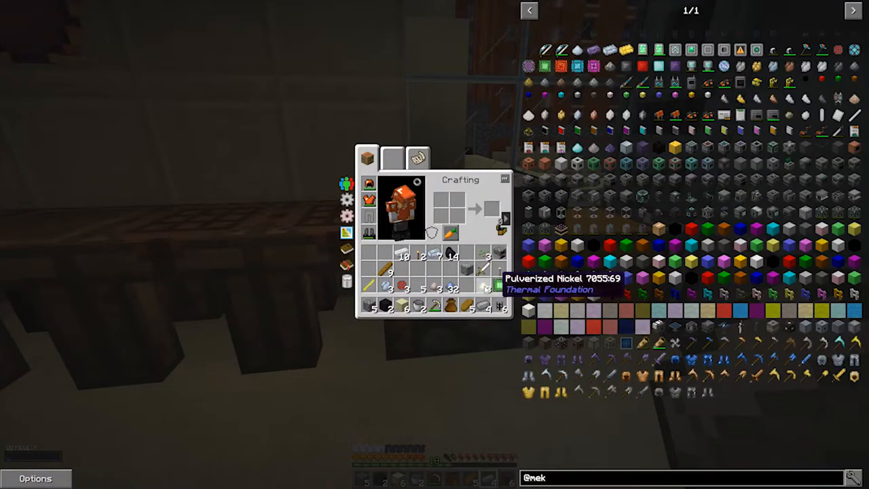
Close the inventory, Transmutation Table and Crafting Station screens after browsing recipes.
key(Escape)
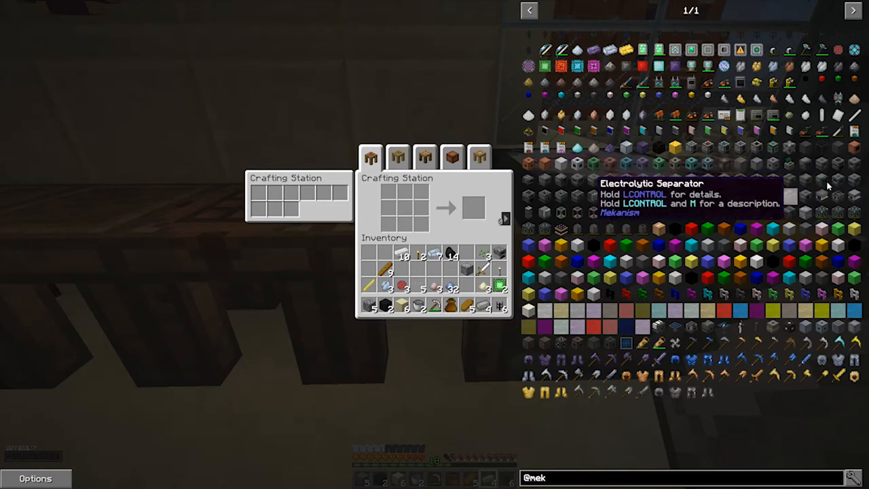
mouse_move(805, 165)
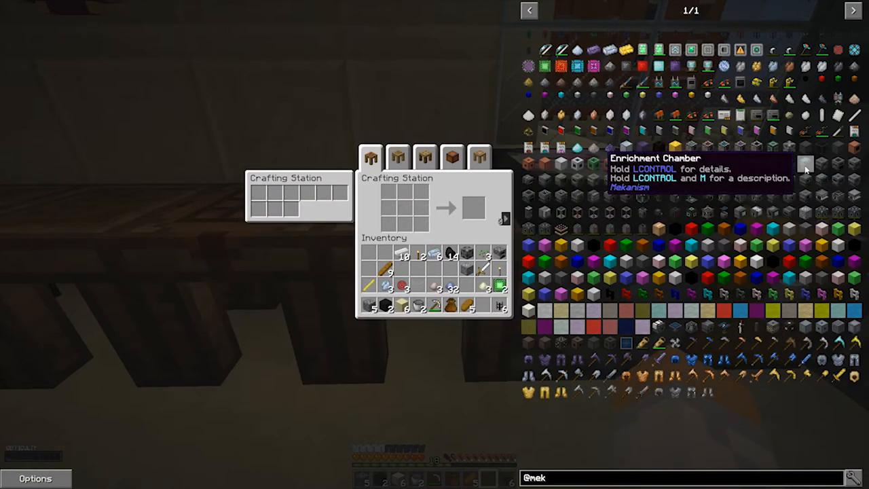
mouse_move(513, 217)
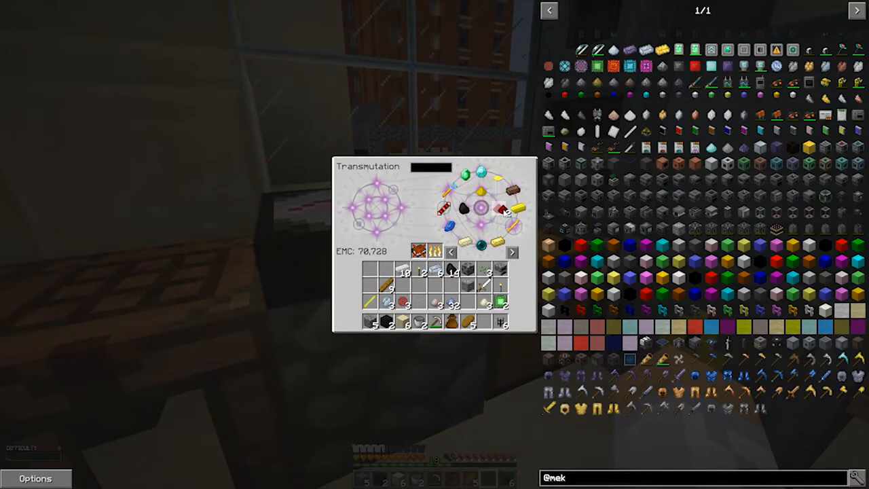
key(Escape)
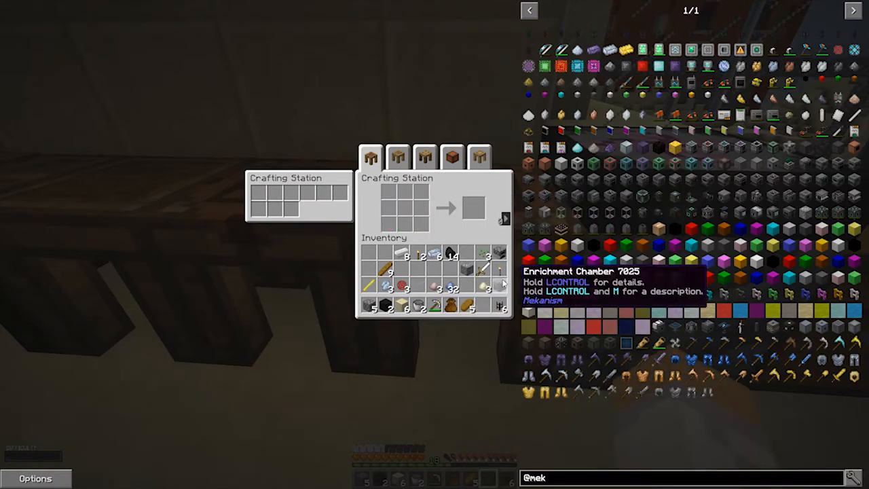
mouse_move(804, 163)
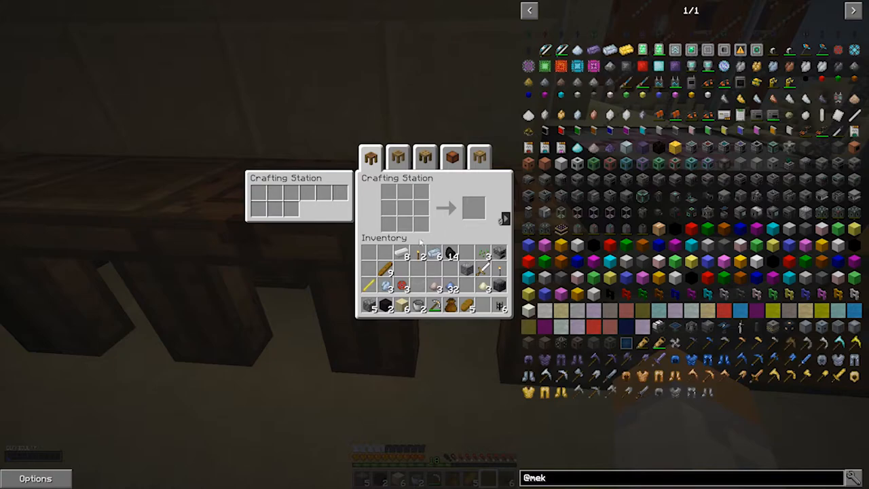
mouse_move(499, 286)
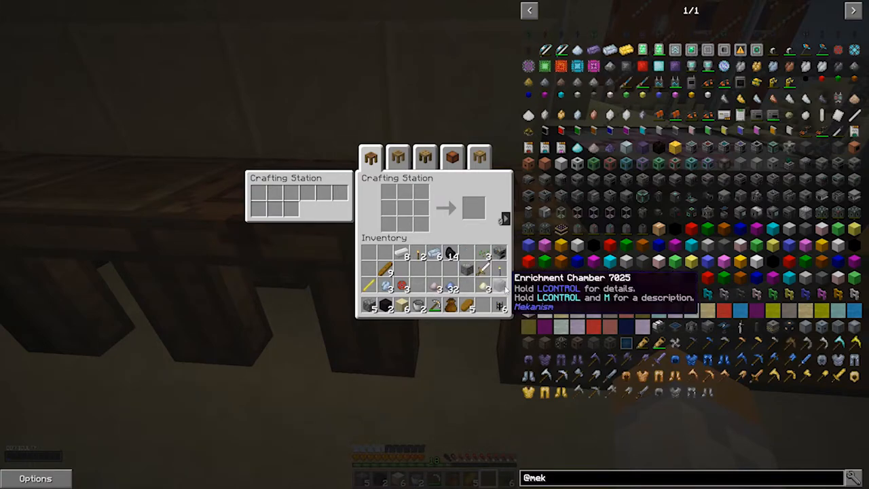
mouse_move(482, 272)
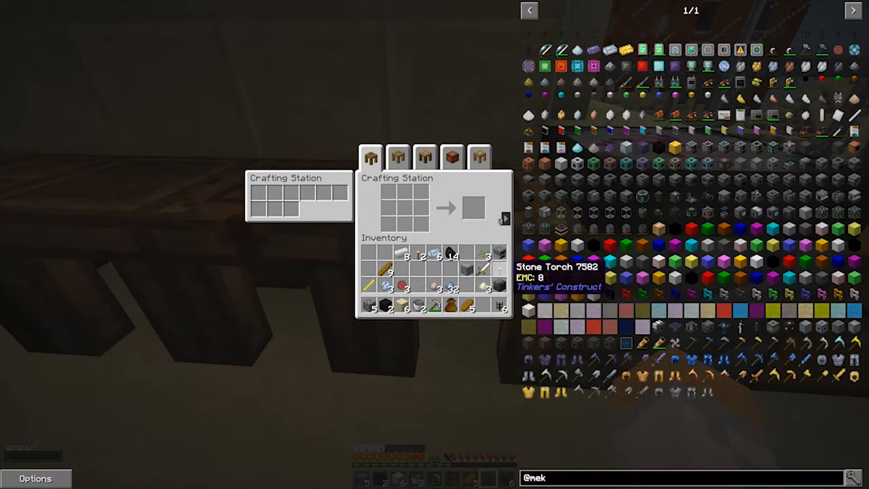
key(Escape)
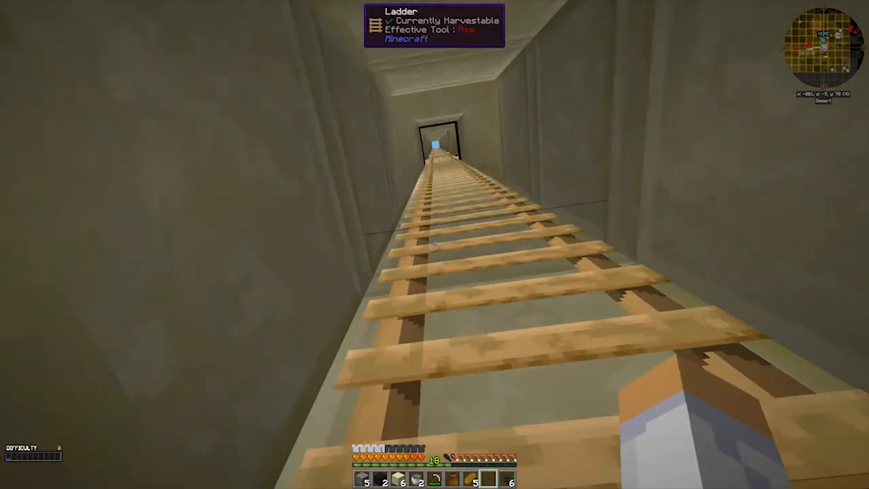
mouse_move(434, 244)
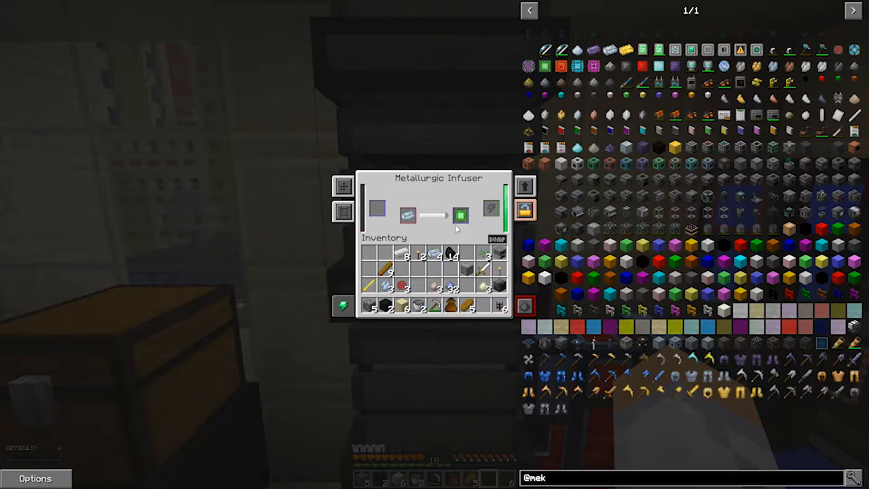
mouse_move(460, 216)
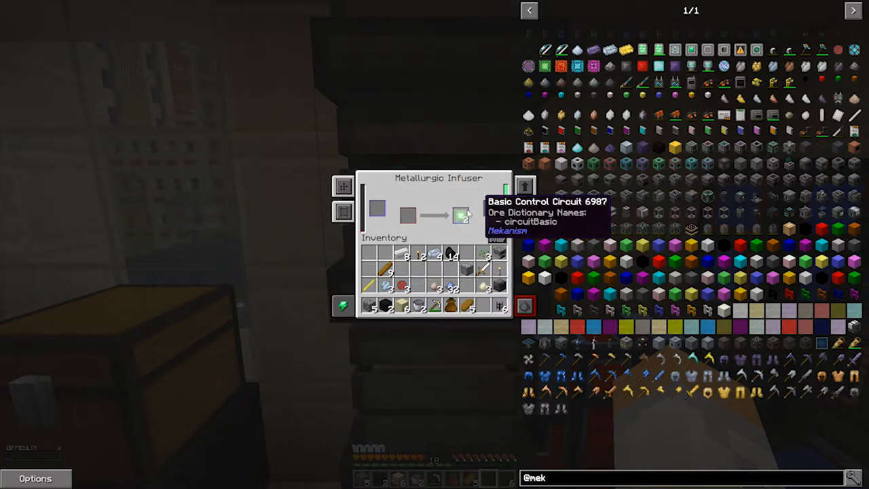
Take redstone from transmutation for the Basic Enriching Factory recipe, closing the infuser and station screens.
key(Escape)
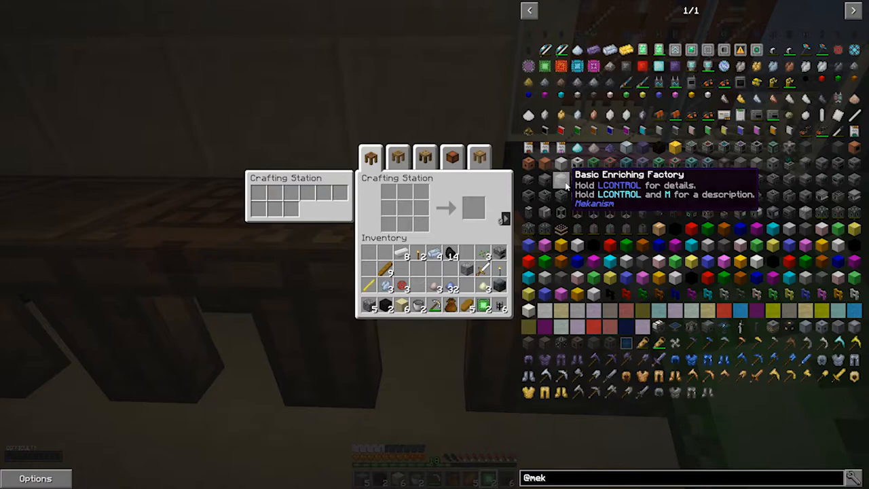
mouse_move(506, 217)
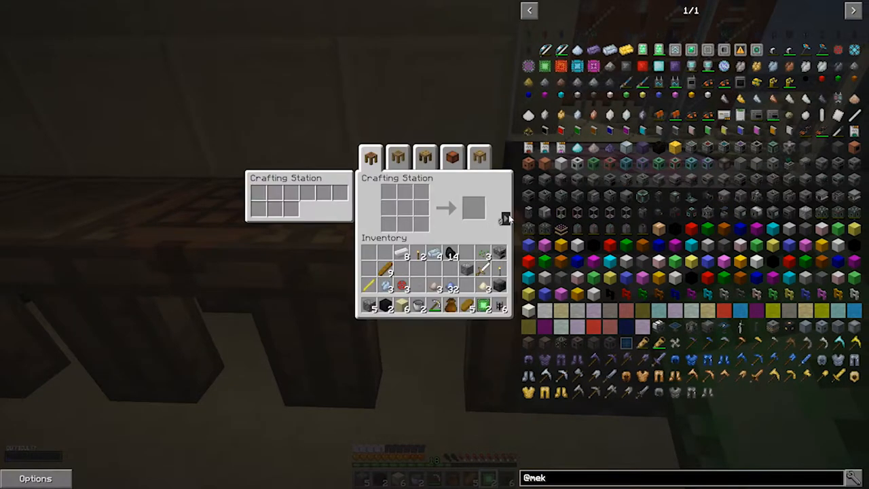
mouse_move(560, 180)
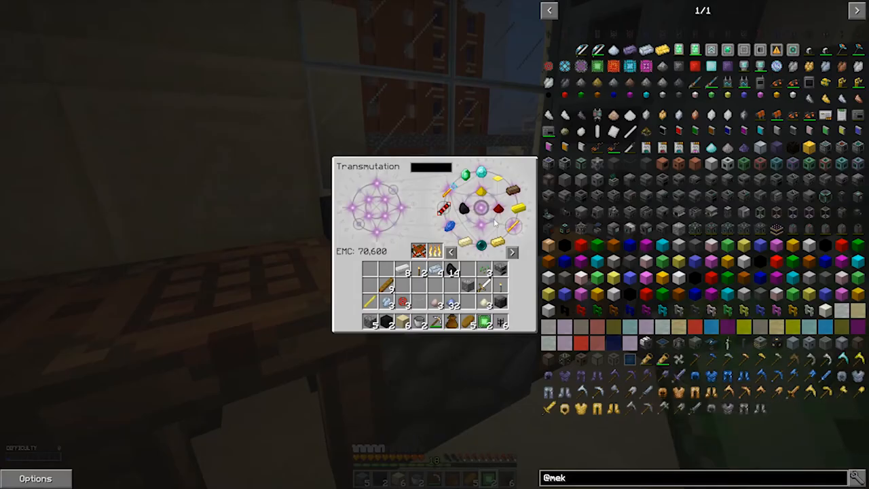
click(468, 268)
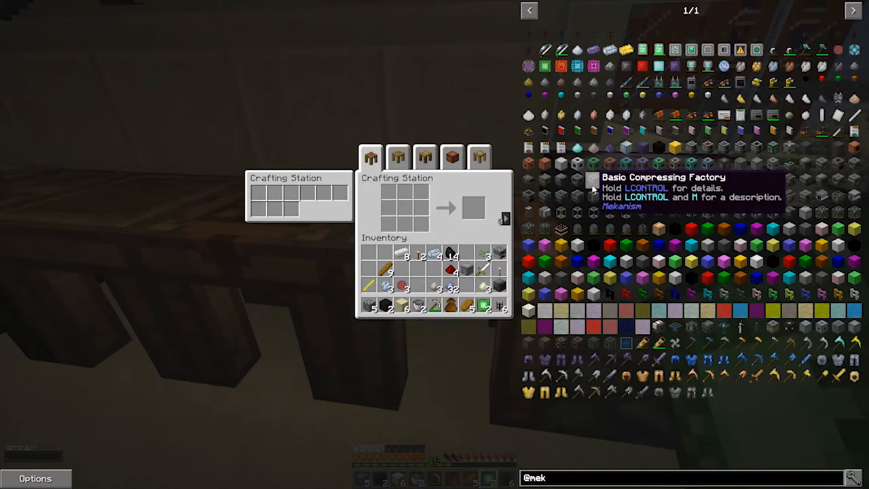
mouse_move(561, 165)
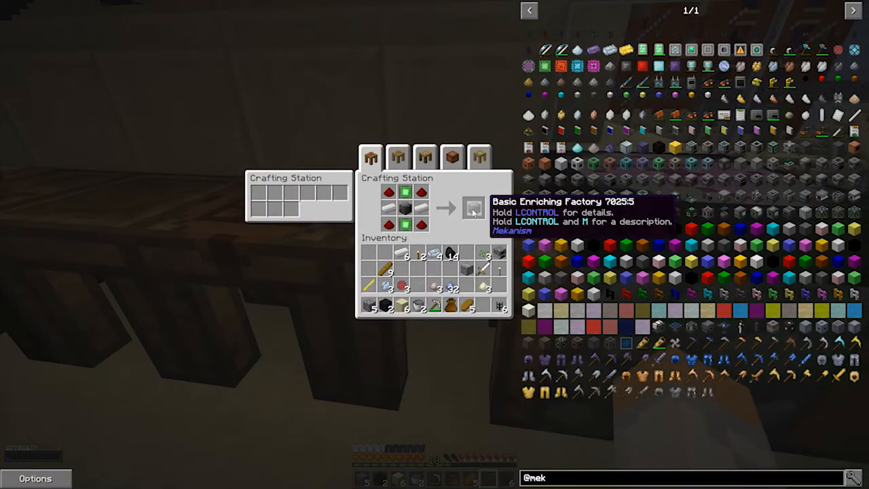
key(Escape)
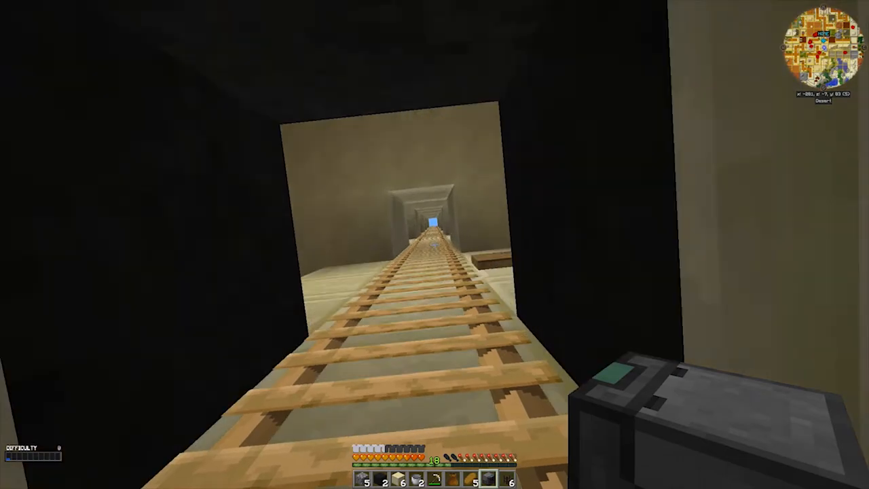
mouse_move(434, 245)
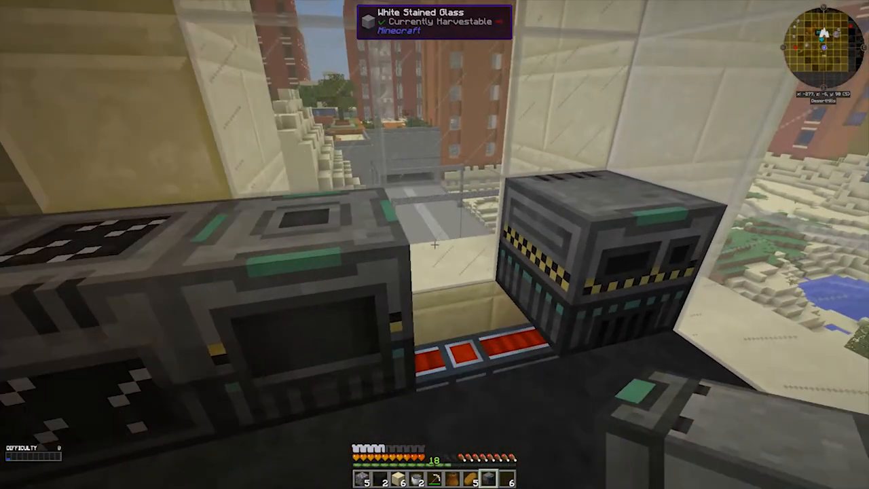
mouse_move(434, 245)
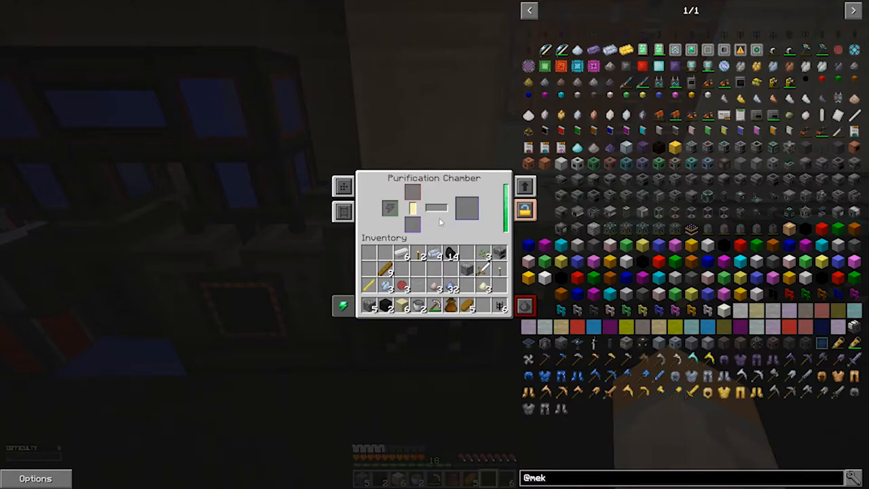
mouse_move(344, 187)
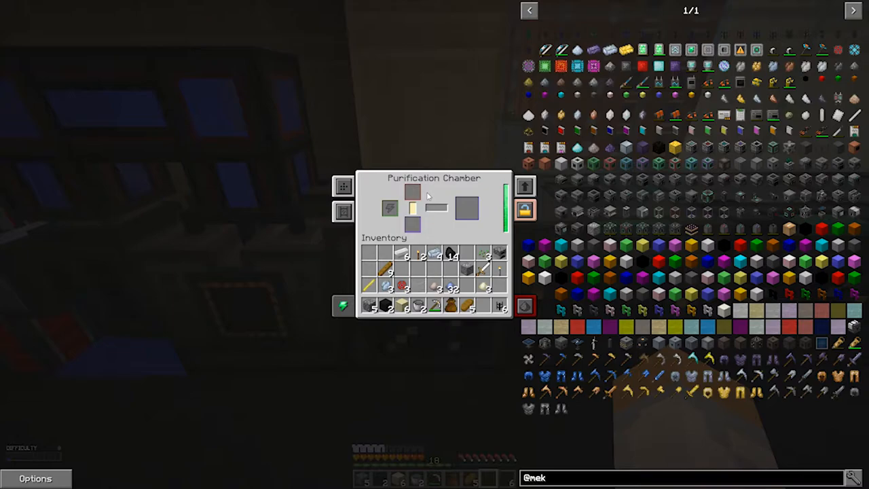
Leave the previous screen and bring up the Purification Chamber's item configuration.
key(Escape)
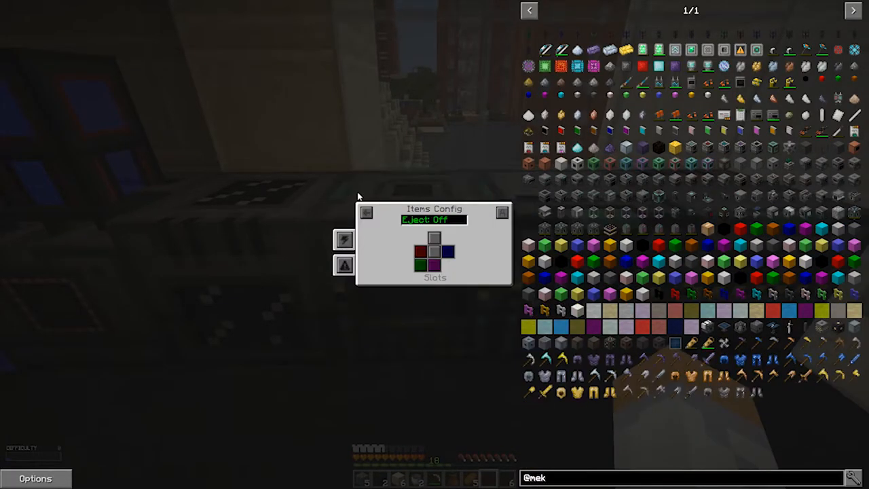
mouse_move(503, 212)
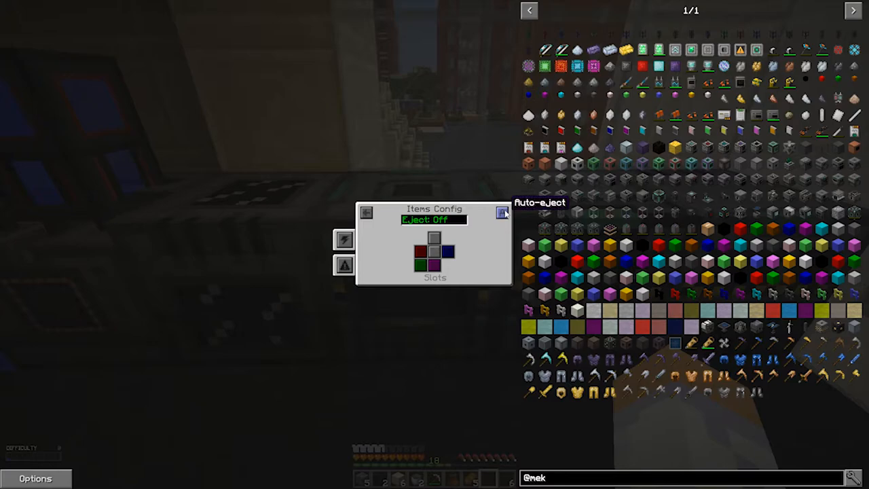
Turn on Purification Chamber auto-eject and keep its left face as the input side.
click(503, 213)
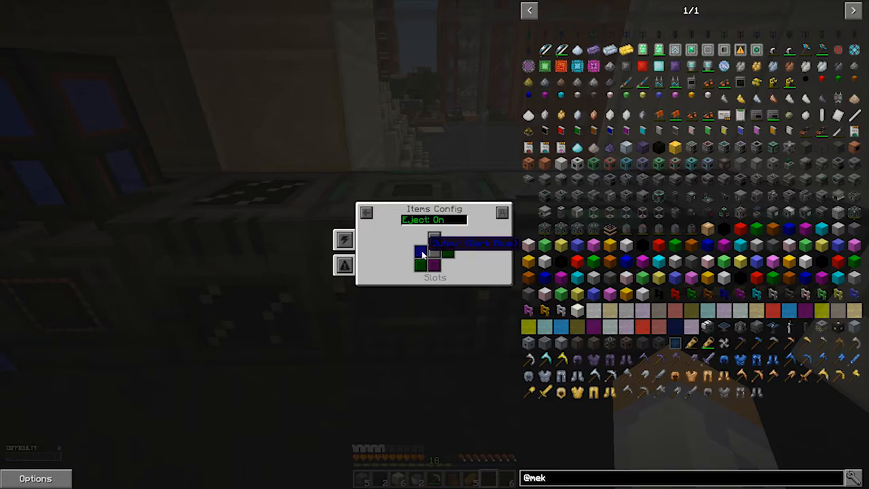
mouse_move(419, 252)
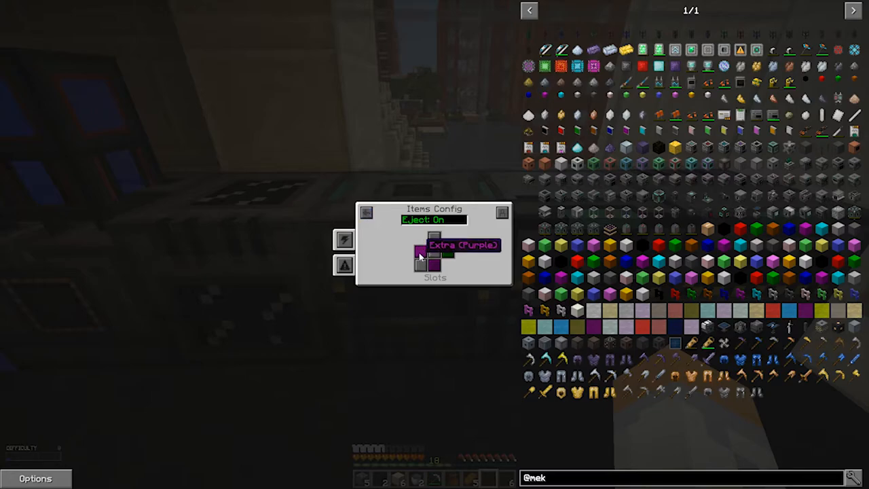
click(420, 253)
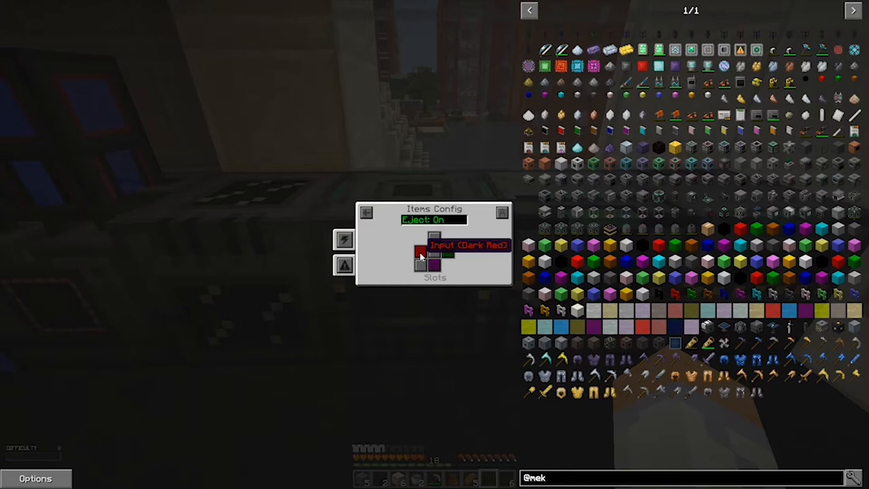
mouse_move(448, 253)
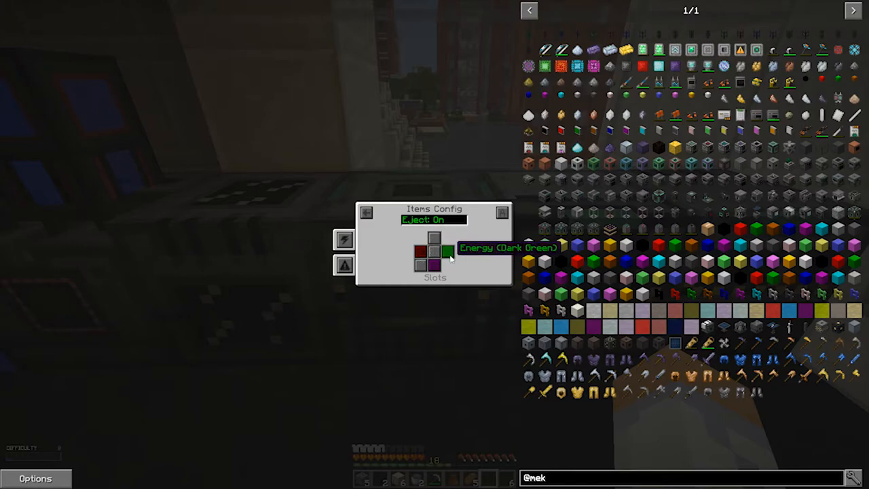
mouse_move(421, 253)
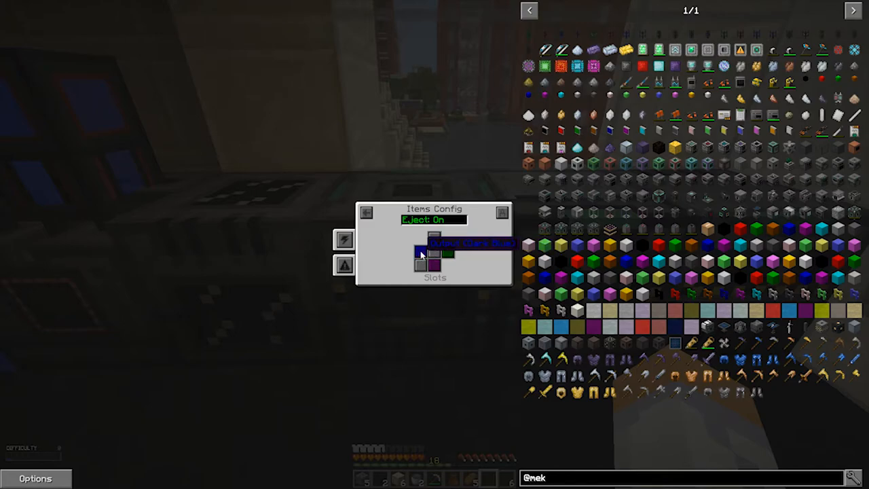
mouse_move(419, 252)
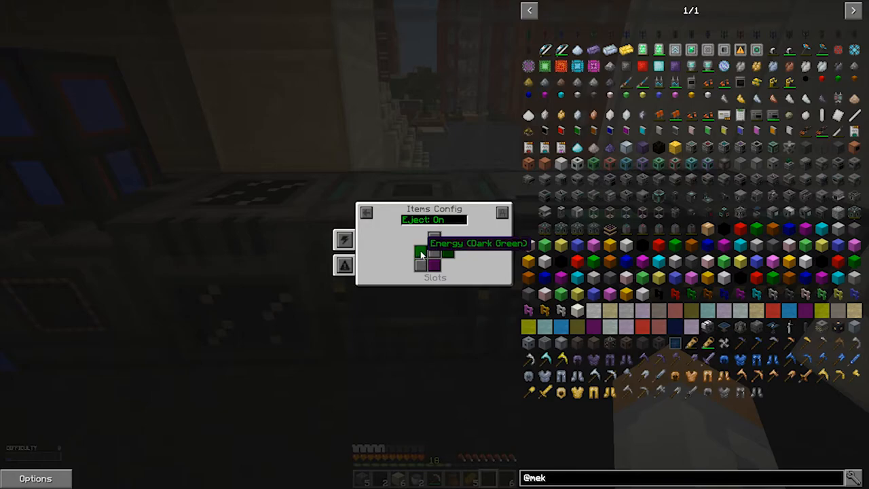
click(419, 252)
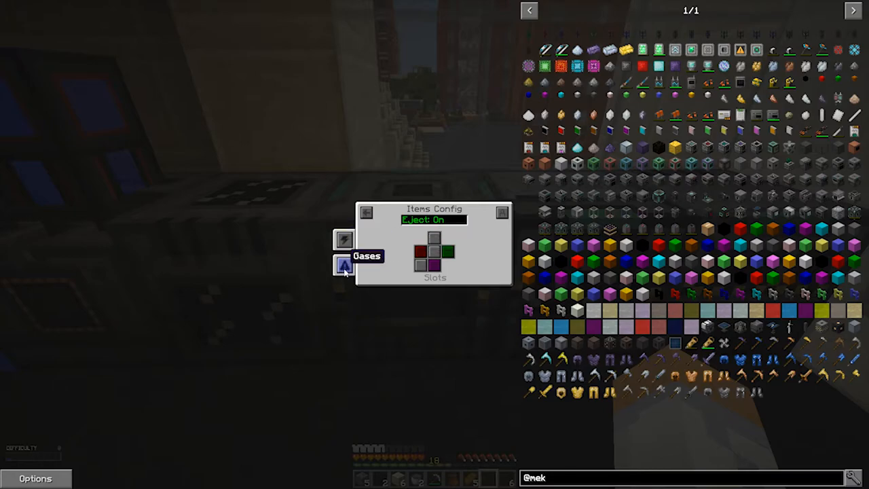
mouse_move(345, 239)
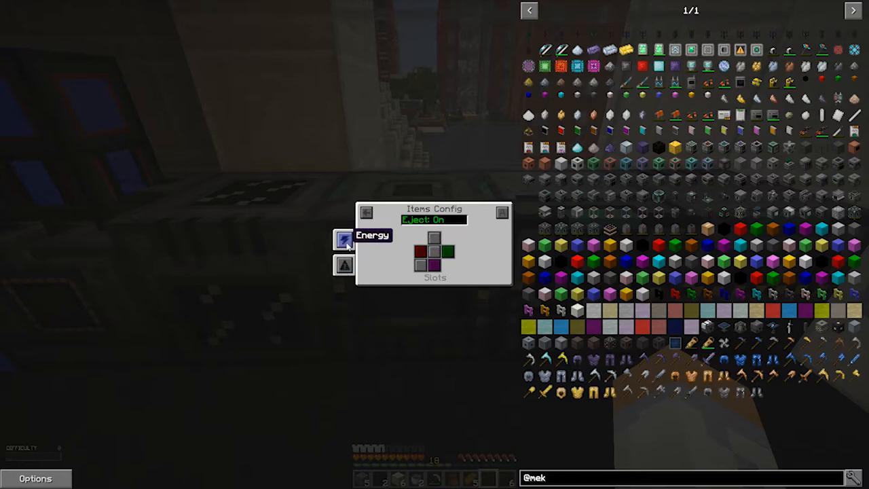
mouse_move(344, 264)
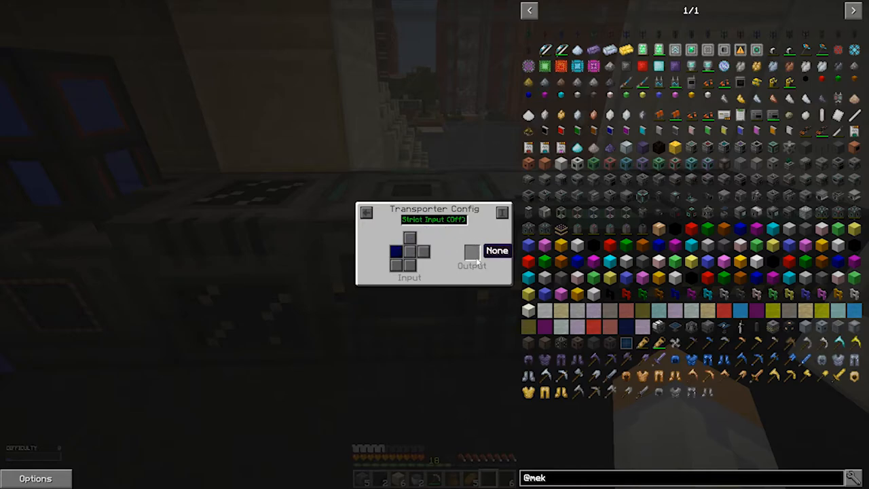
Give ejected output a dark red transporter colour and make the right face the output side.
click(472, 252)
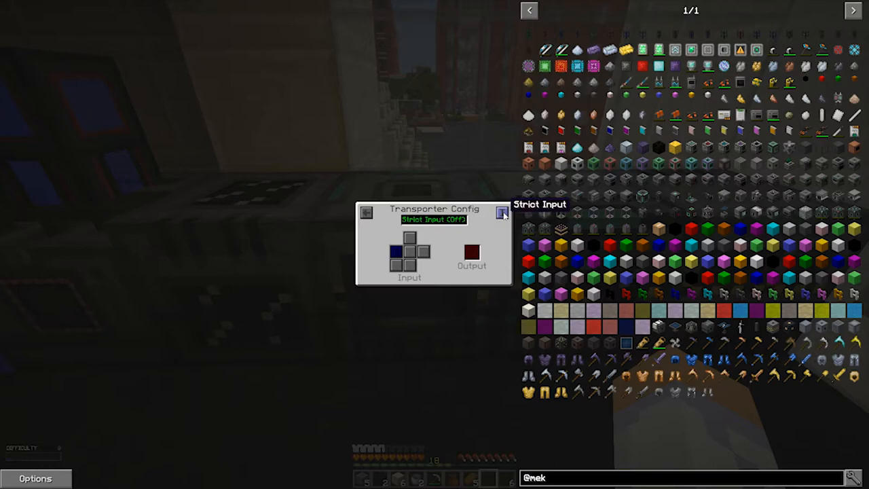
mouse_move(383, 216)
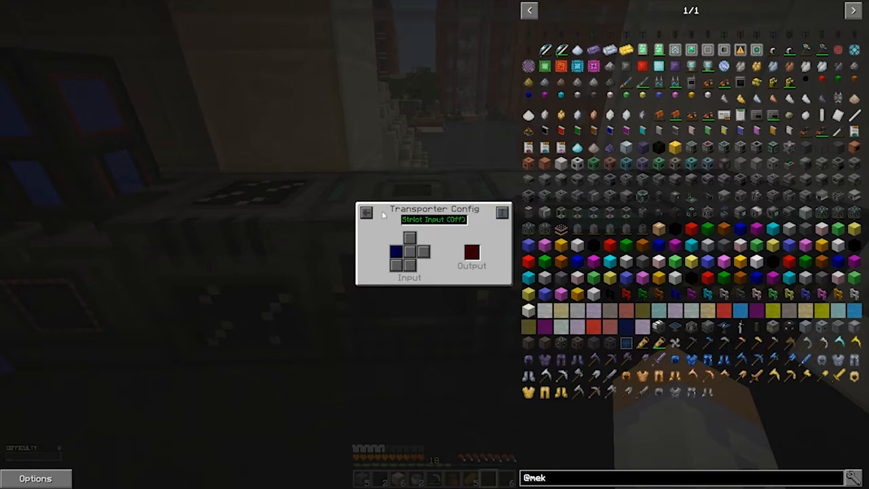
click(367, 213)
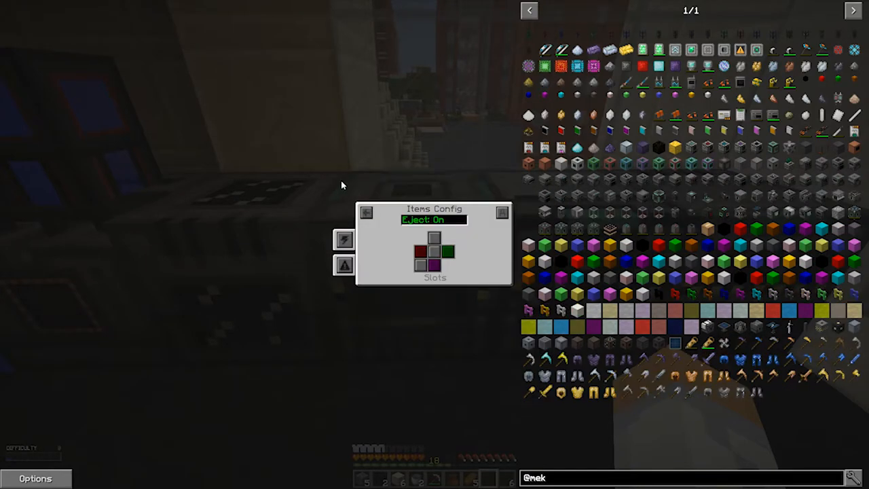
mouse_move(447, 254)
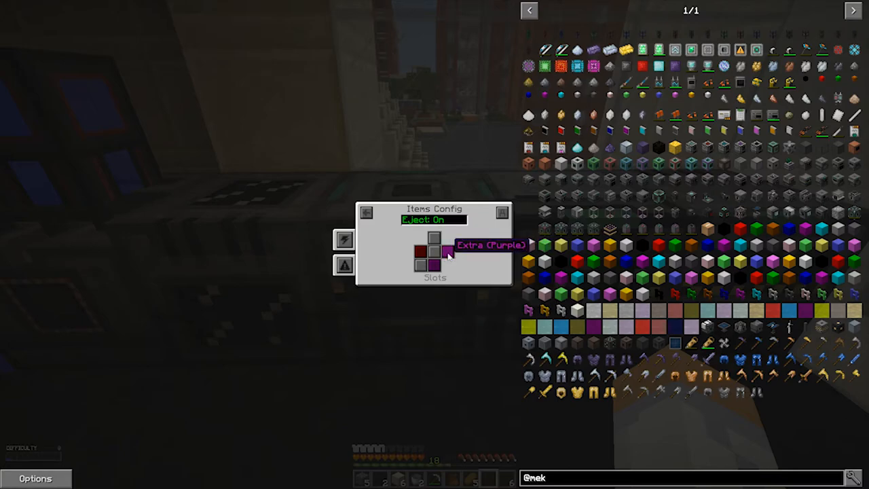
mouse_move(447, 252)
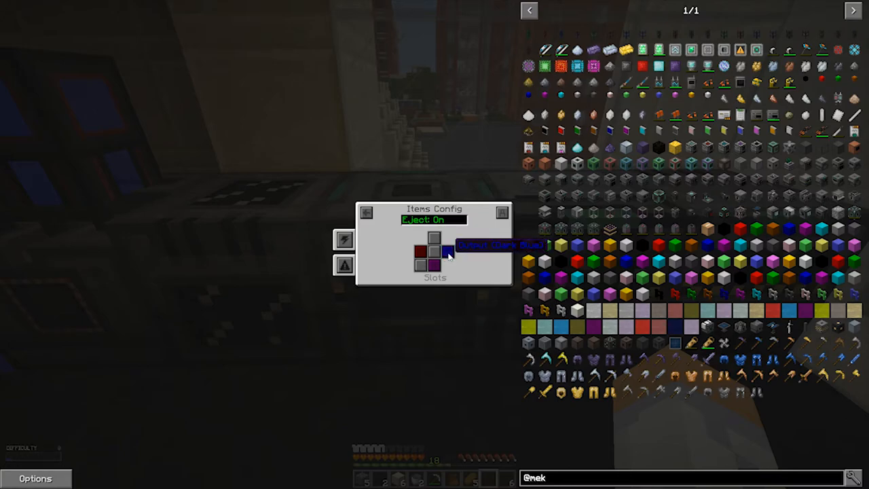
mouse_move(421, 253)
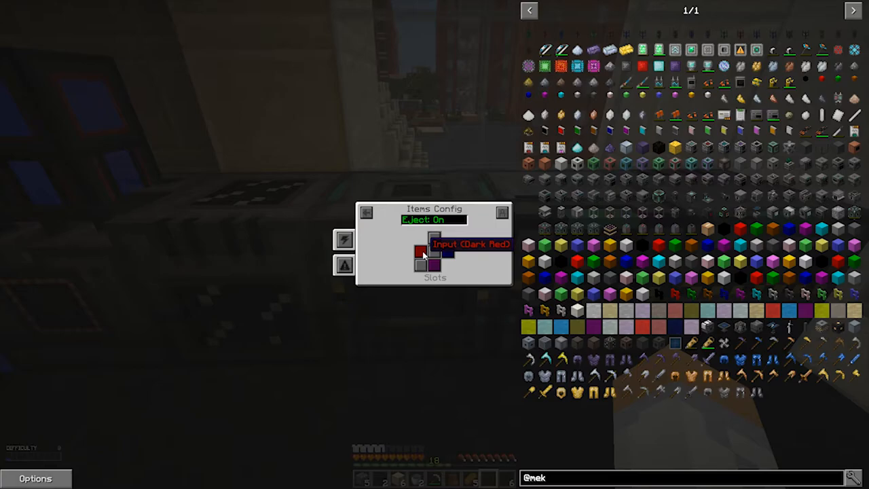
key(Escape)
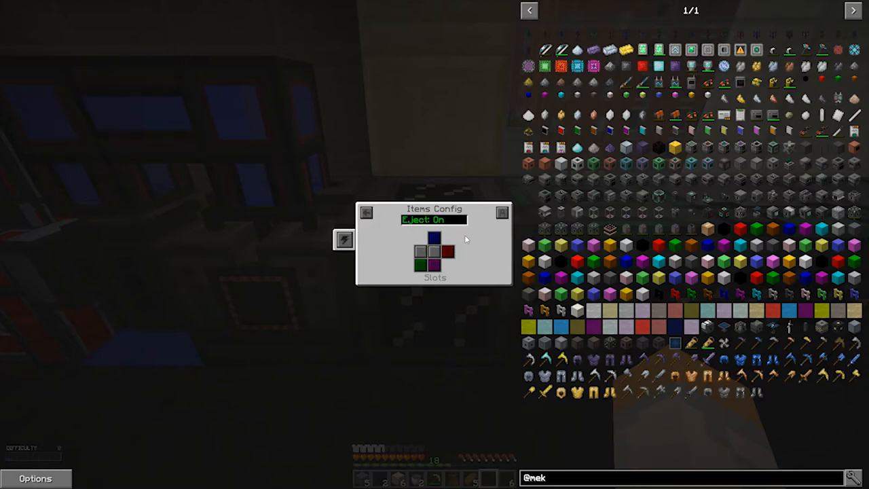
mouse_move(447, 252)
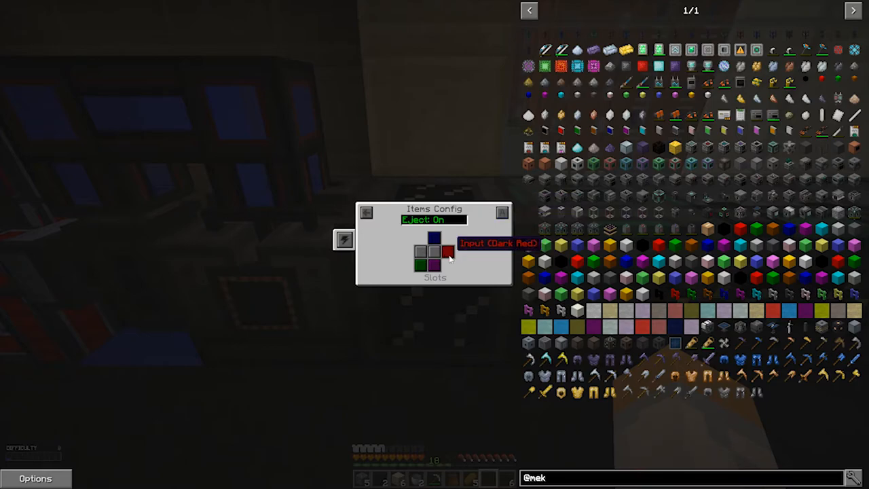
click(448, 253)
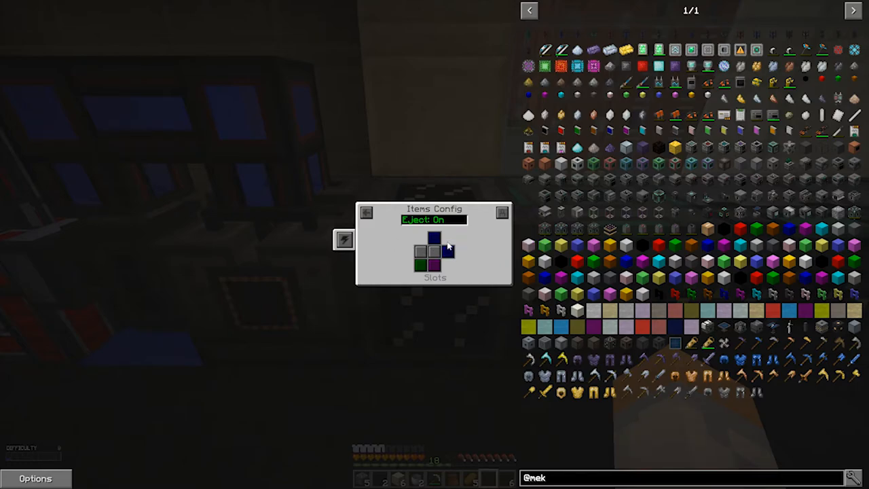
mouse_move(448, 253)
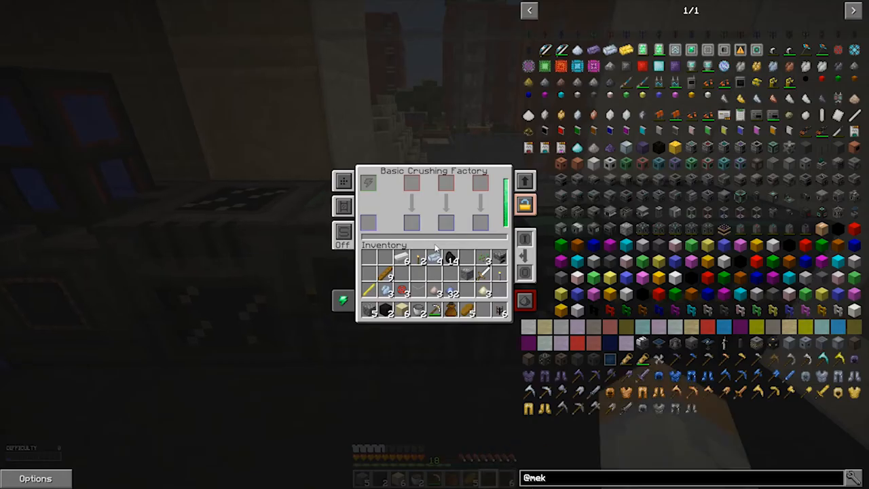
Close the crushing and smelting factory screens and switch on the chamber's item auto-eject.
key(Escape)
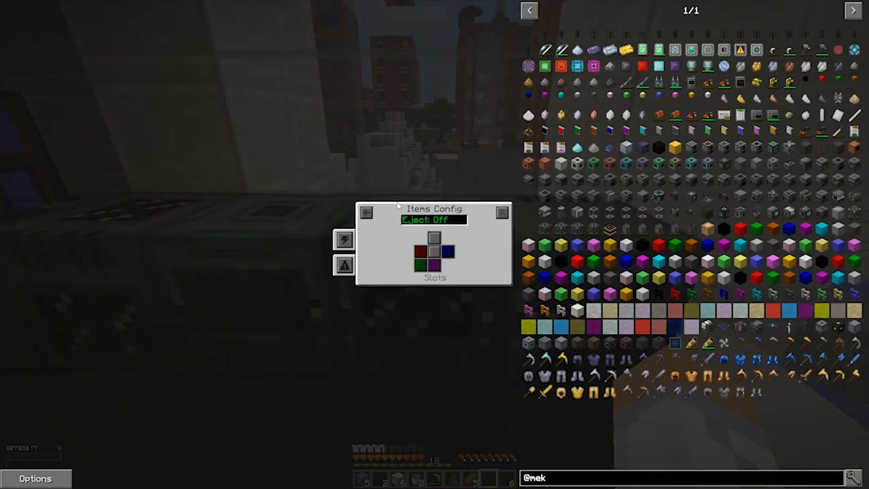
mouse_move(448, 252)
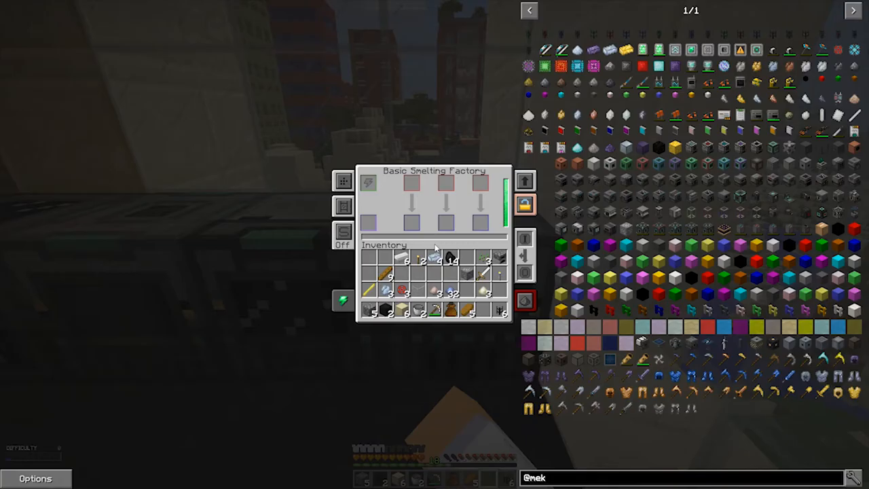
key(Escape)
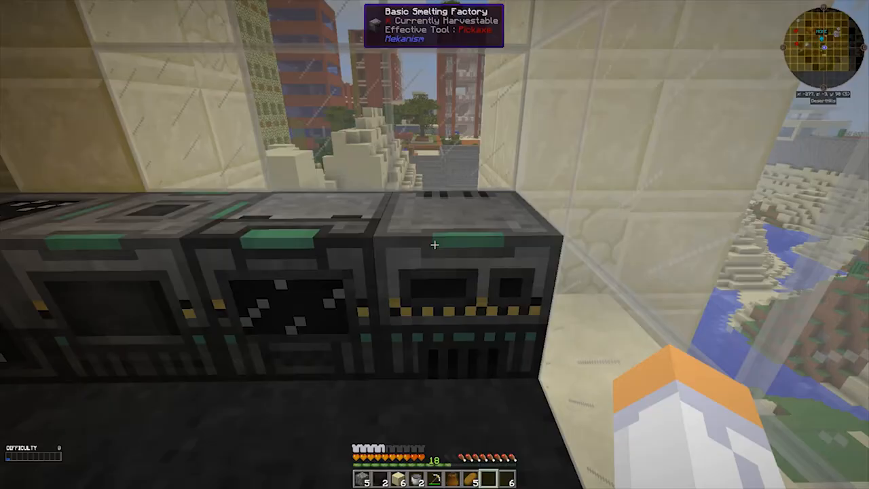
mouse_move(434, 244)
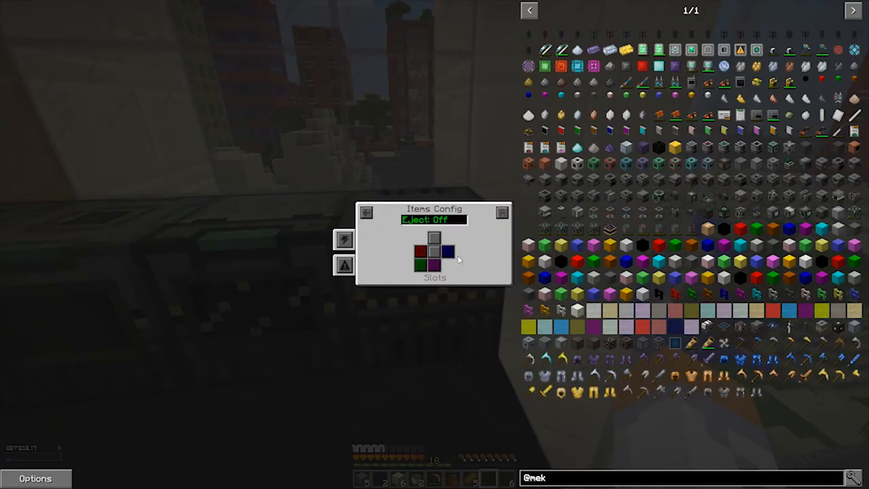
mouse_move(434, 238)
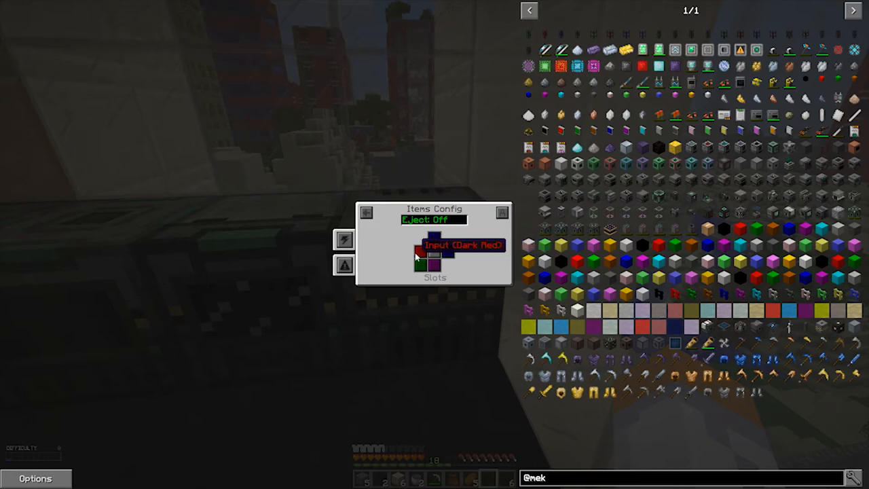
mouse_move(447, 252)
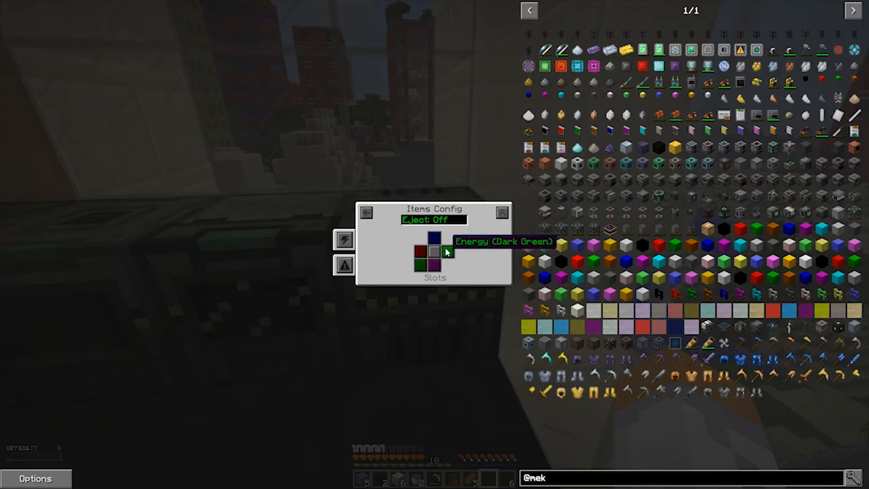
mouse_move(448, 254)
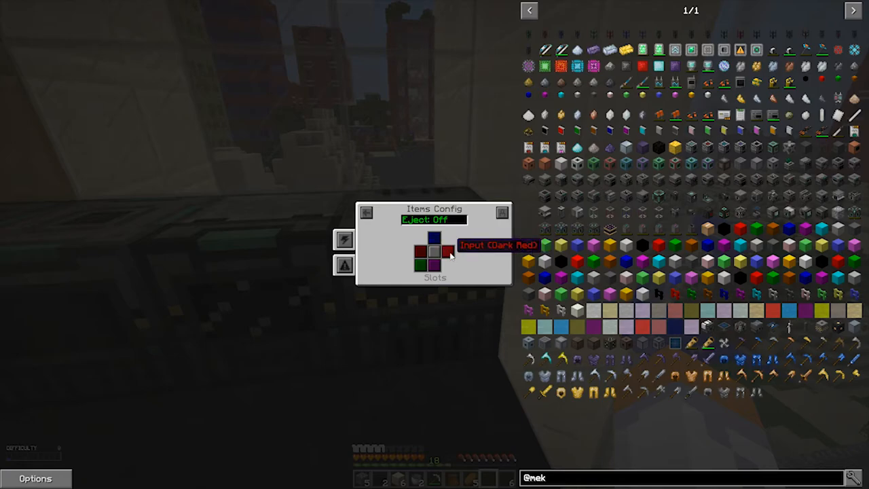
mouse_move(433, 264)
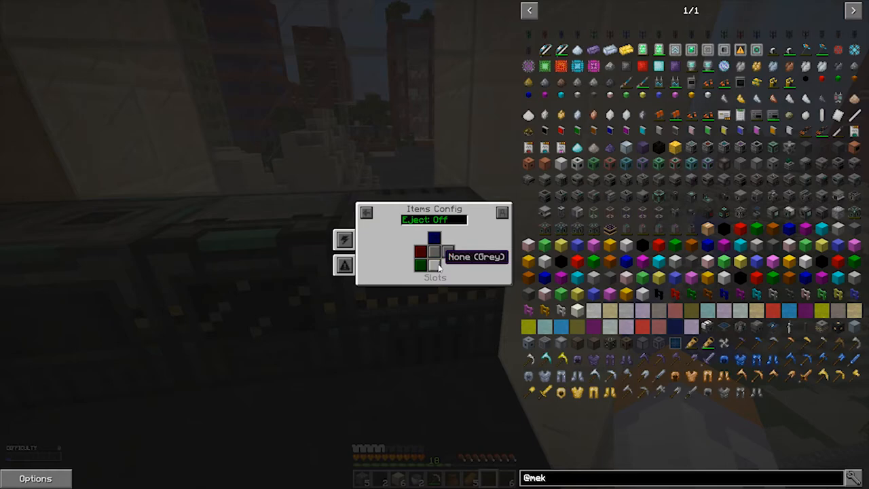
mouse_move(464, 230)
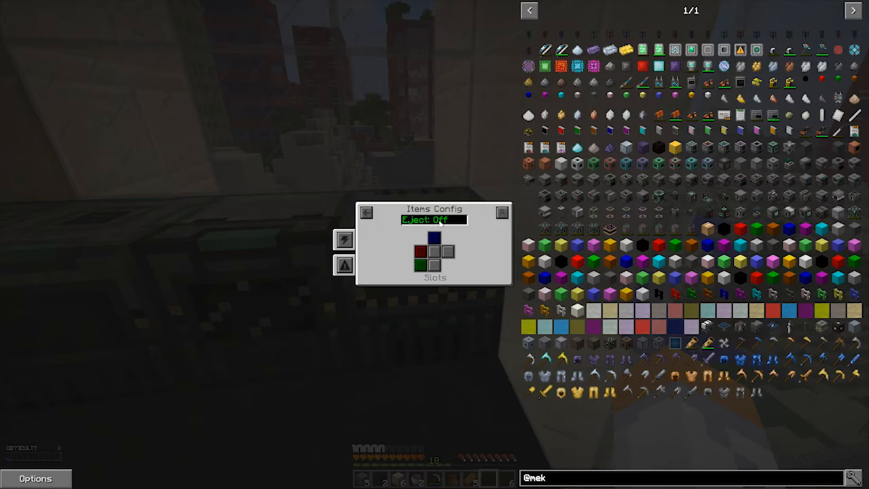
click(434, 220)
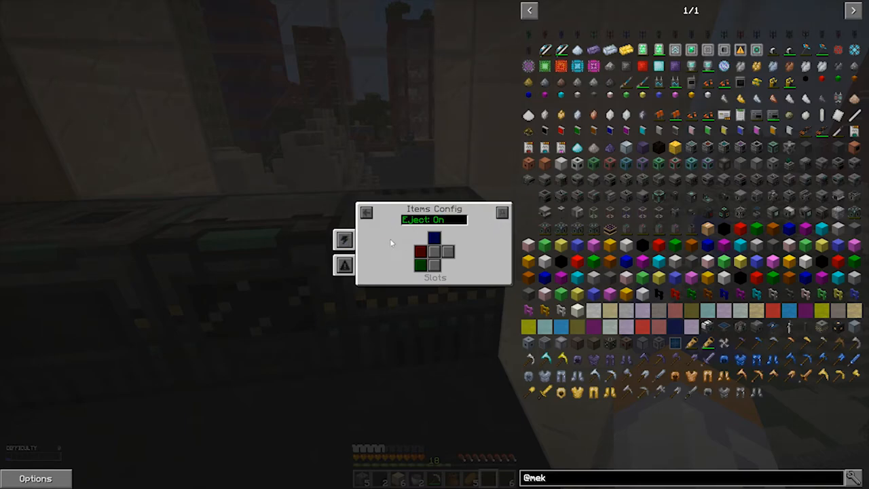
key(Escape)
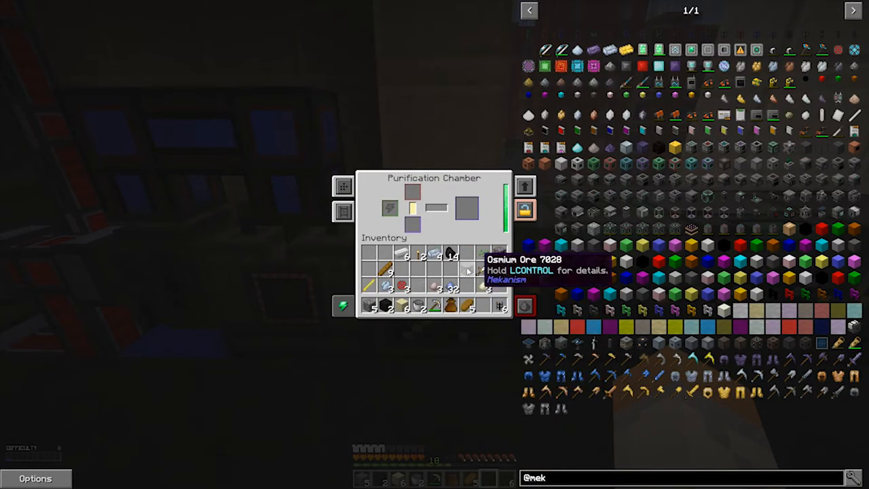
mouse_move(438, 209)
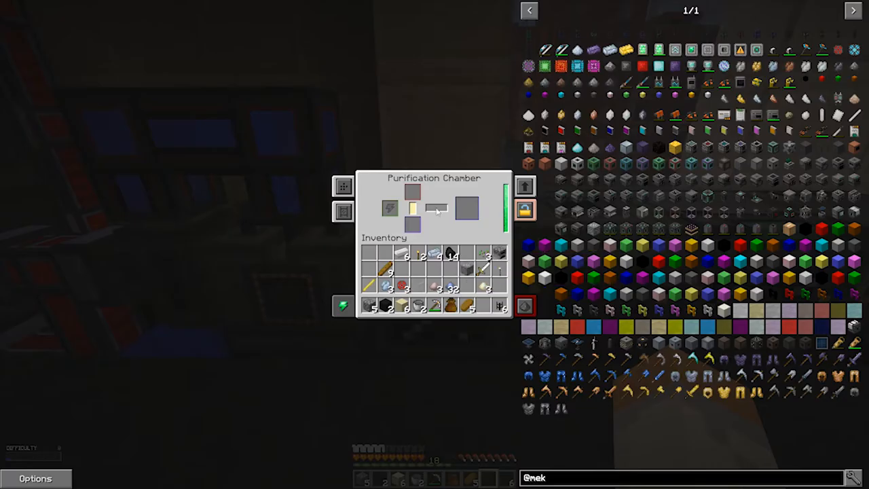
Check the chamber's three processed items and its transport settings, then close the screens.
key(Escape)
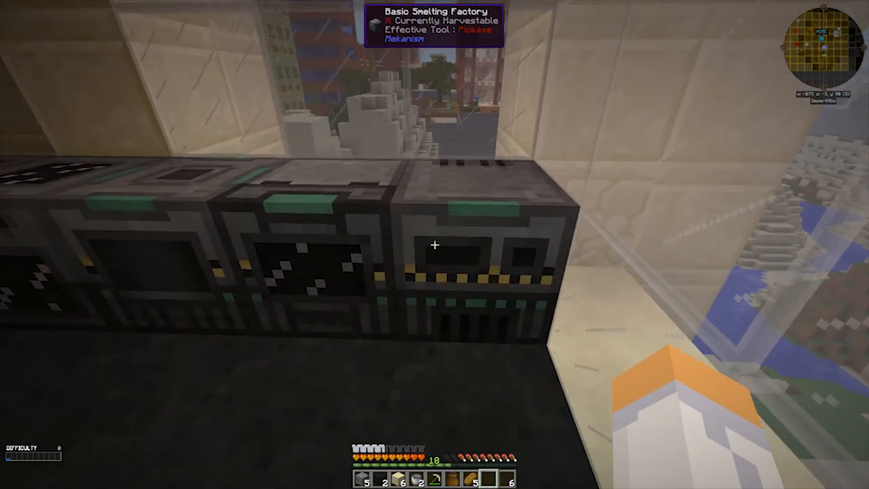
mouse_move(435, 245)
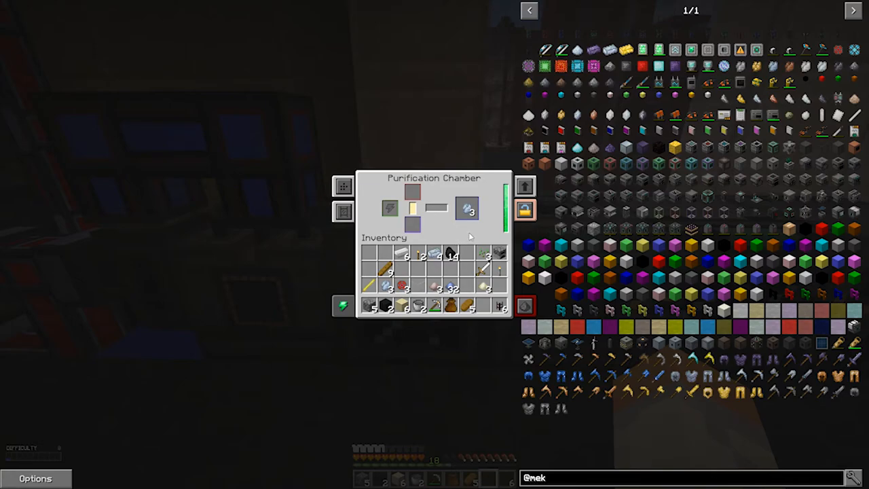
mouse_move(344, 211)
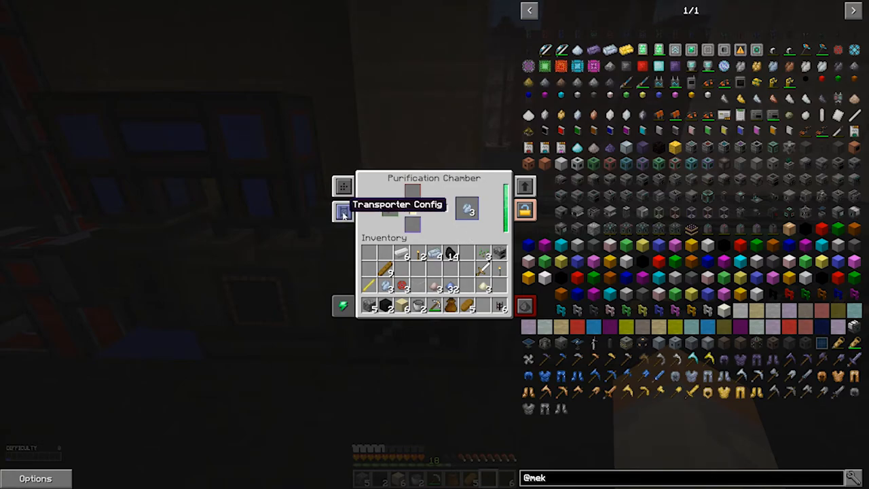
click(343, 212)
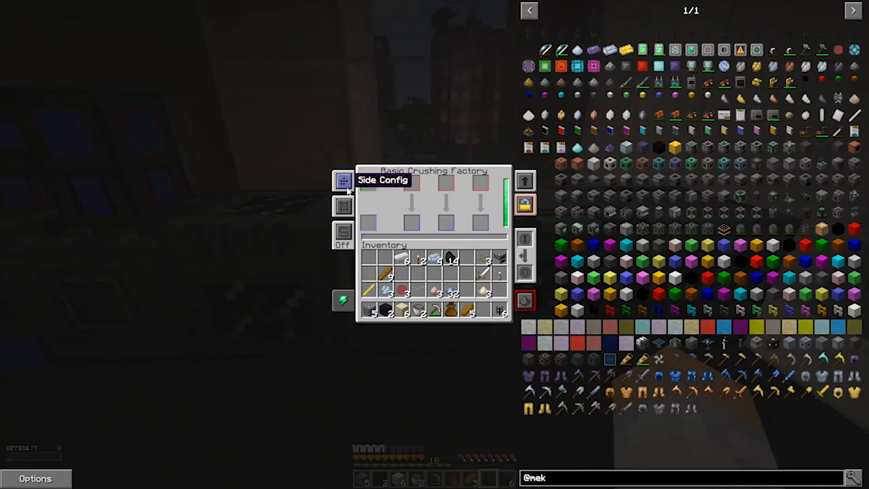
key(Escape)
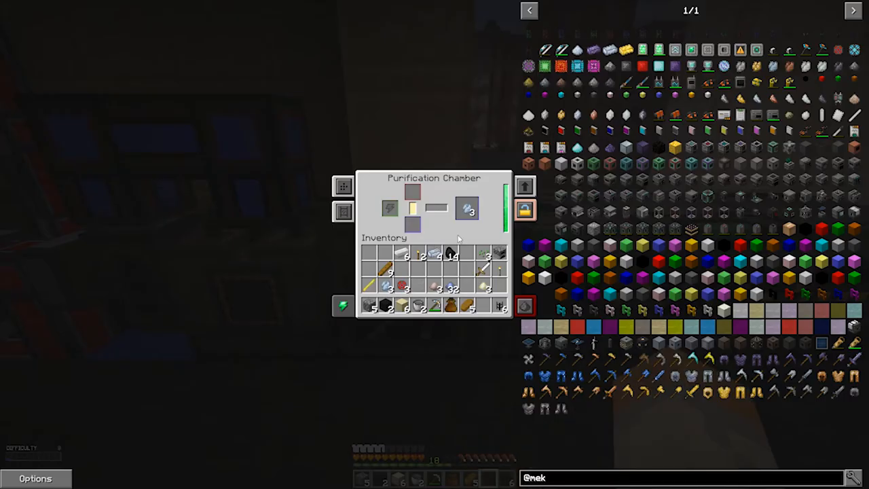
key(Escape)
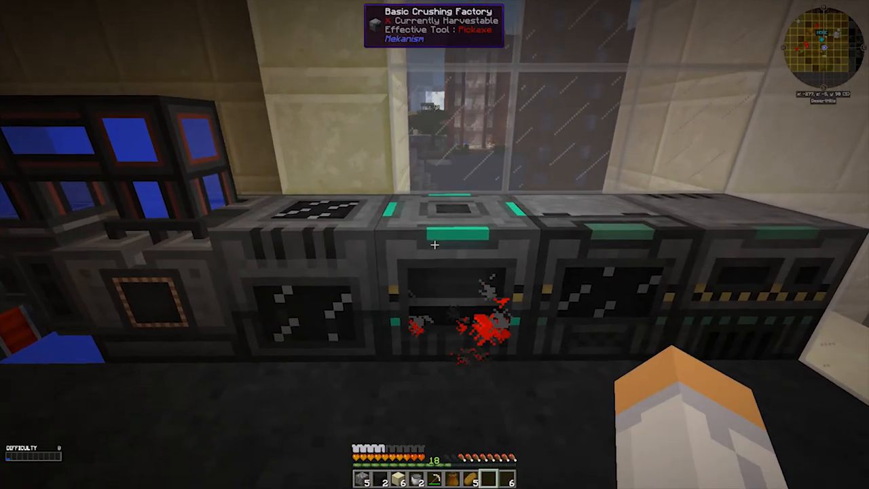
Set the Basic Crushing Factory's item ejection side, then exit its transport and side menus.
right_click(435, 244)
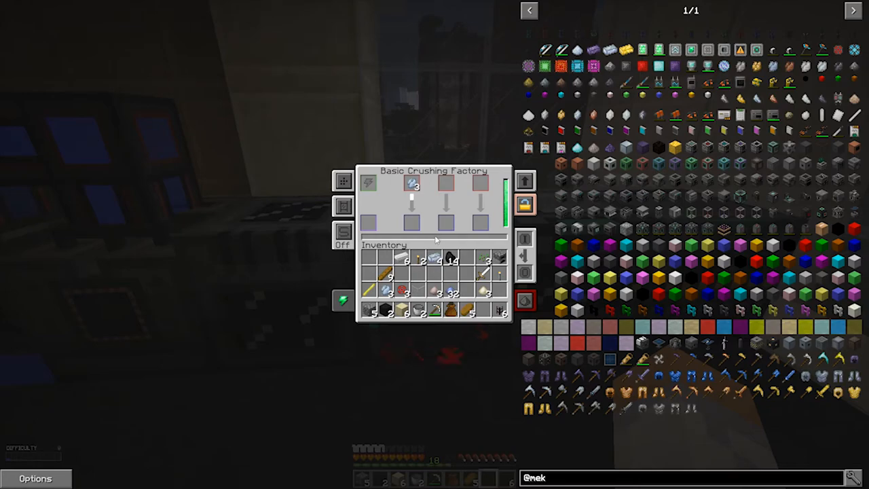
mouse_move(343, 181)
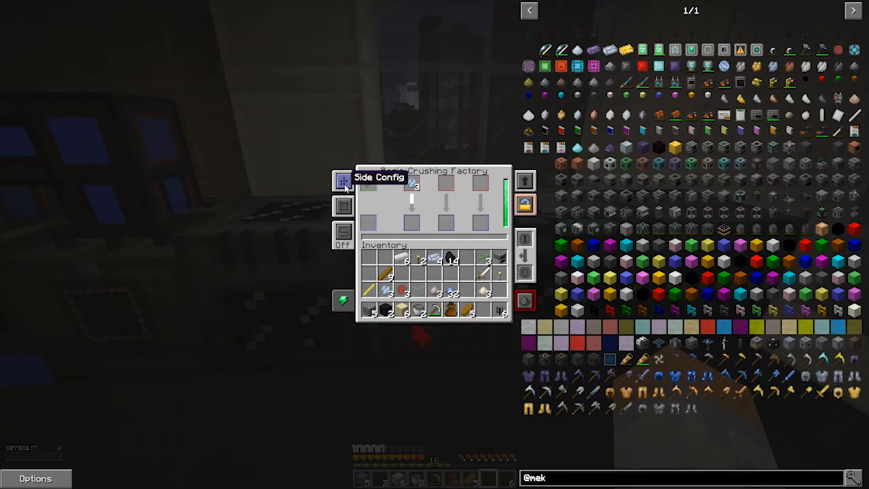
mouse_move(430, 215)
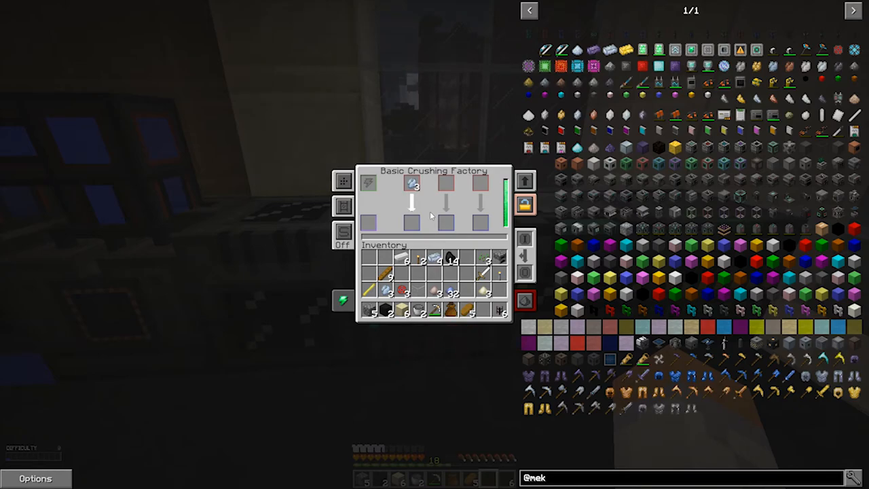
mouse_move(413, 223)
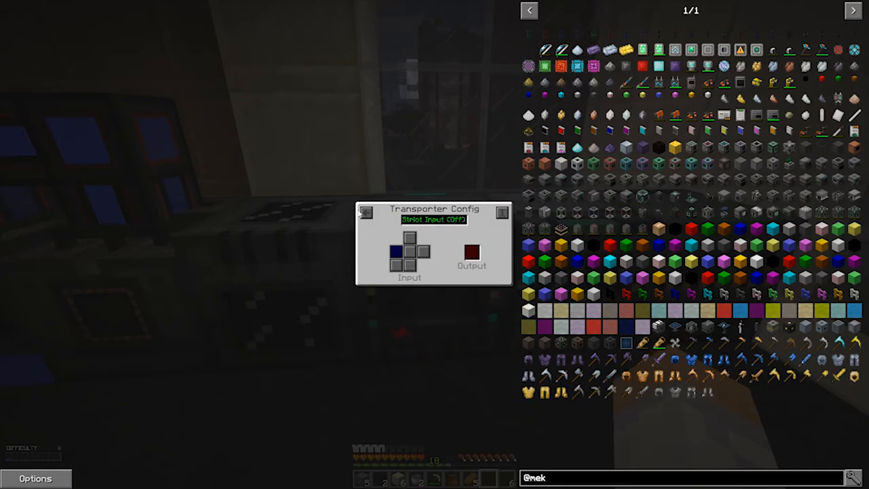
mouse_move(472, 253)
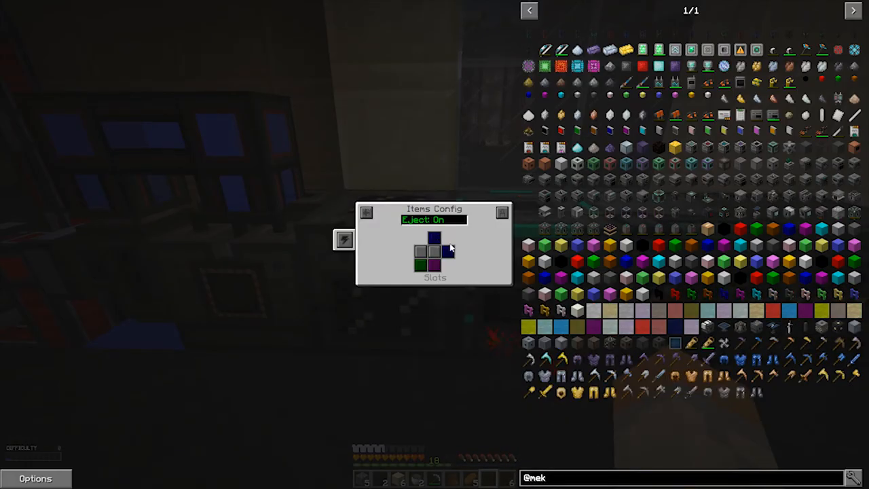
click(345, 239)
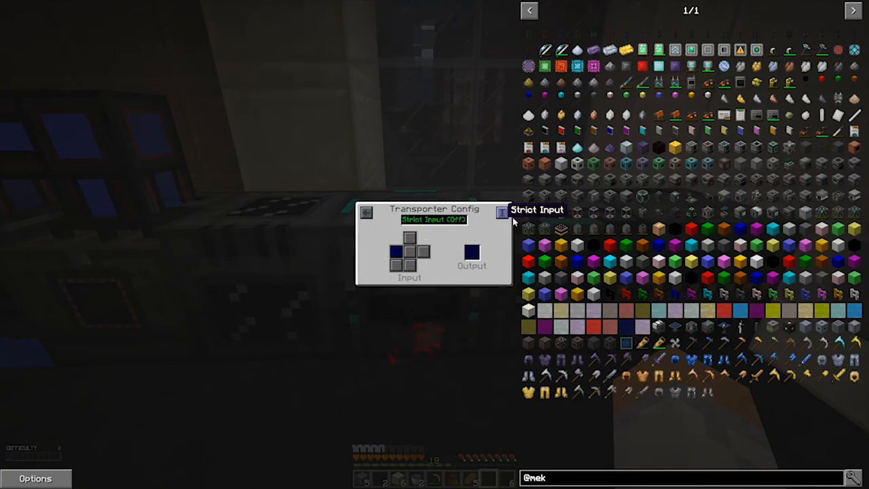
key(Escape)
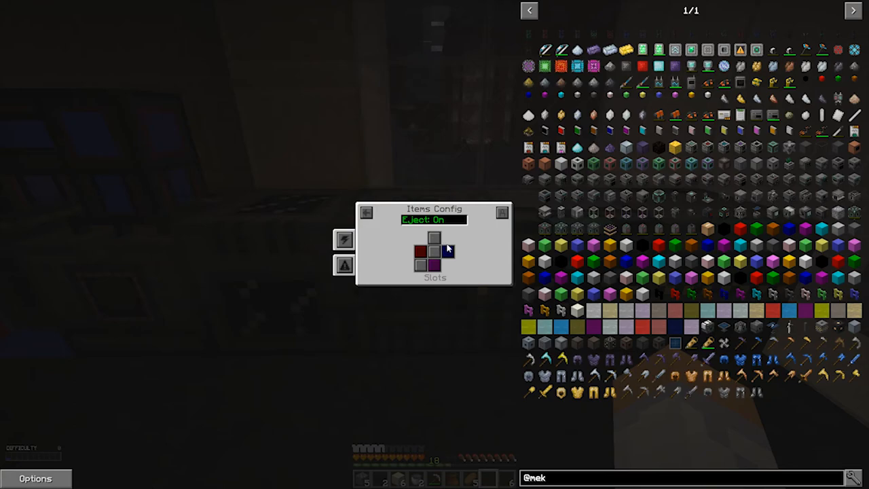
key(Escape)
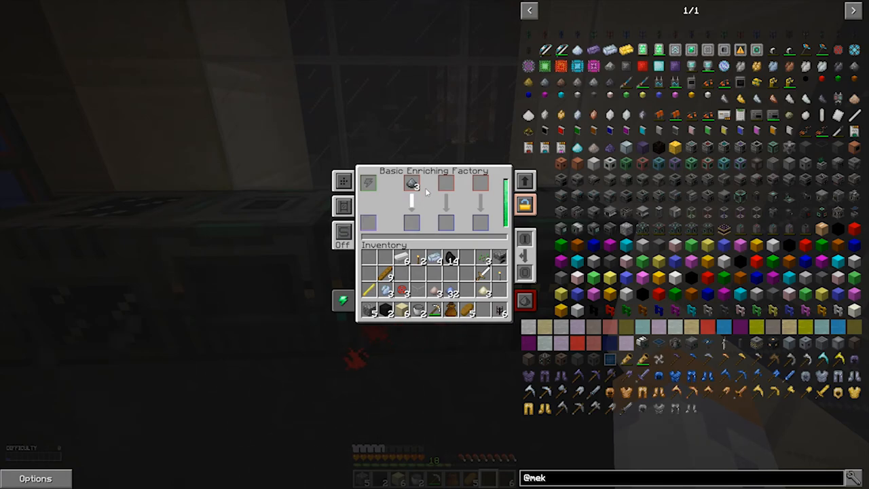
mouse_move(426, 213)
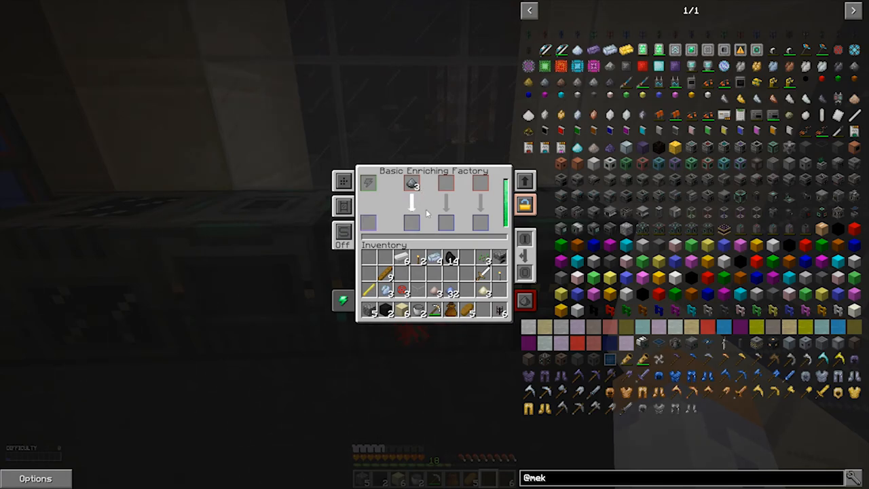
Close the Enriching and Smelting Factory screens once an ingot has been produced.
key(Escape)
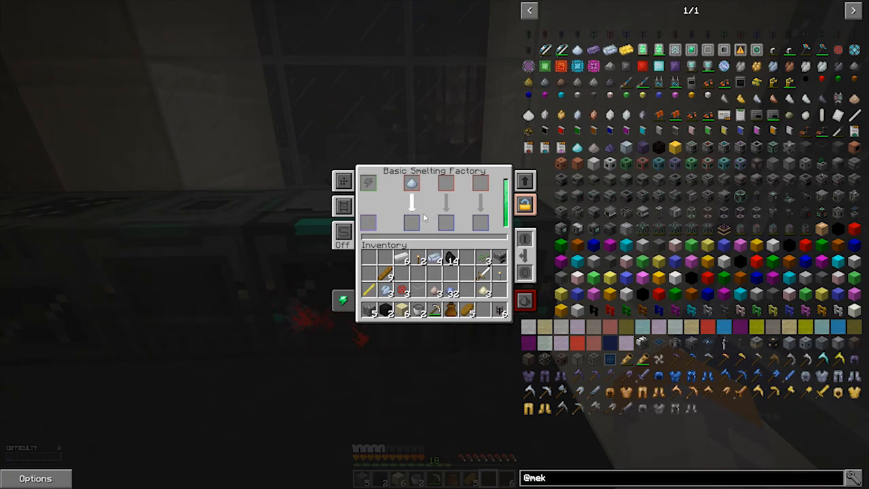
mouse_move(412, 222)
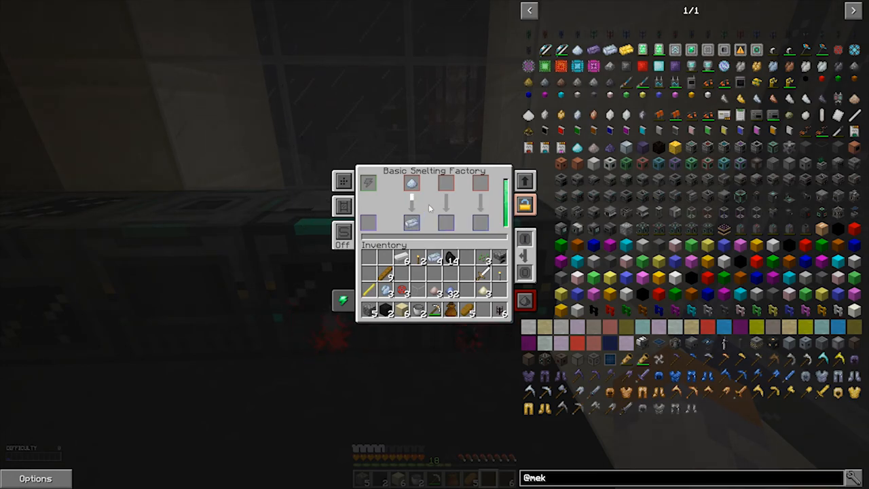
key(Escape)
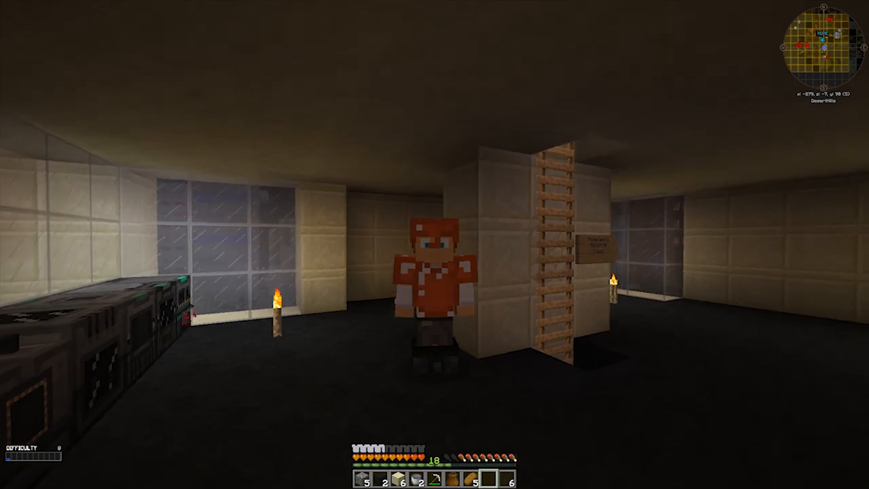
mouse_move(434, 244)
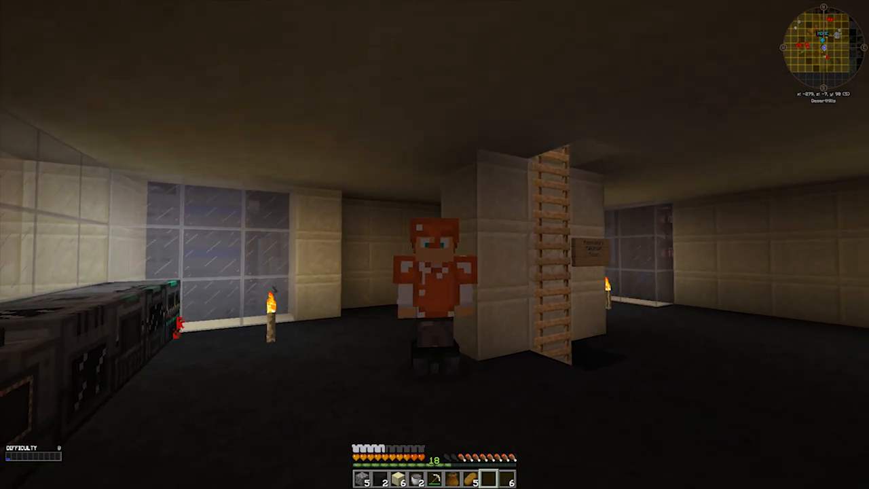
mouse_move(435, 245)
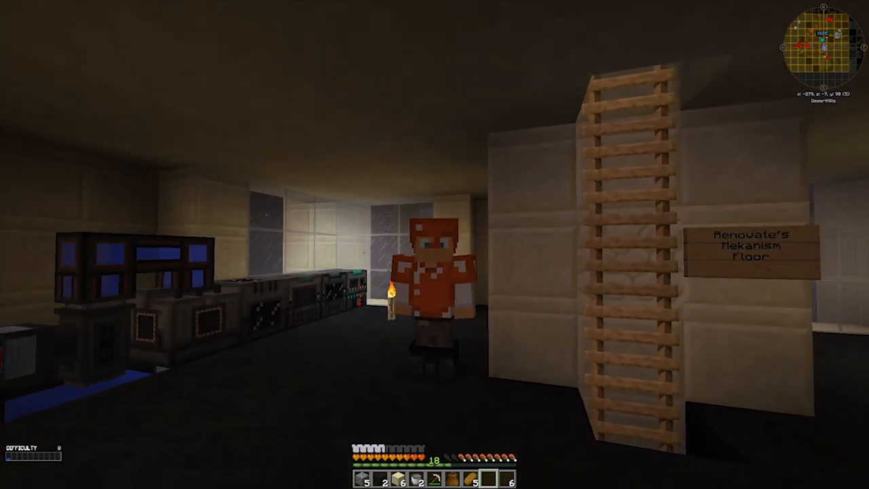
mouse_move(434, 245)
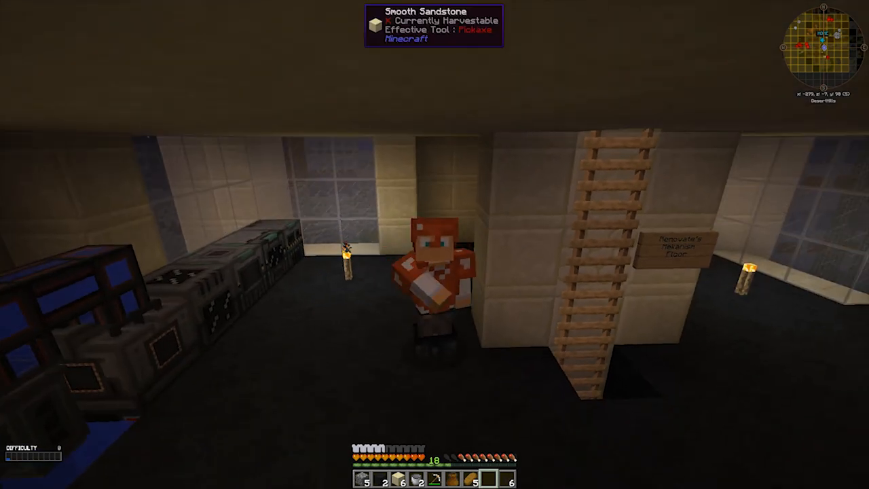
mouse_move(435, 244)
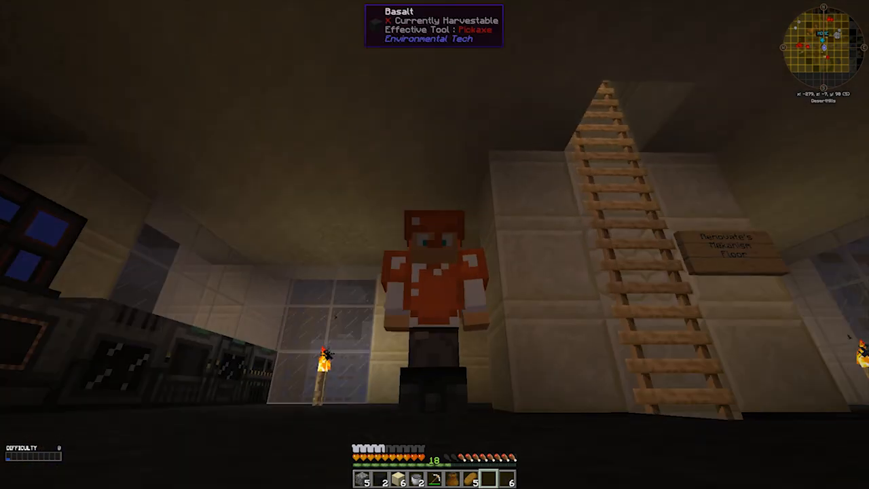